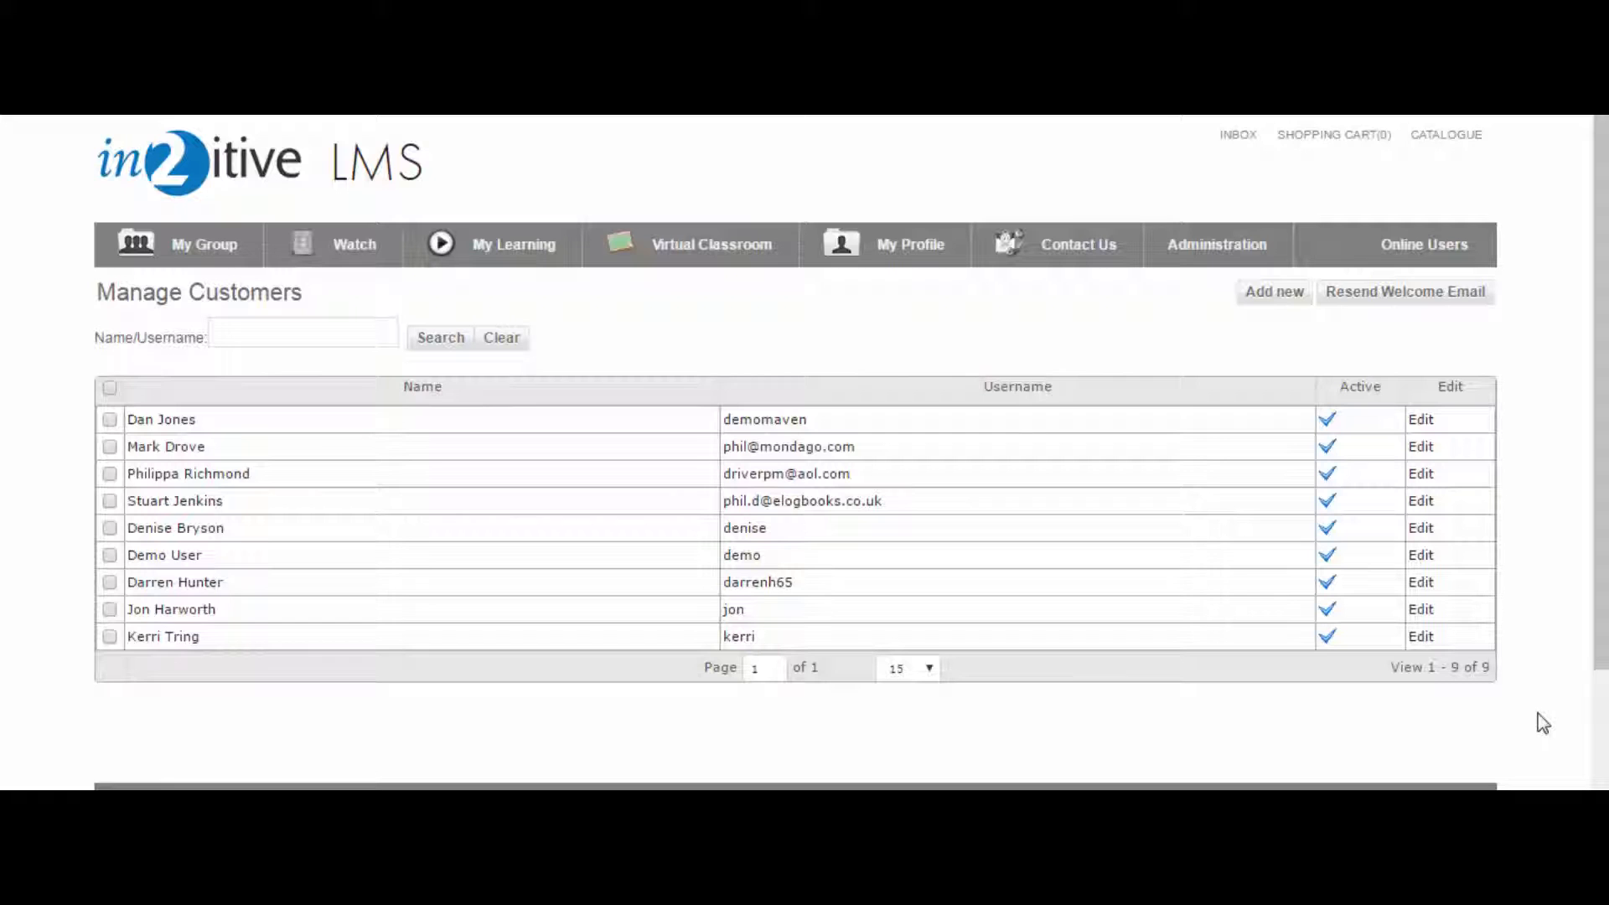
Start adding a new customer and reach APD Limited's Maintain Group page with welcome content.
click(1274, 291)
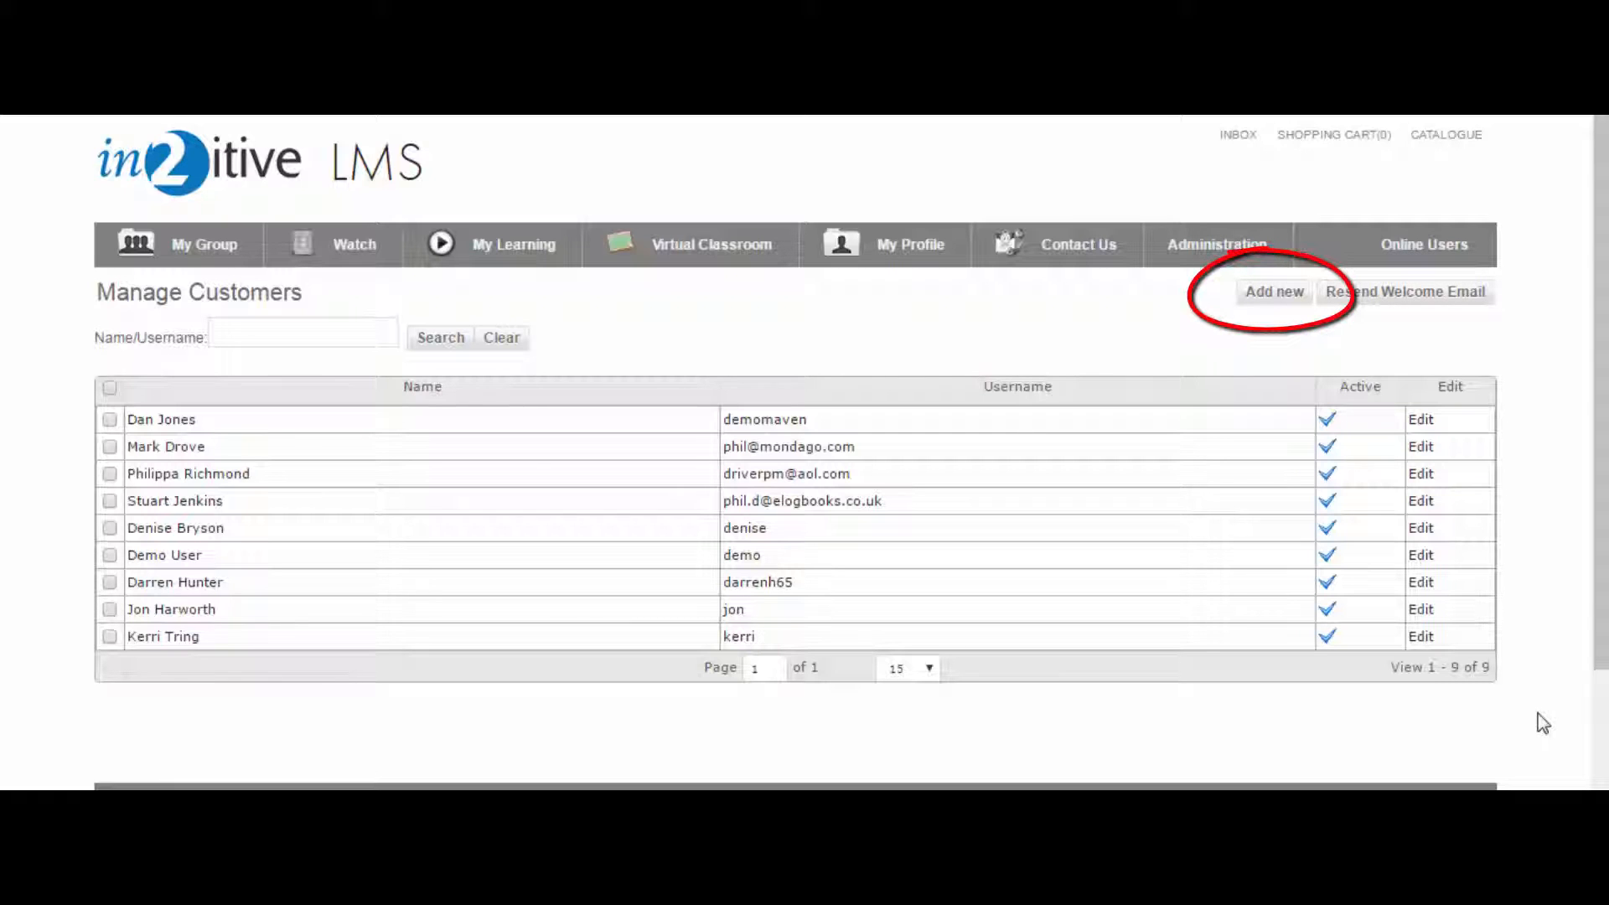
mouse_move(1274, 293)
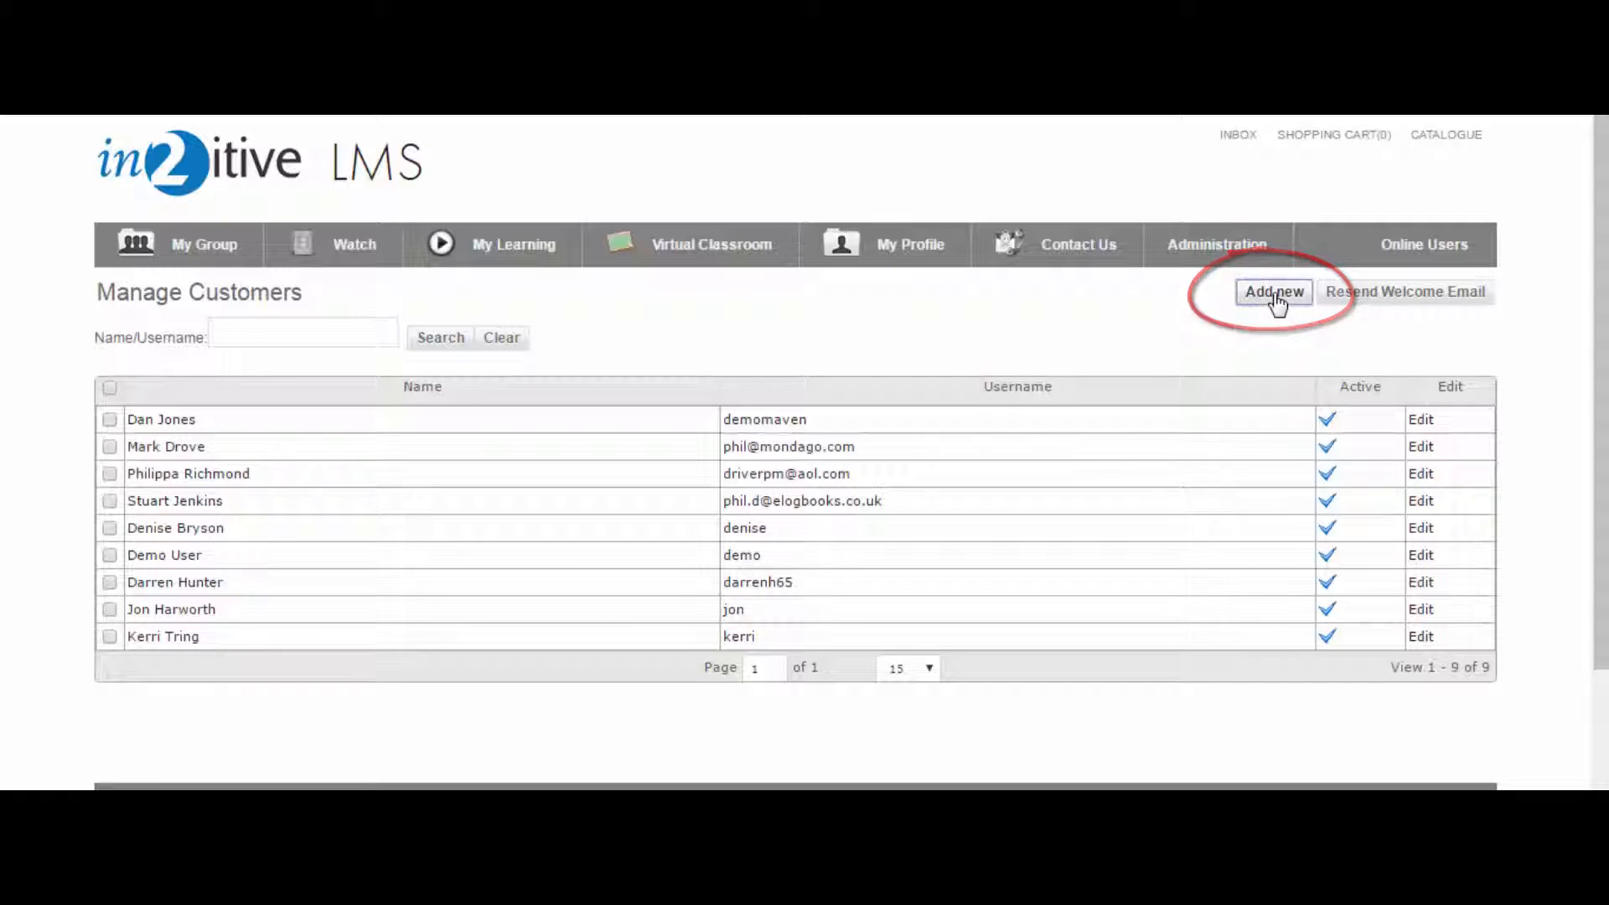
click(1273, 292)
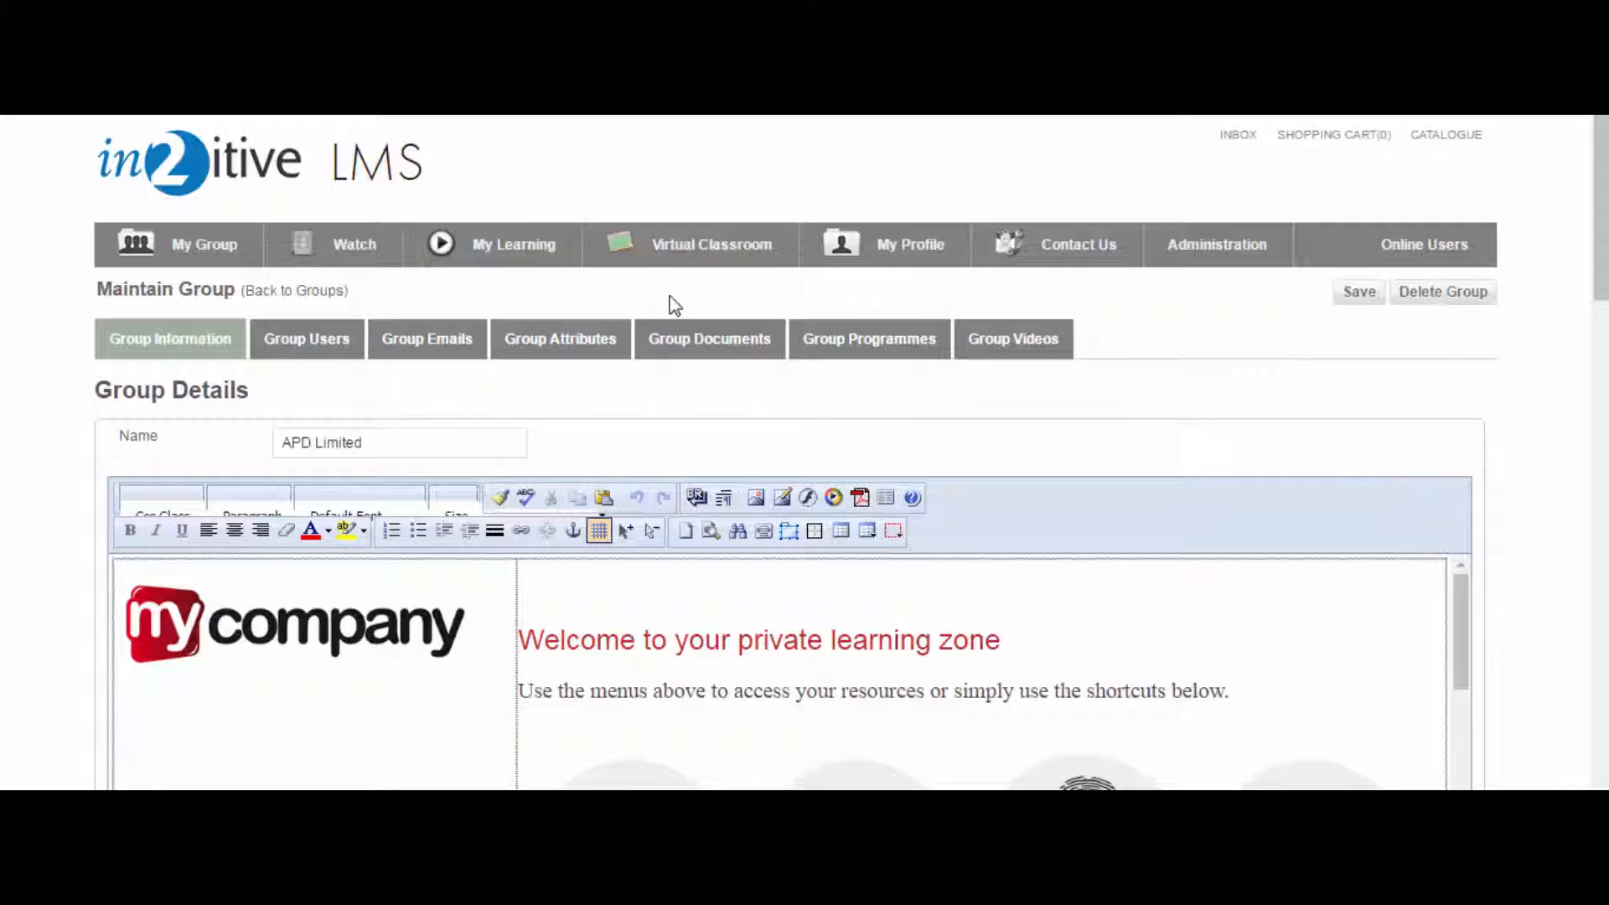
Open APD Limited's Group Users tab and scroll through the group's users.
click(306, 338)
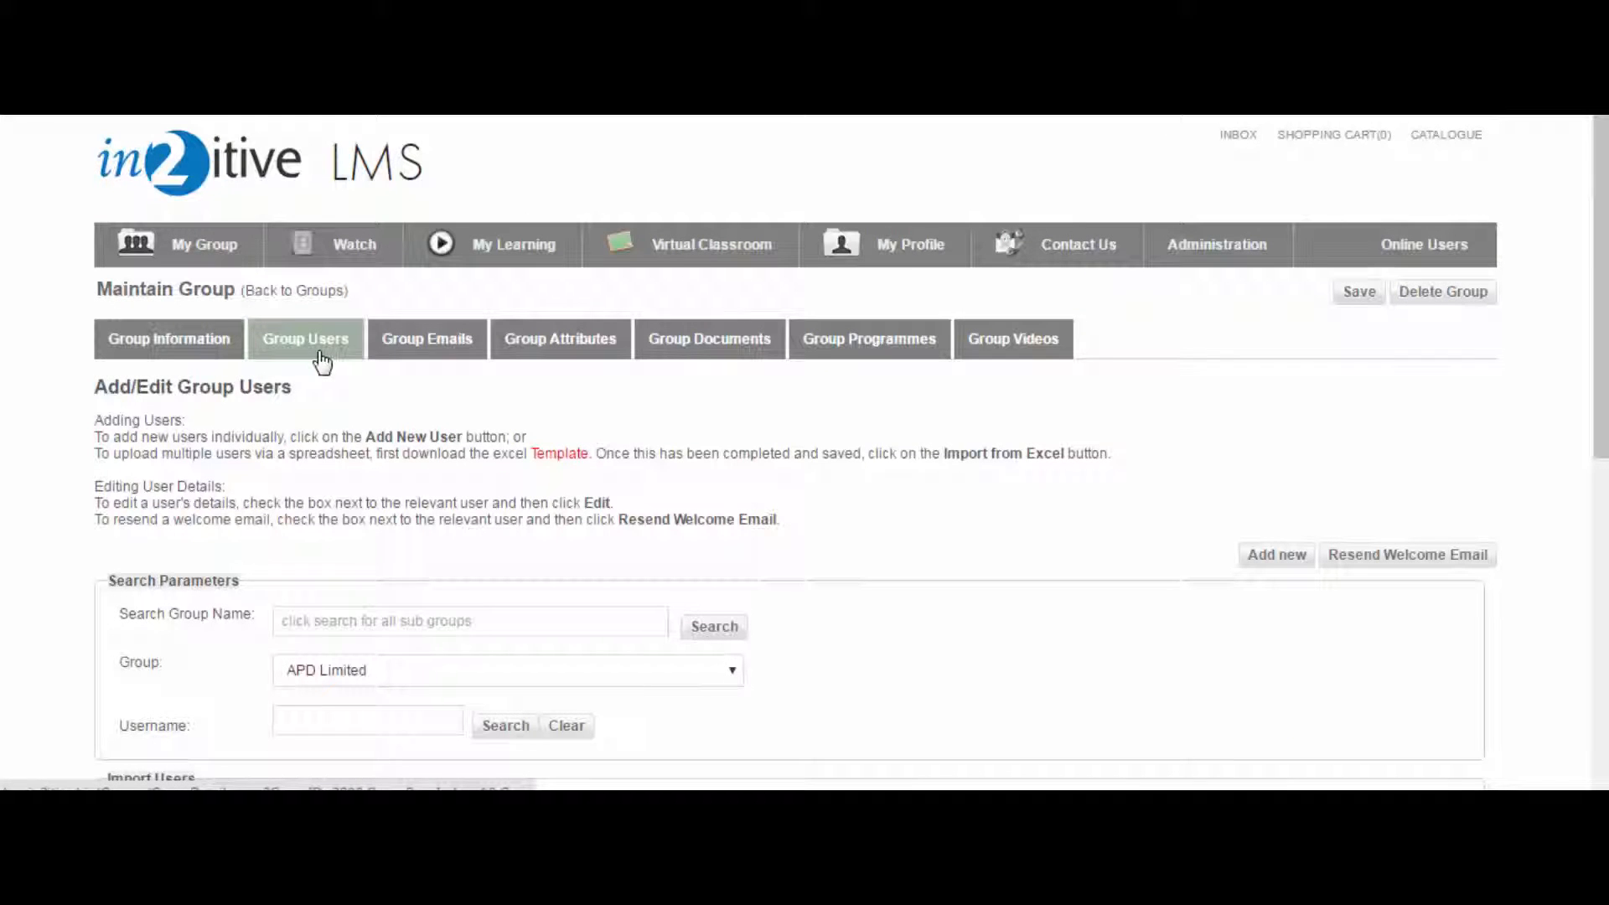
click(305, 339)
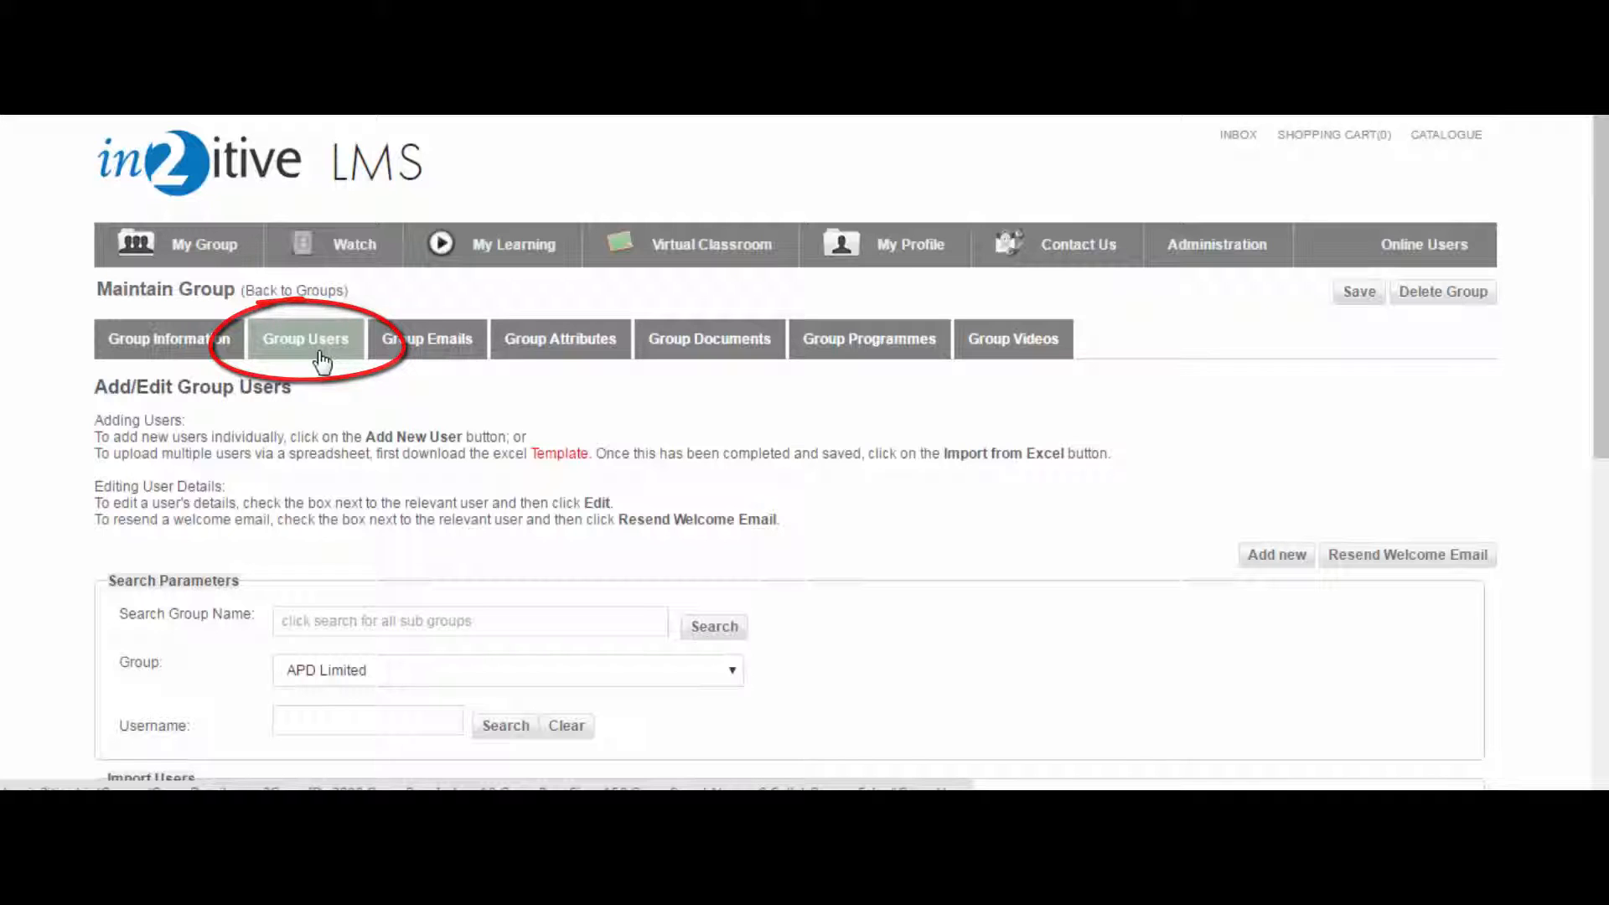
scroll(down, 3)
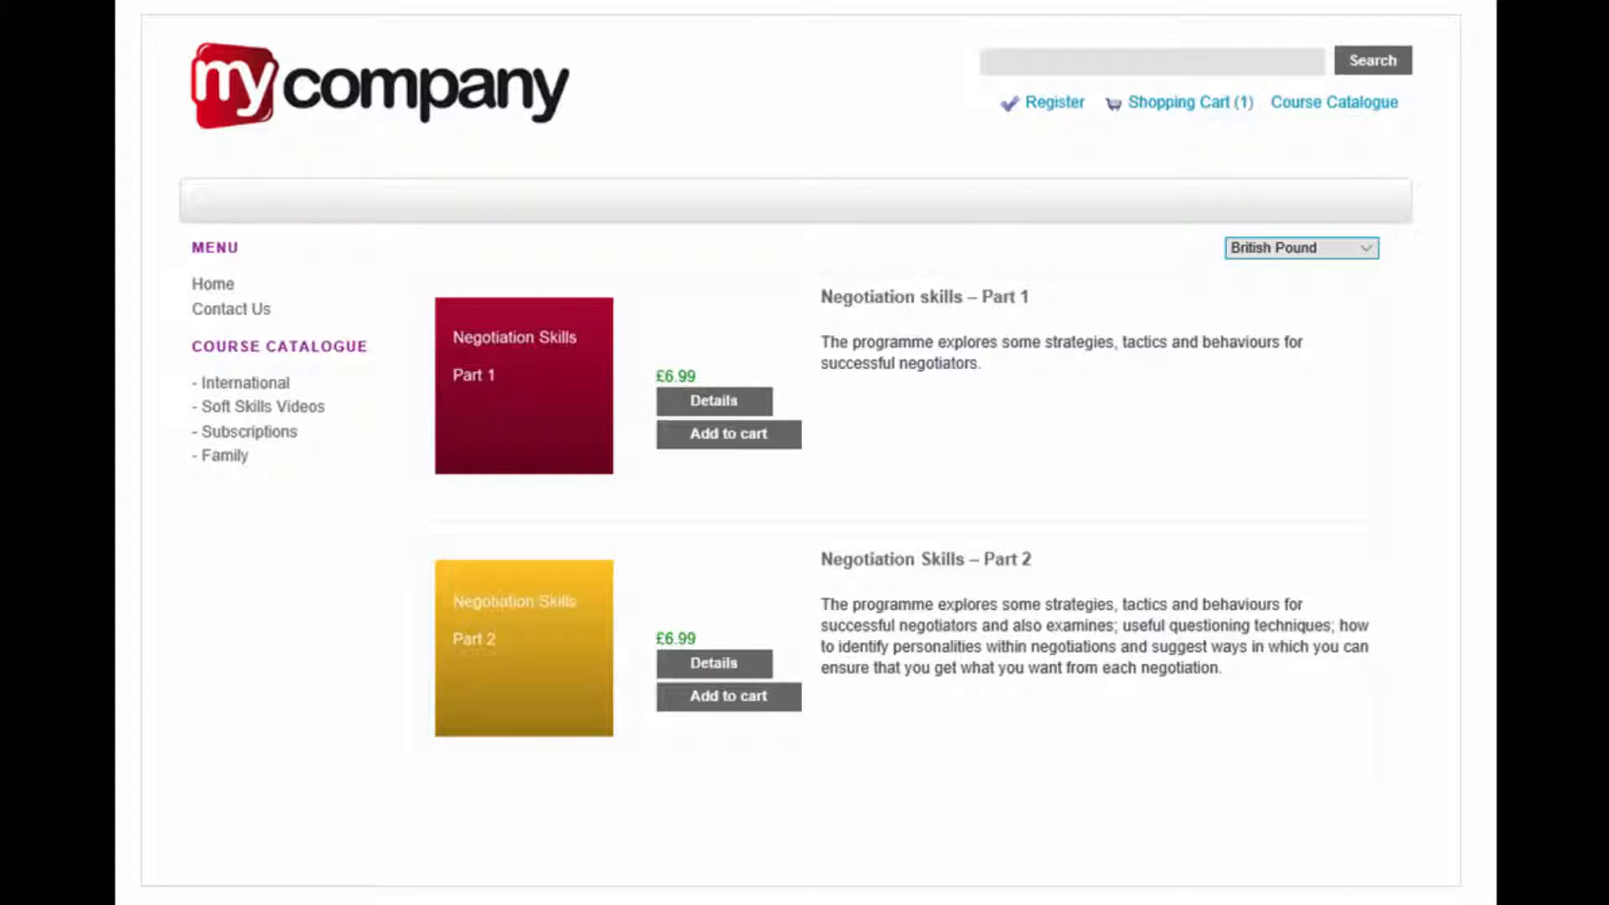
Open the My Company storefront listing Negotiation Skills Parts 1 and 2 at £6.99.
click(728, 696)
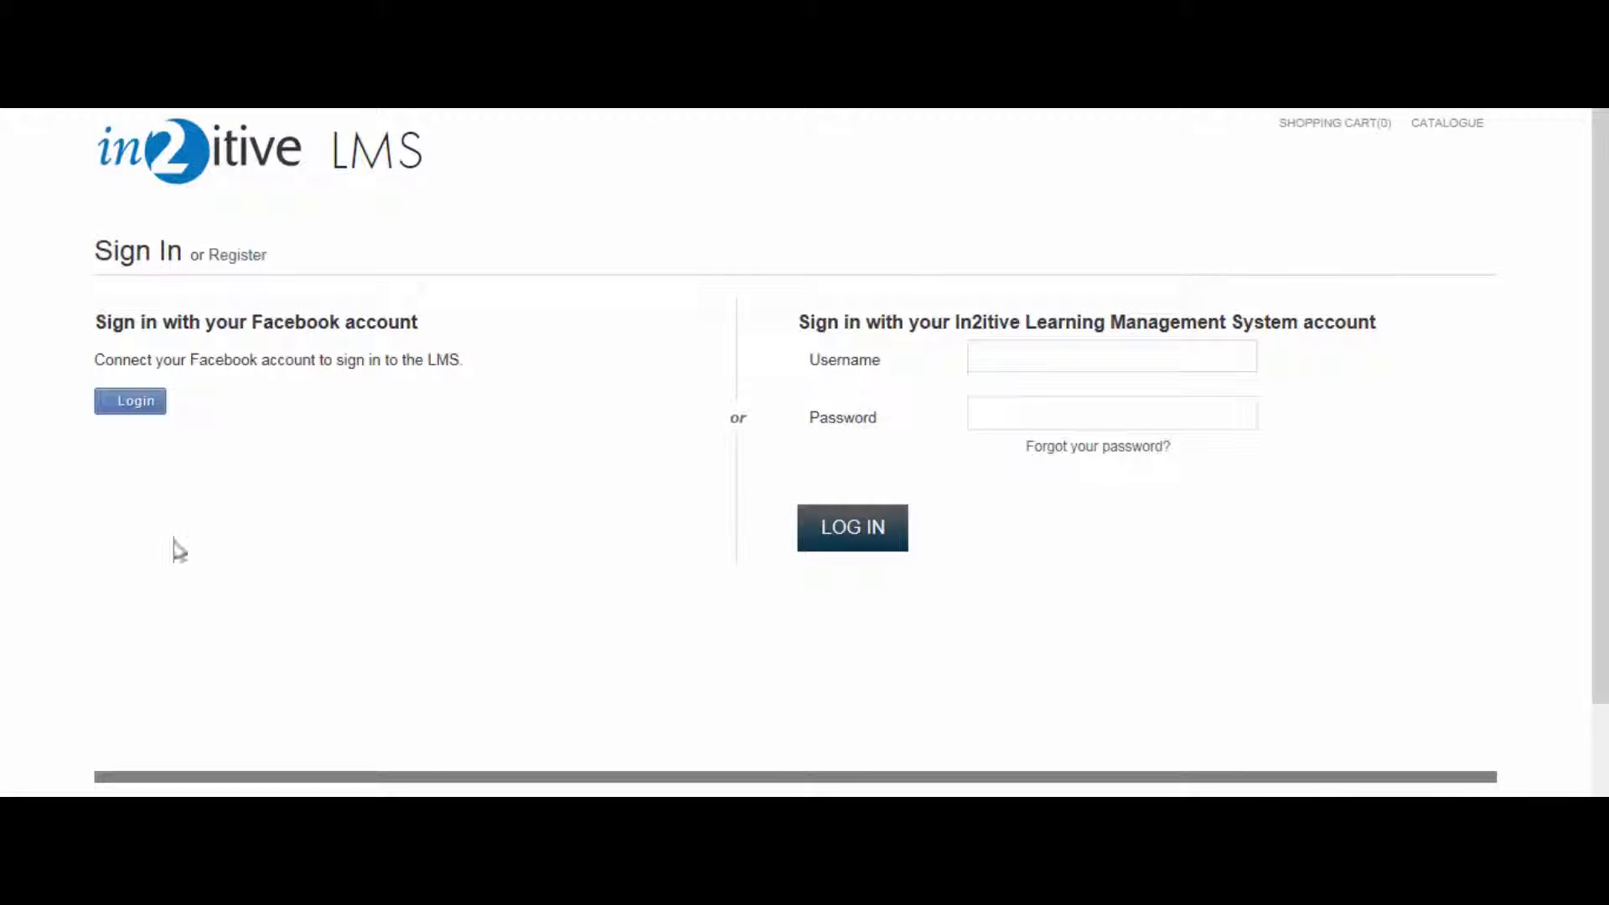
mouse_move(239, 258)
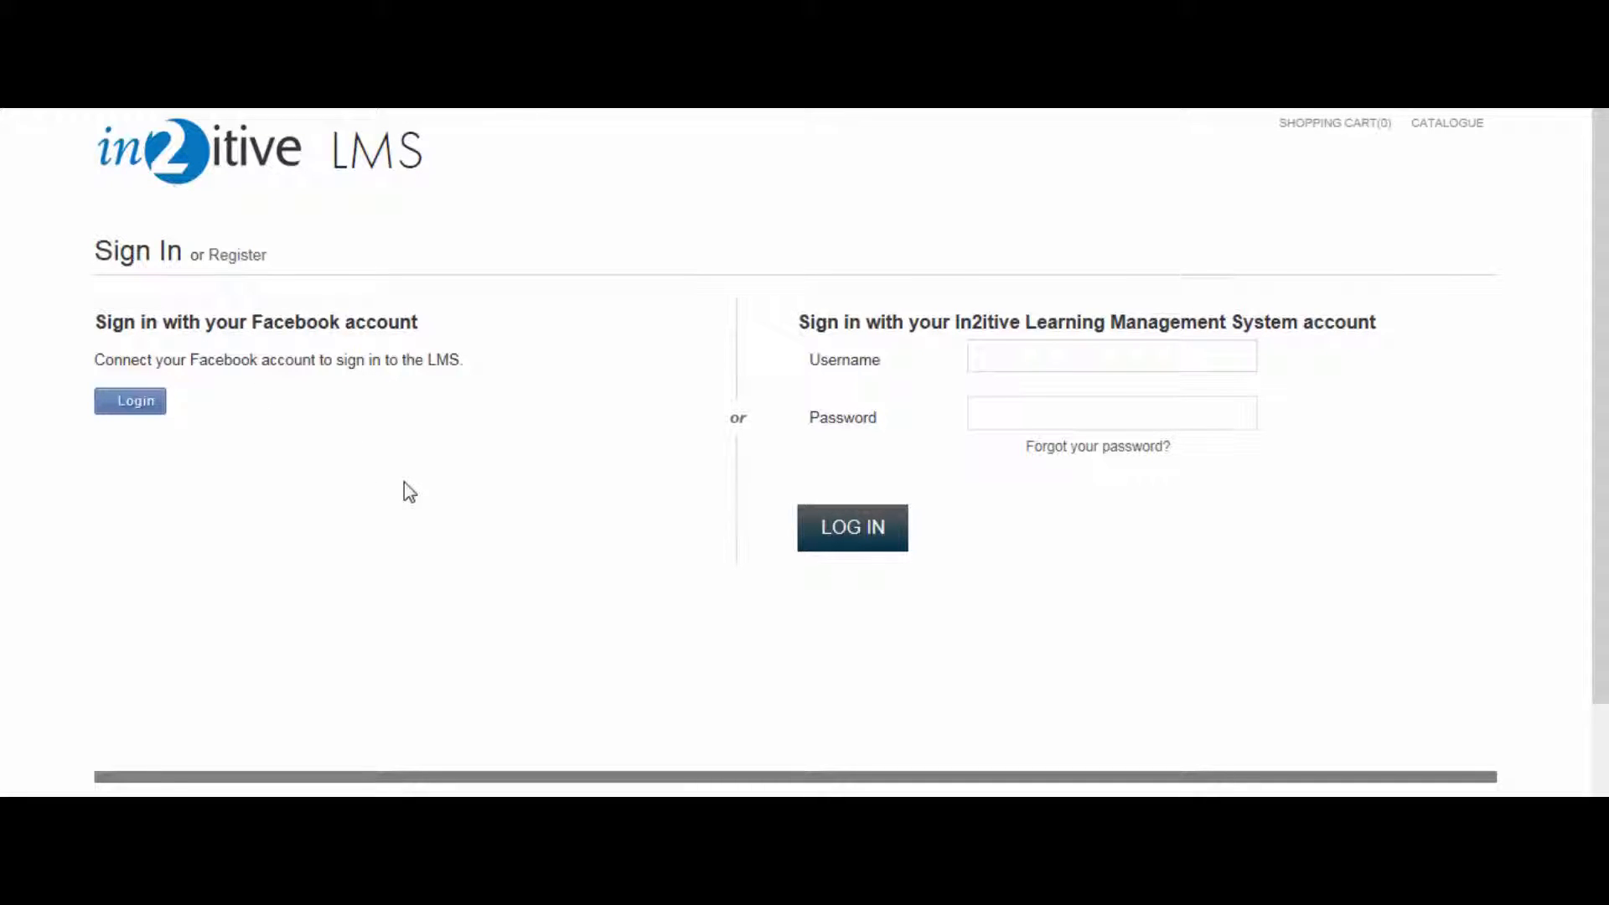
Open the Registration Form from Sign In, scroll through it and submit with Register.
click(235, 254)
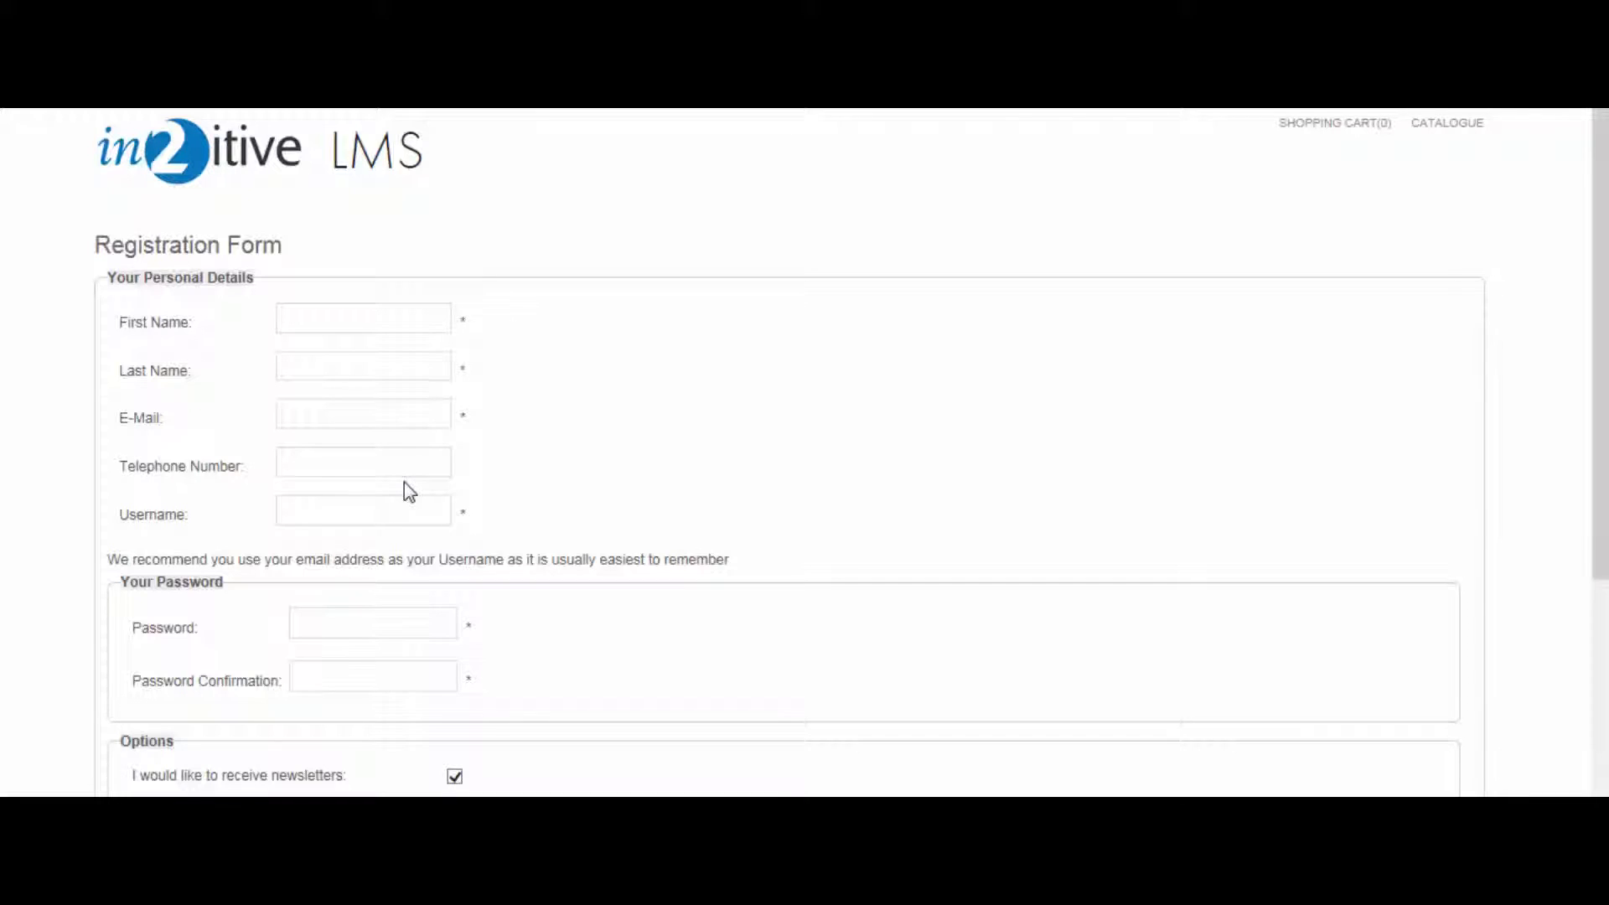
scroll(down, 3)
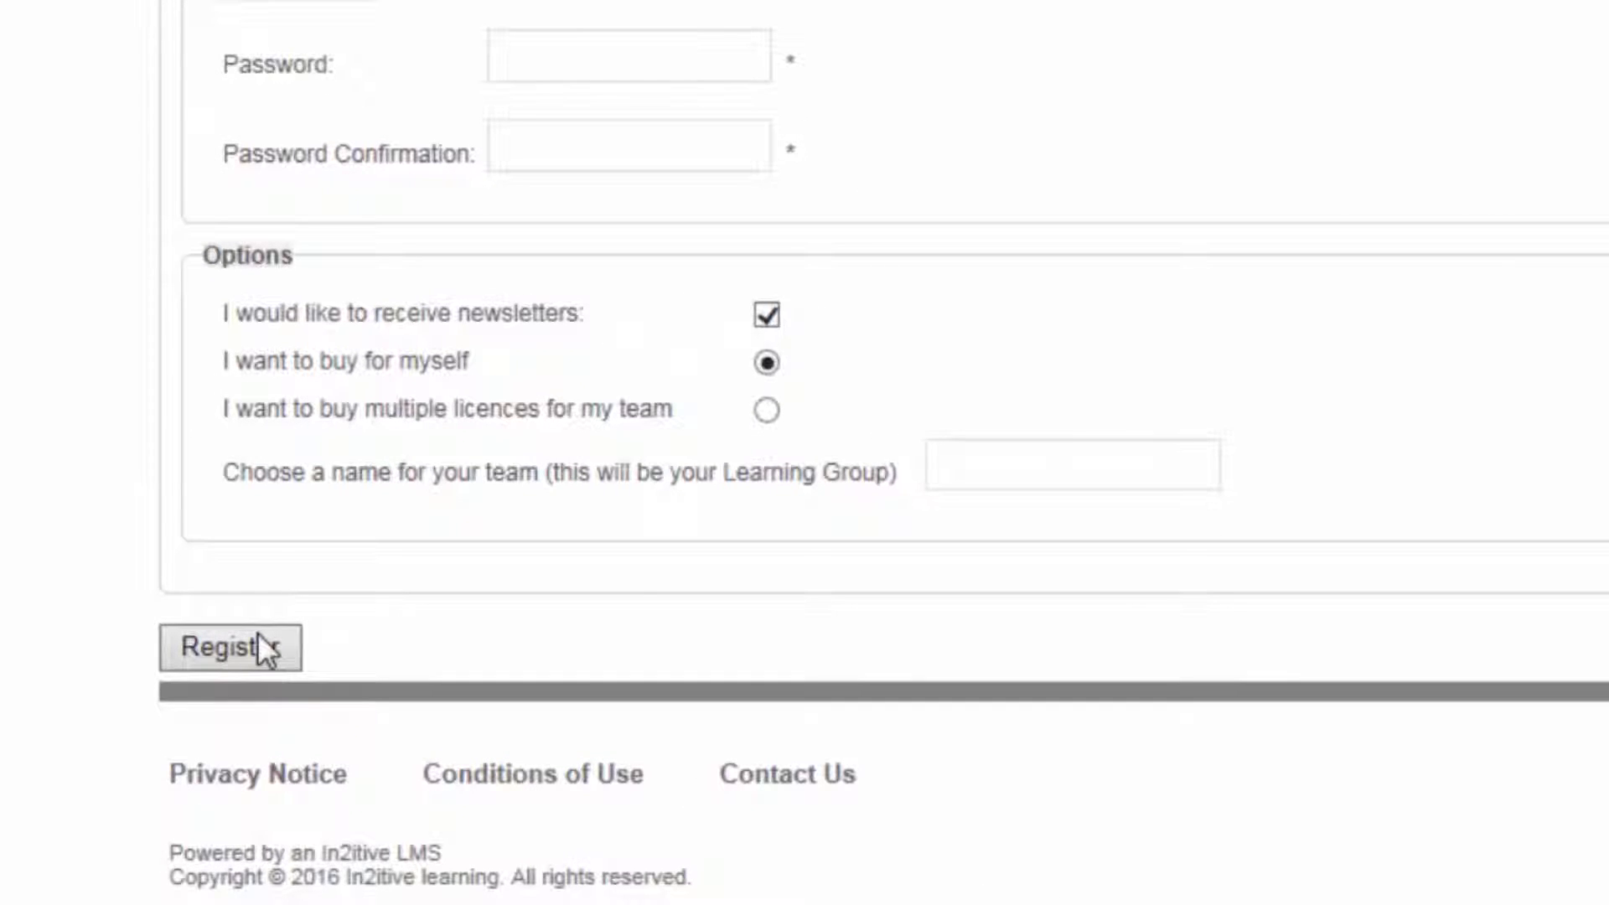
click(227, 648)
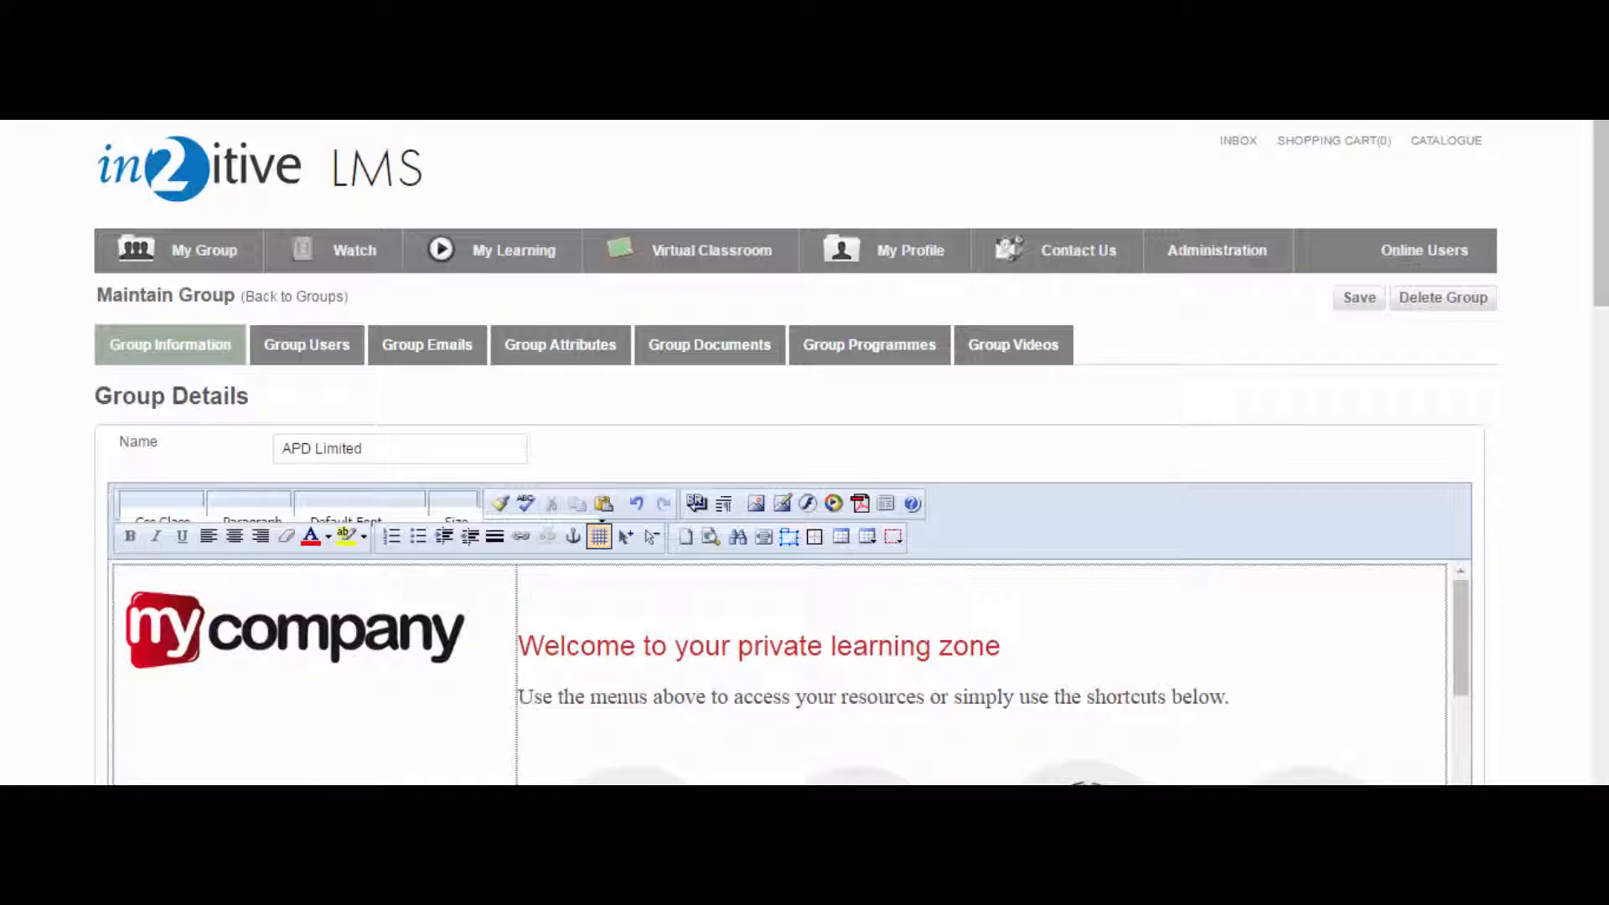
mouse_move(428, 395)
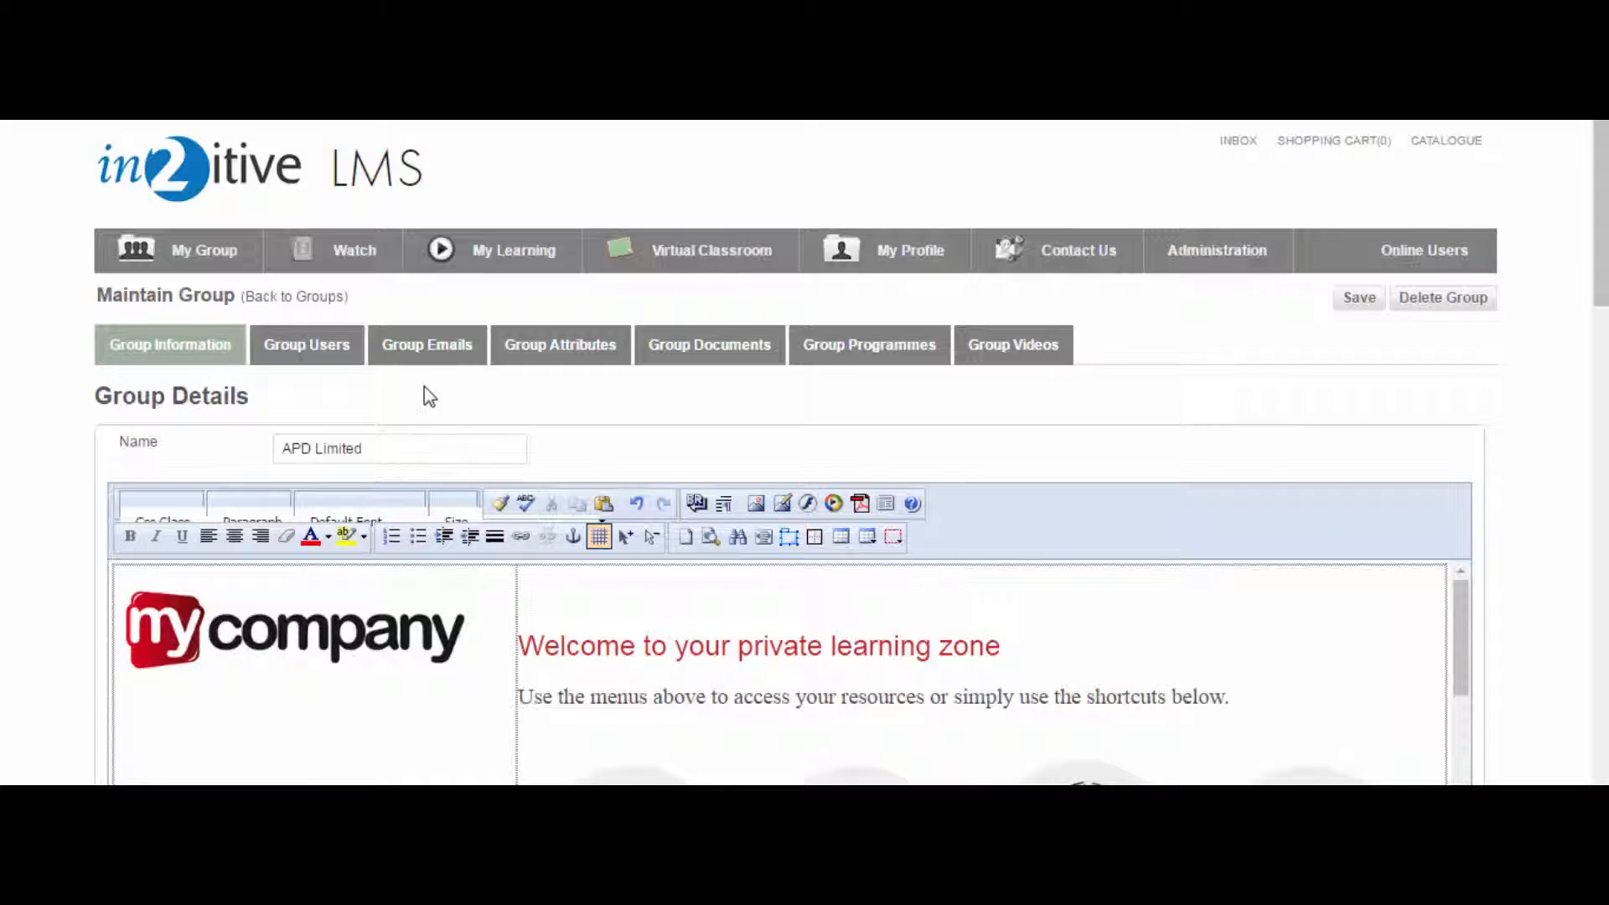
Show the Group Emails tab and scroll through the Learner Emails welcome template.
click(426, 344)
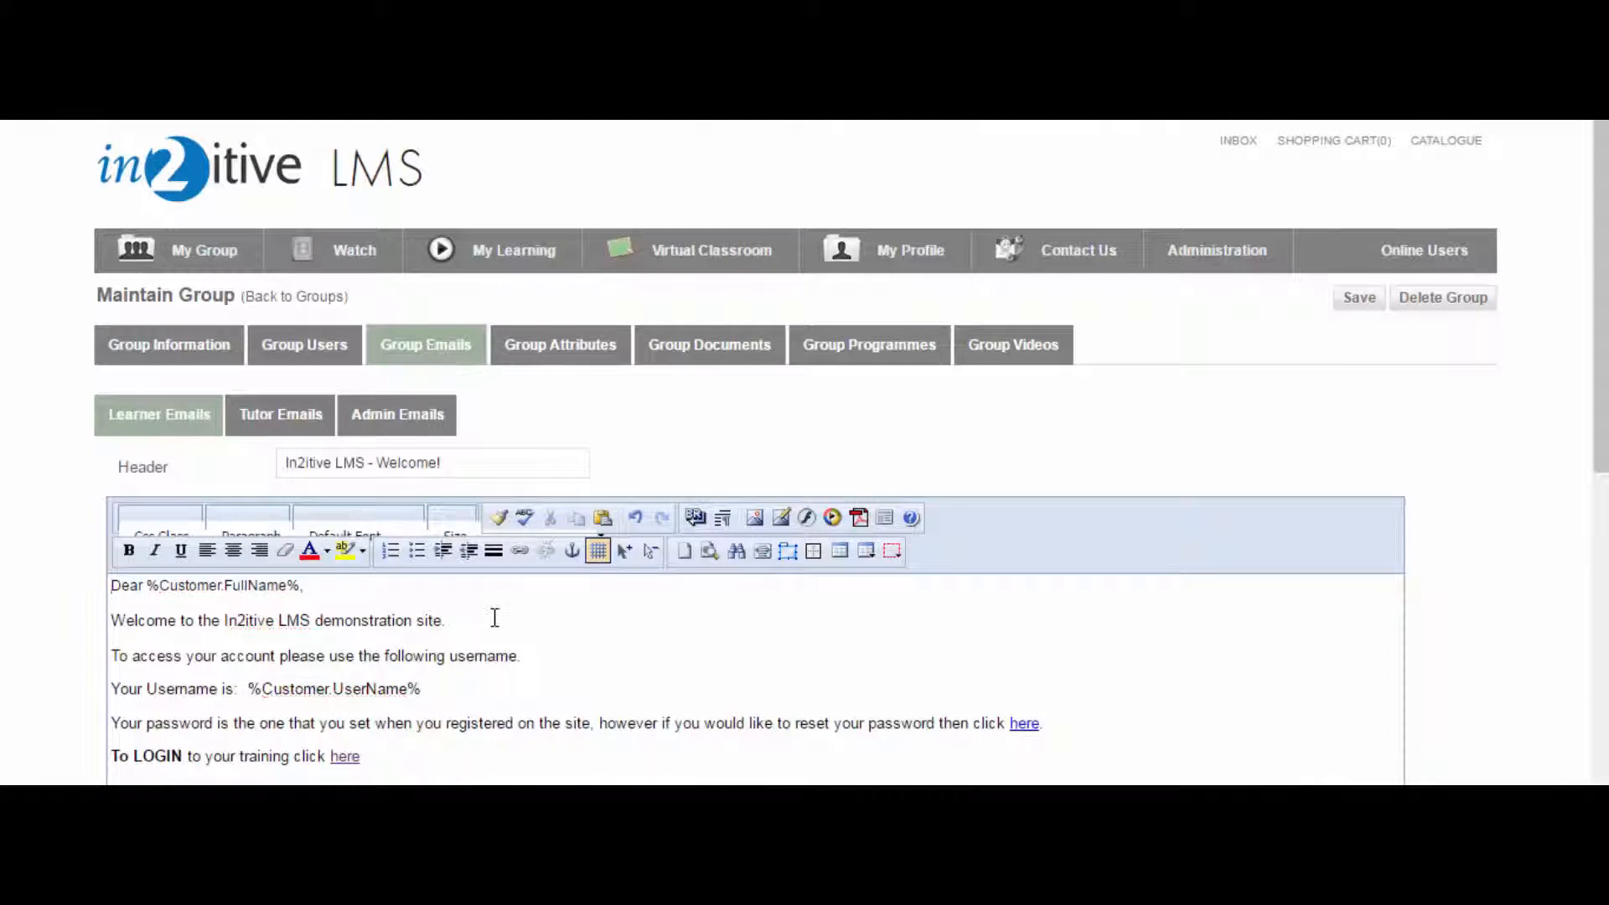
scroll(down, 3)
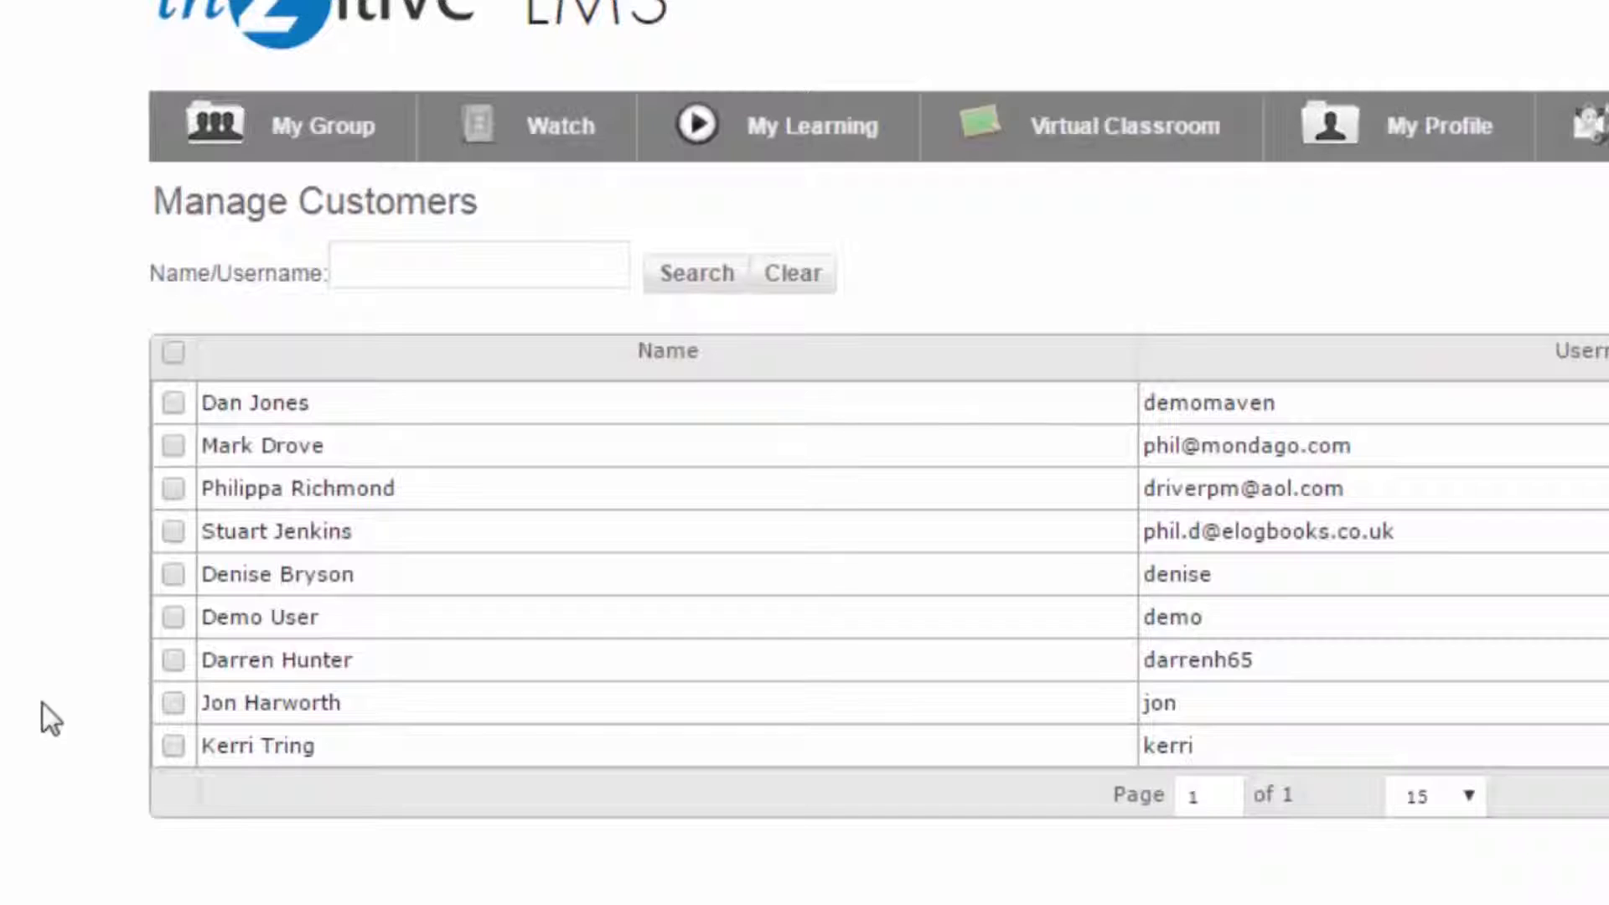
mouse_move(180, 580)
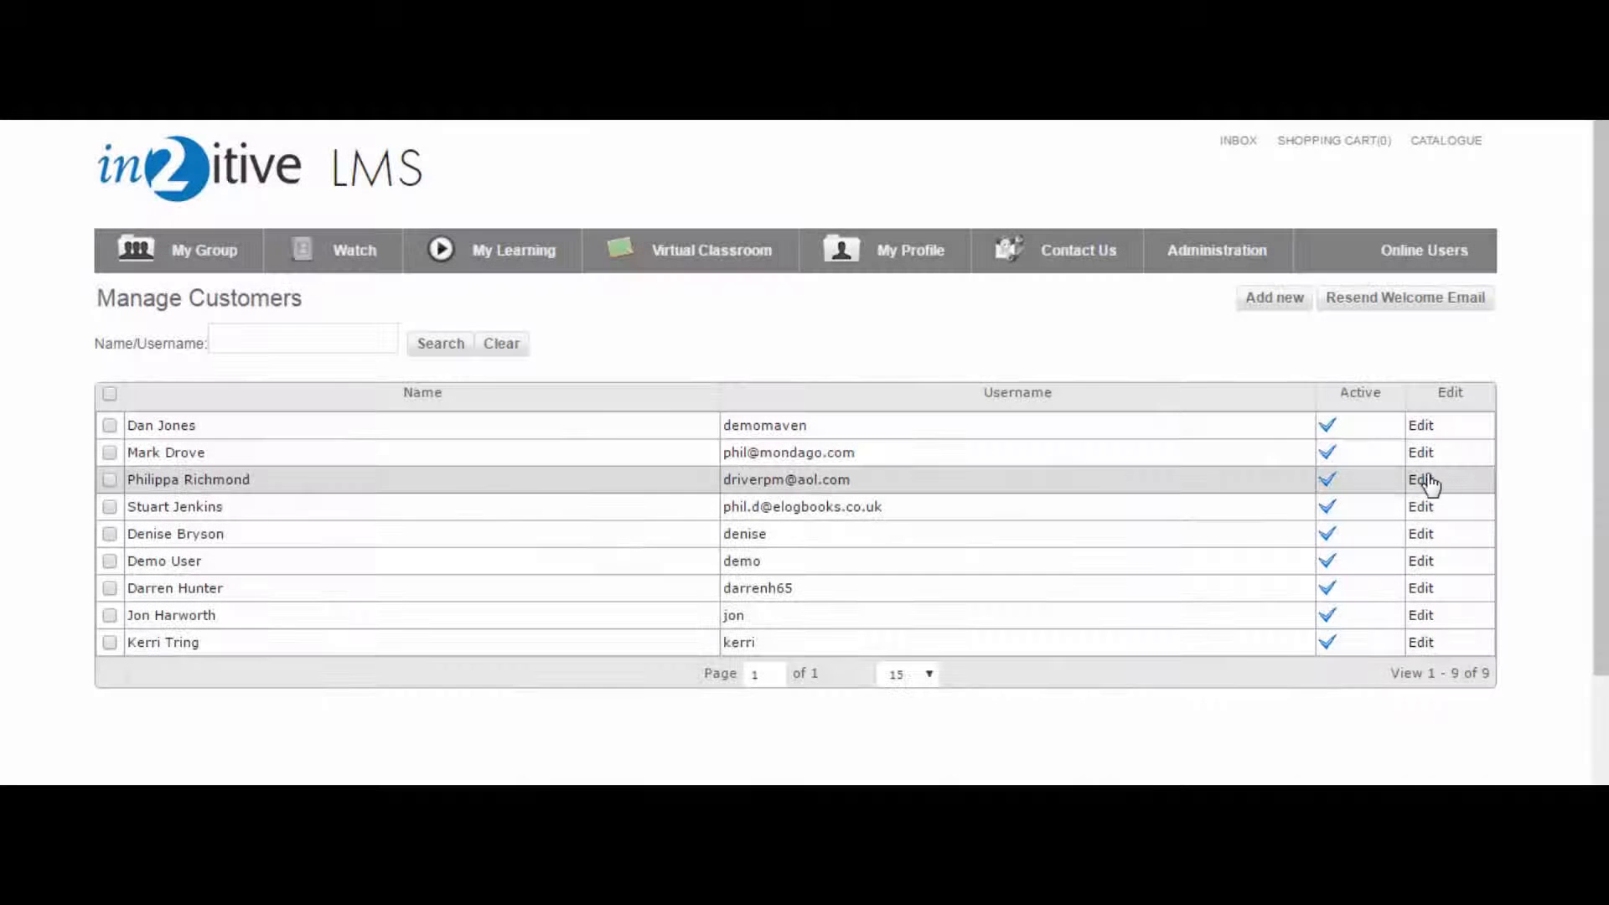
click(1421, 479)
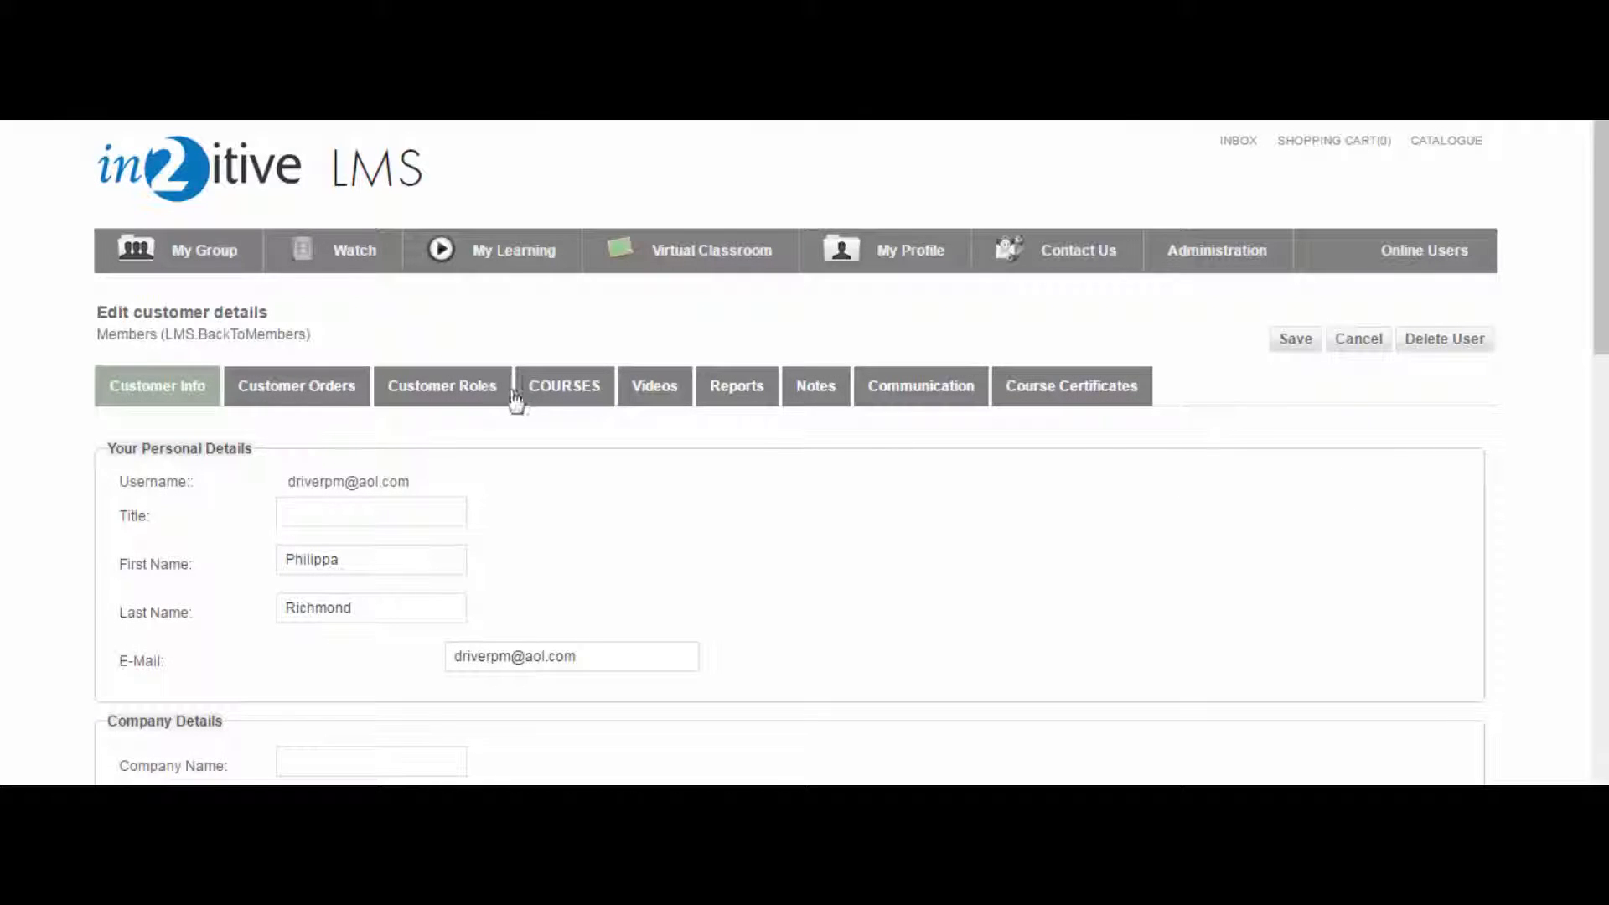
click(441, 386)
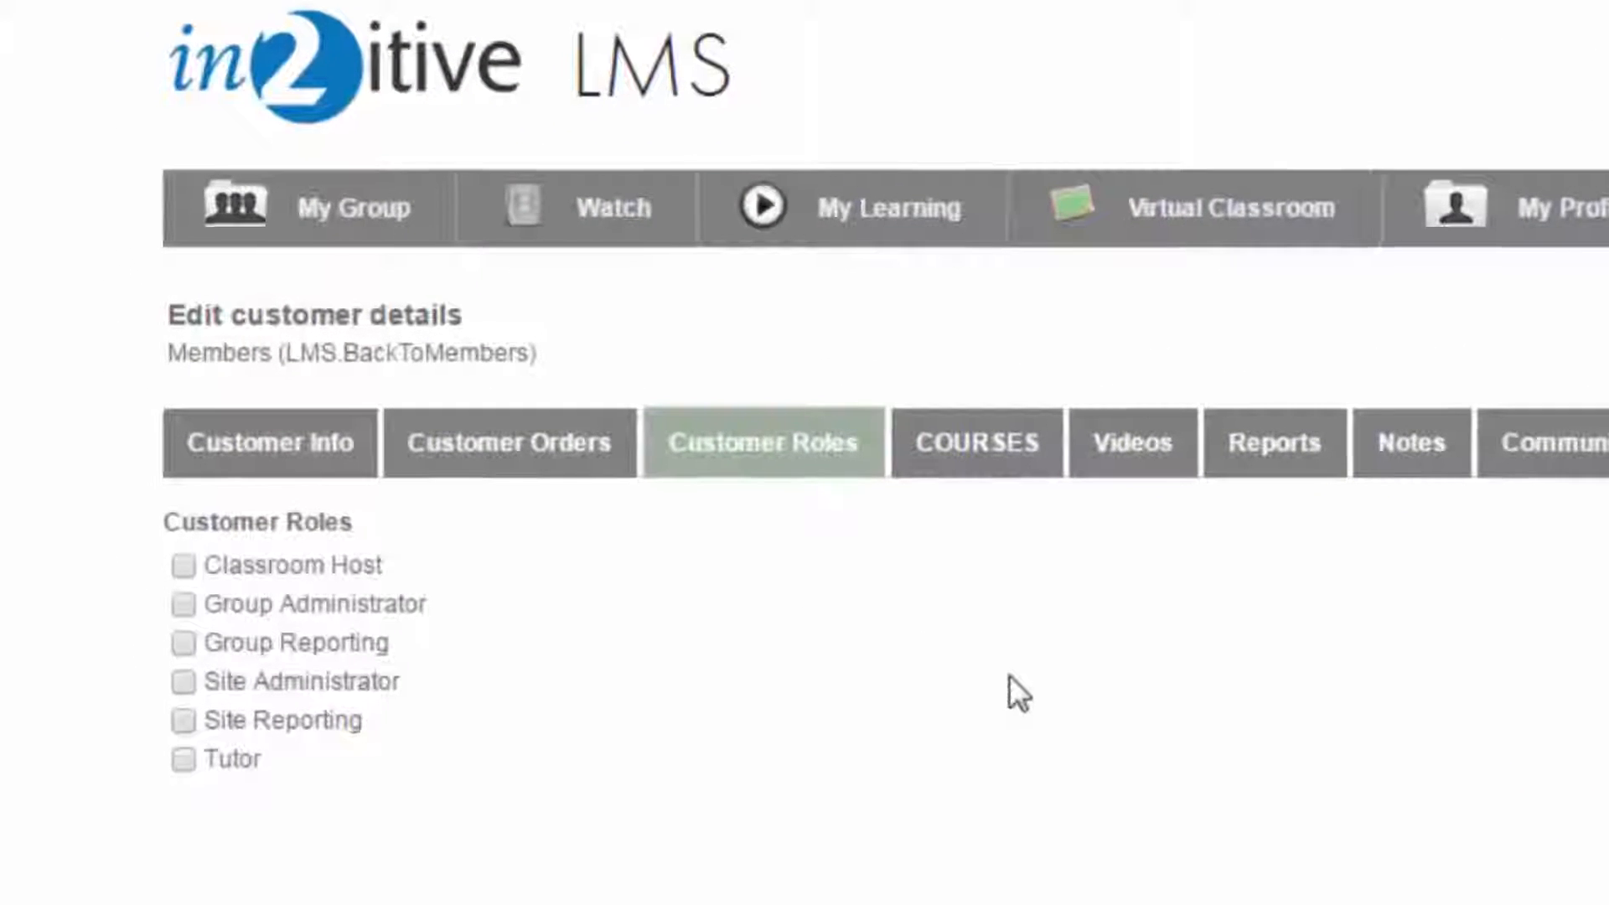
mouse_move(874, 665)
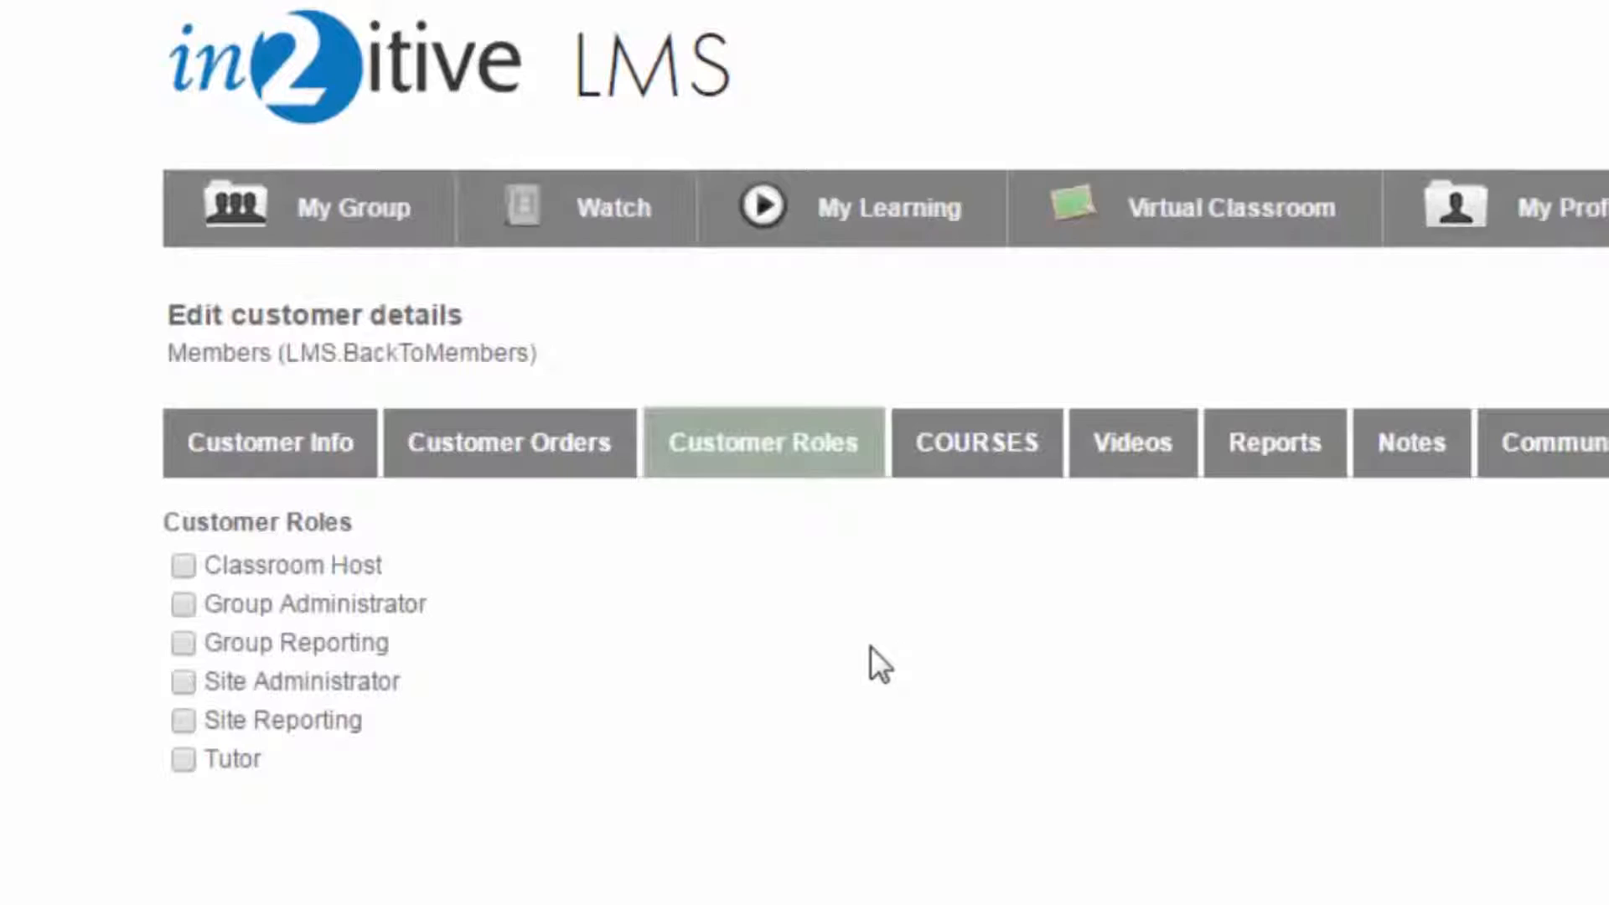
mouse_move(272, 650)
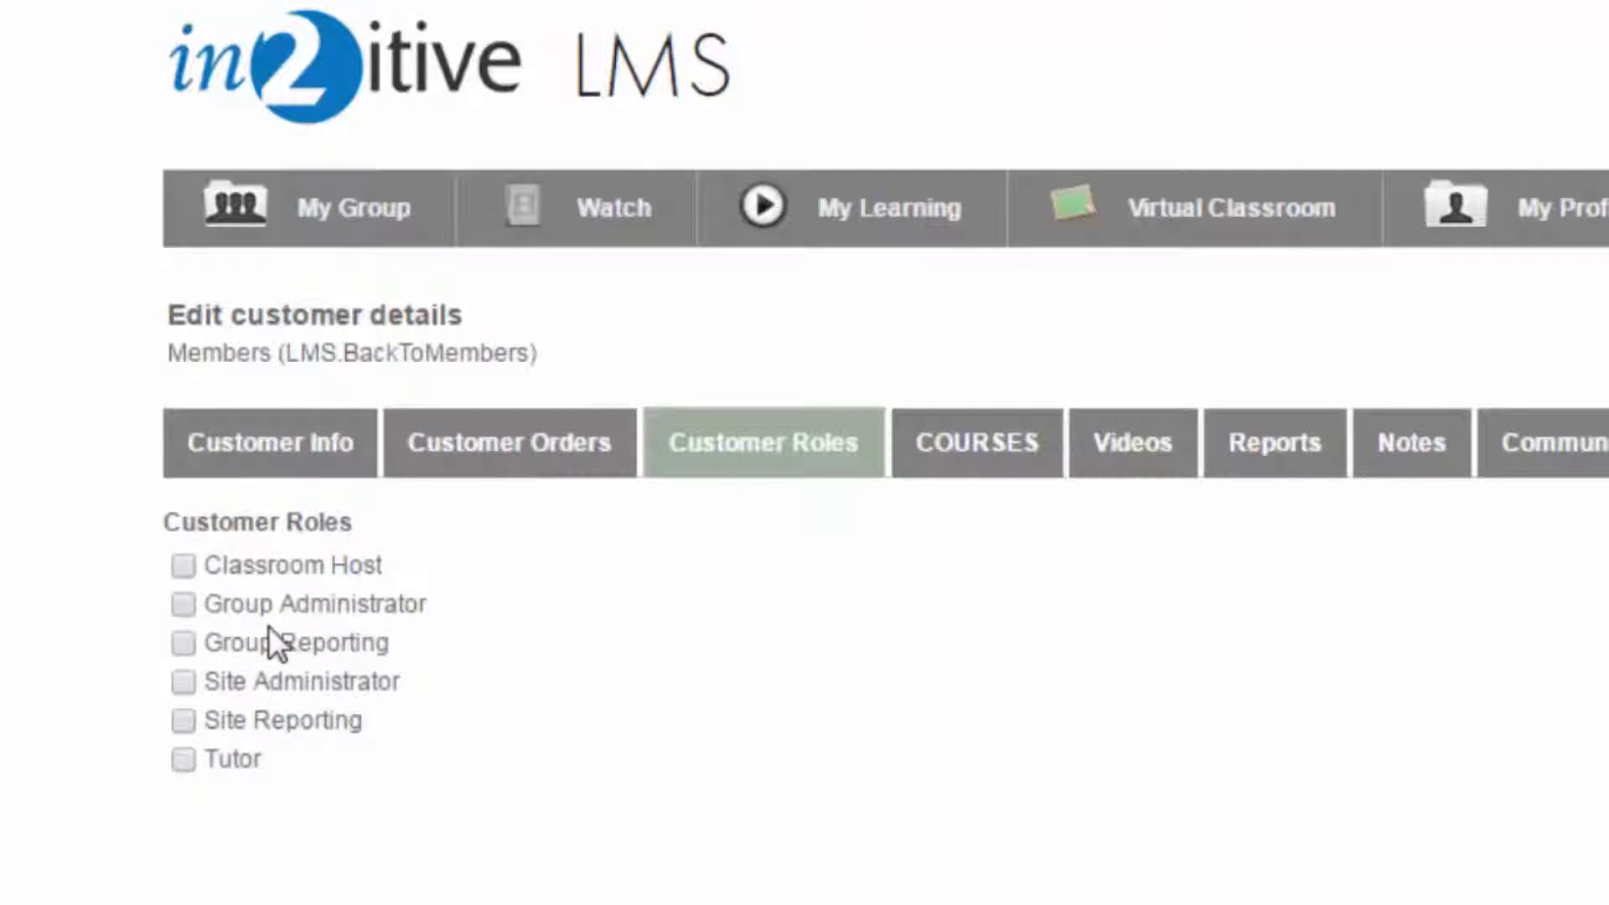
click(177, 604)
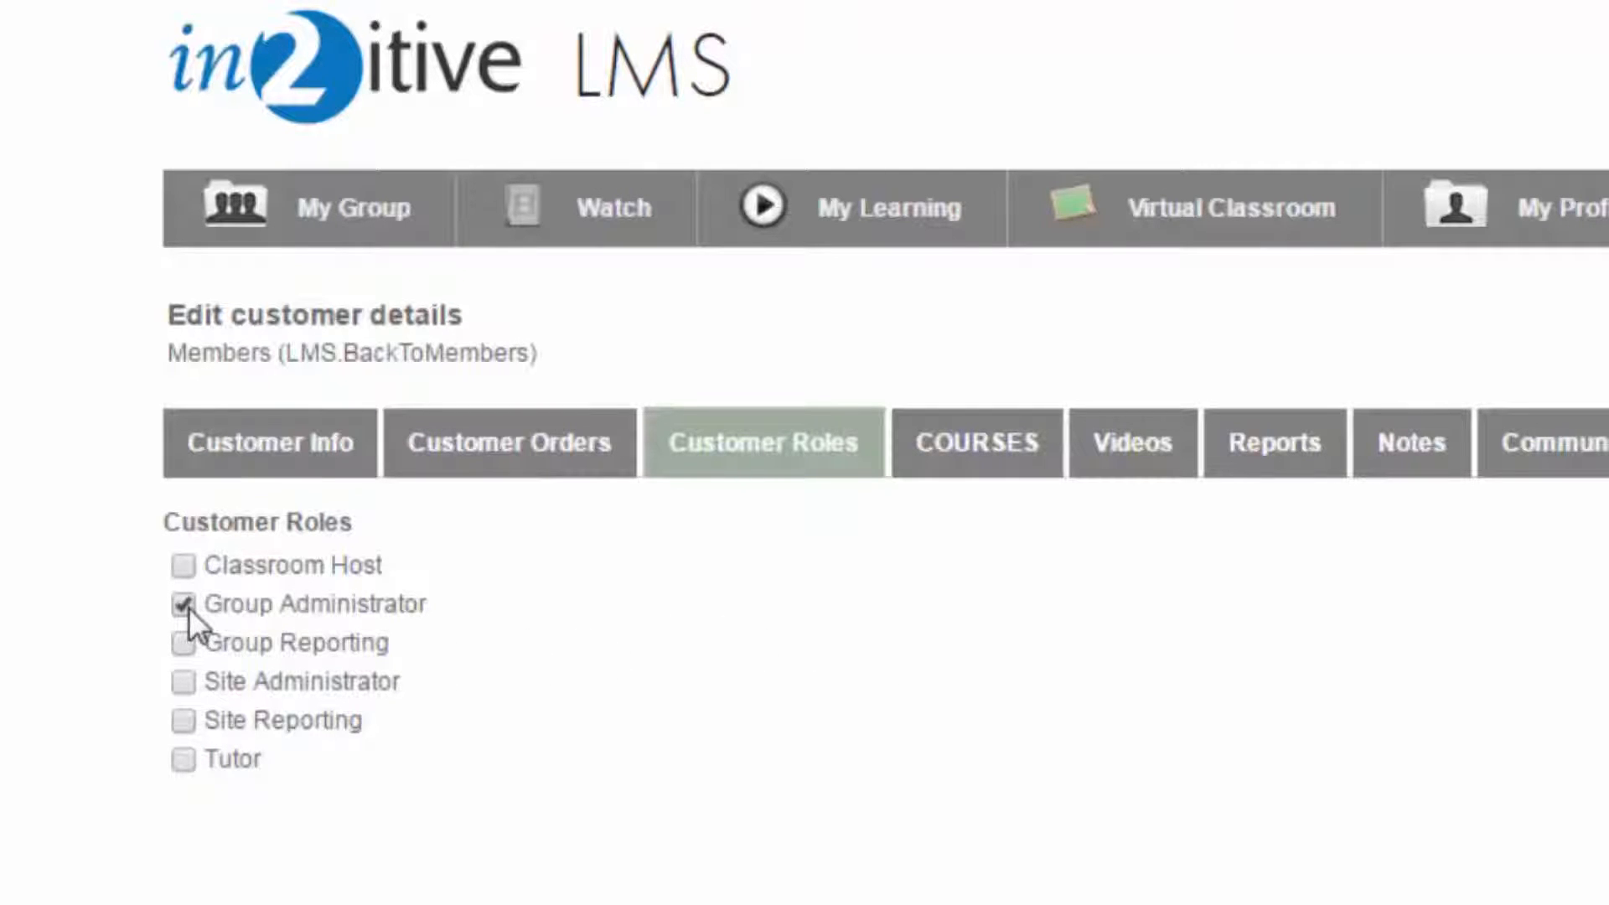
click(180, 682)
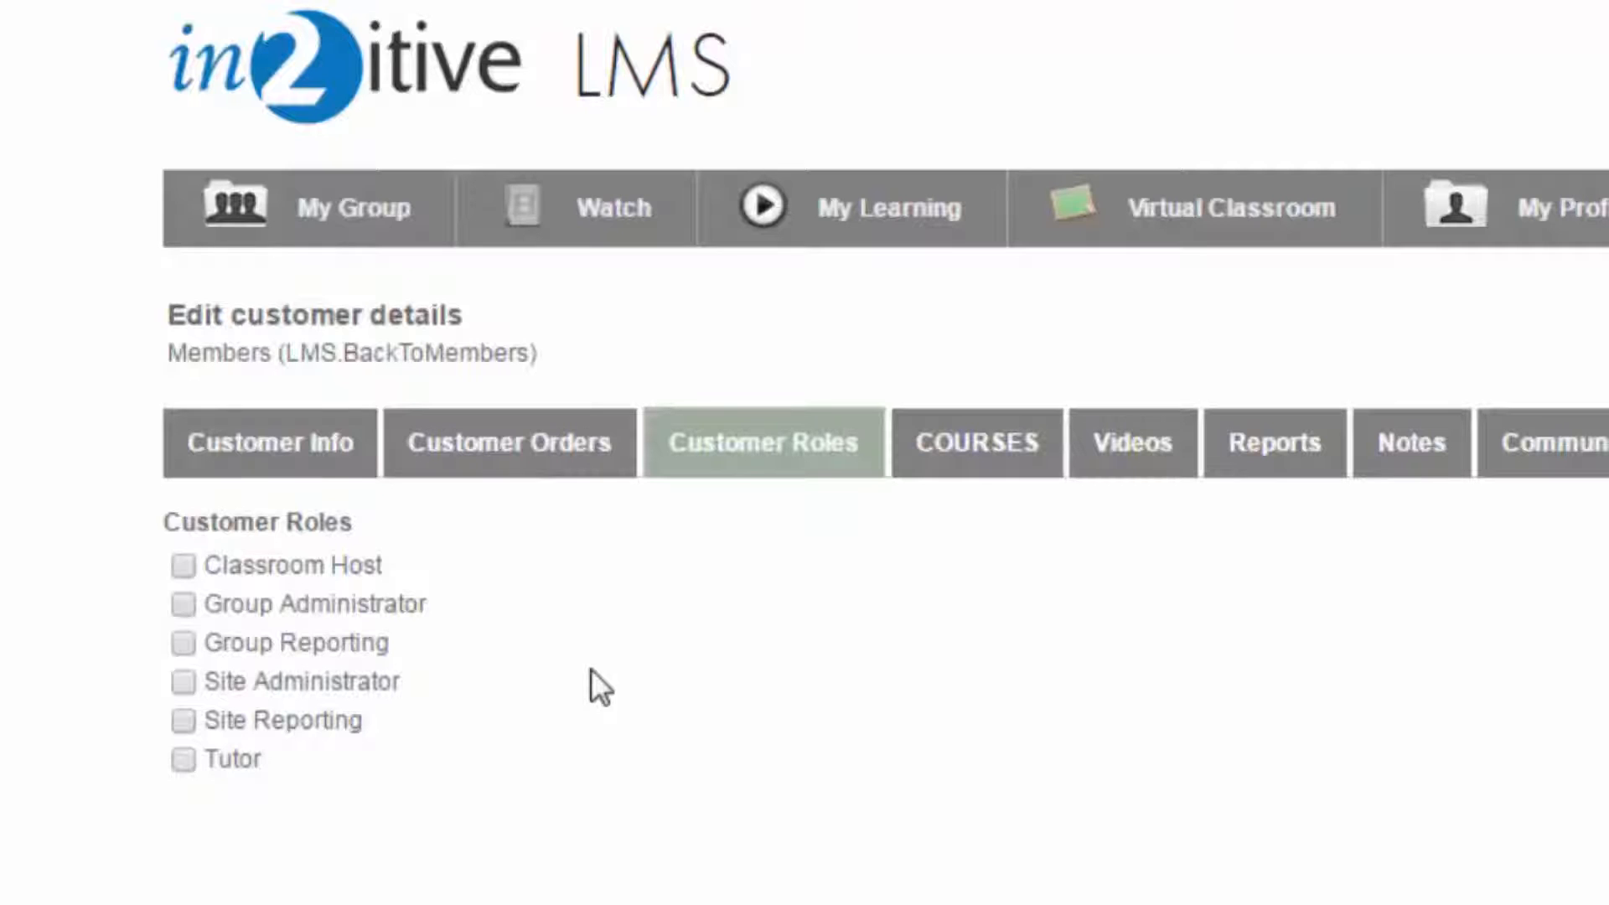
Toggle Group Reporting and Site Reporting on and off, then tick Tutor.
click(178, 642)
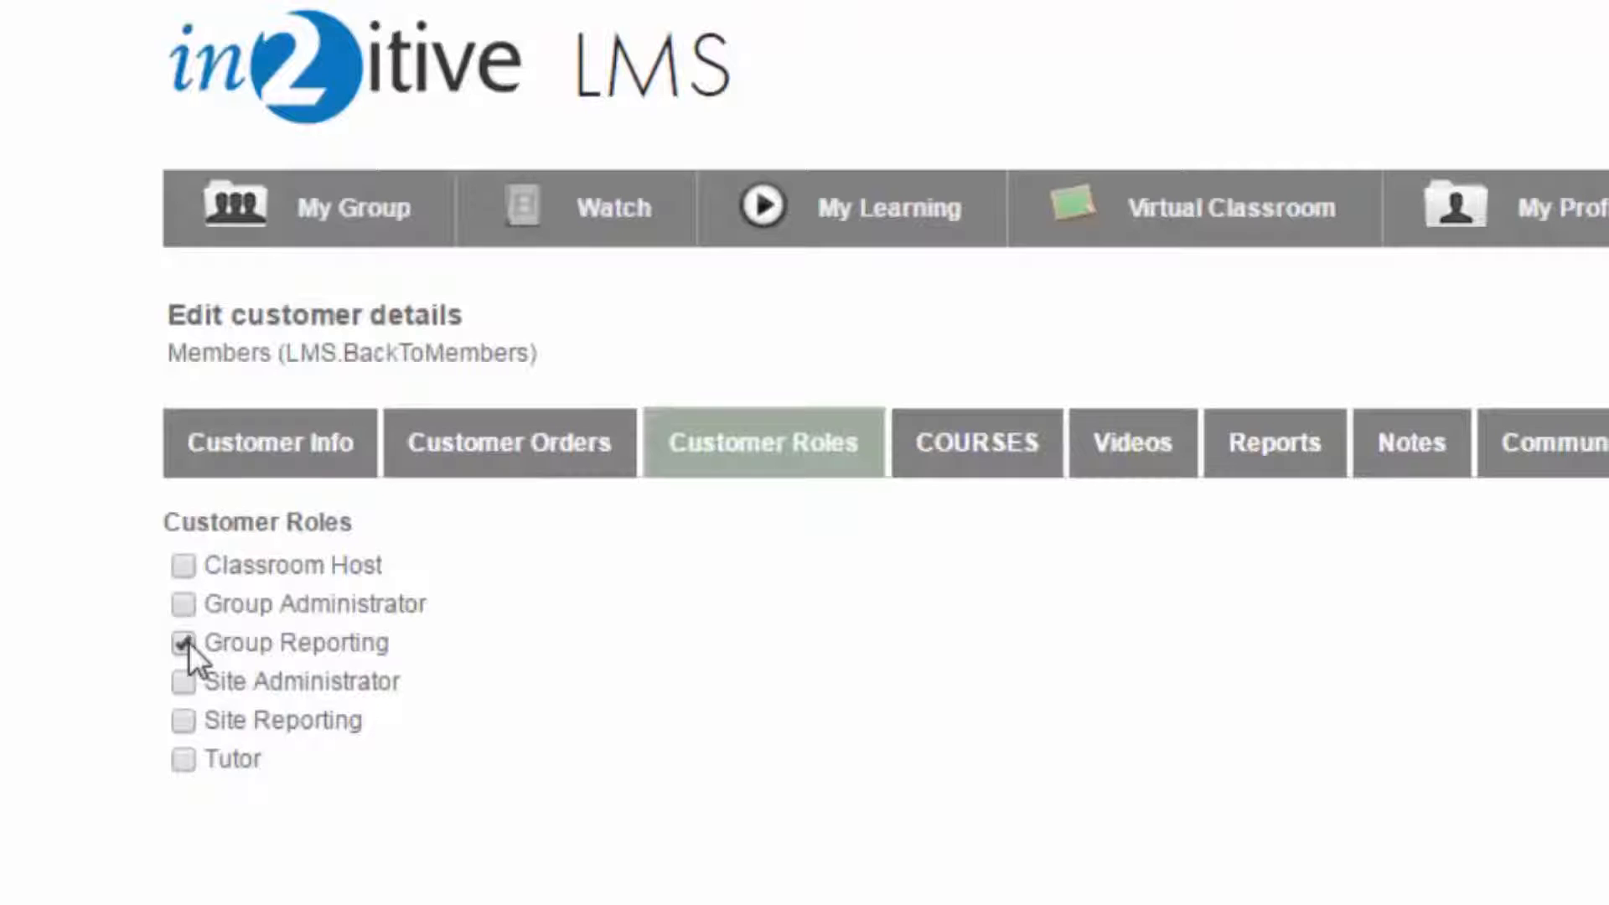
click(178, 640)
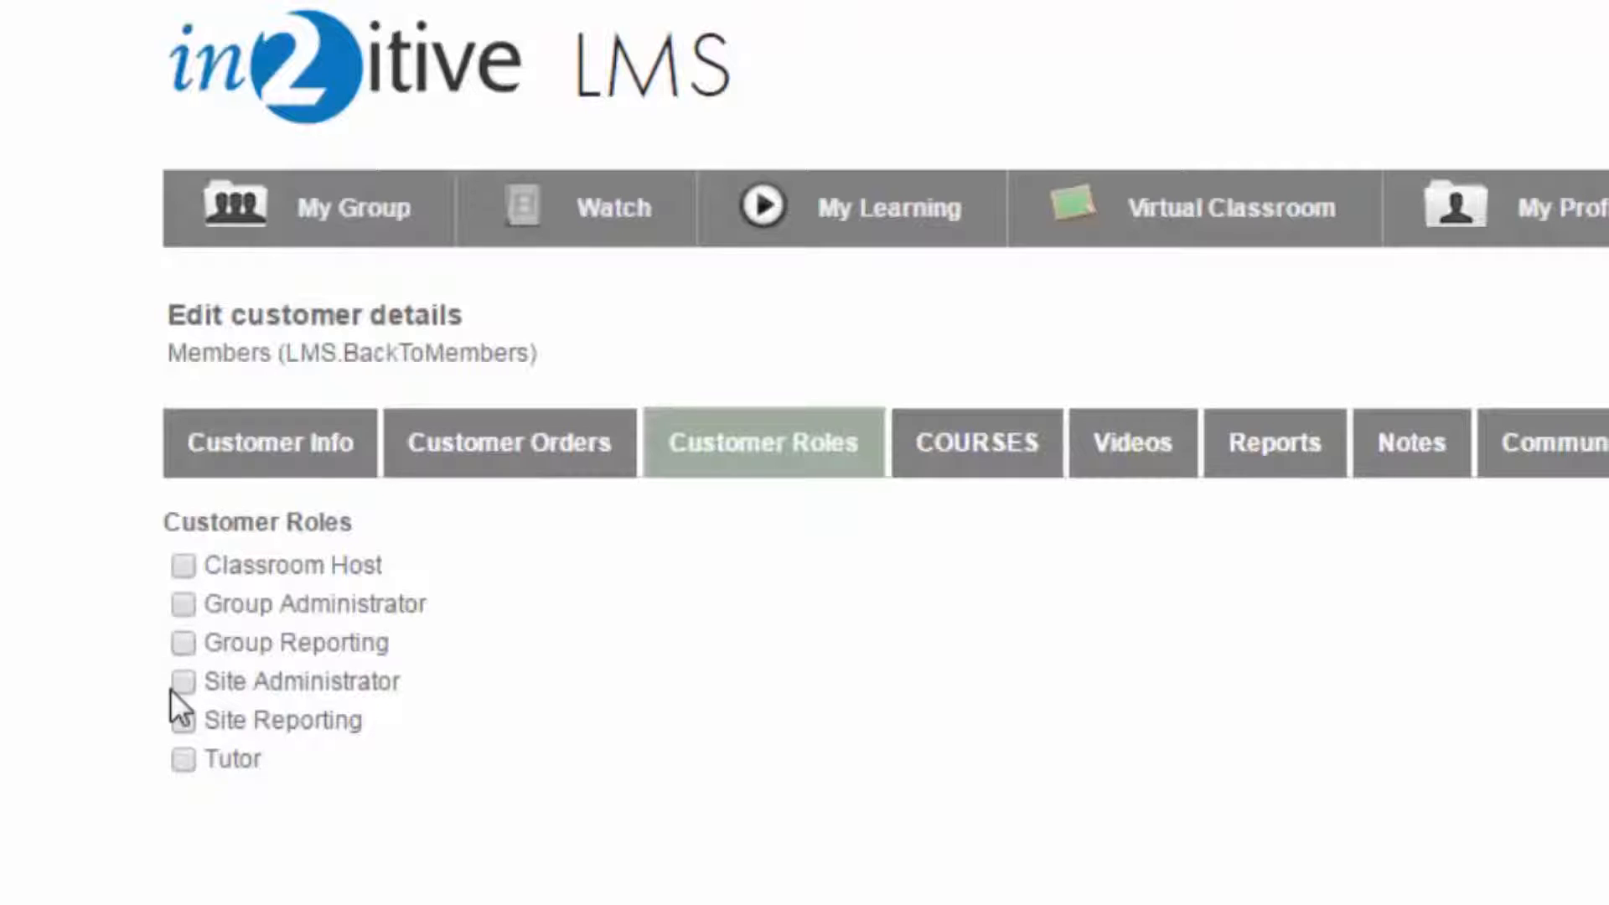
click(178, 719)
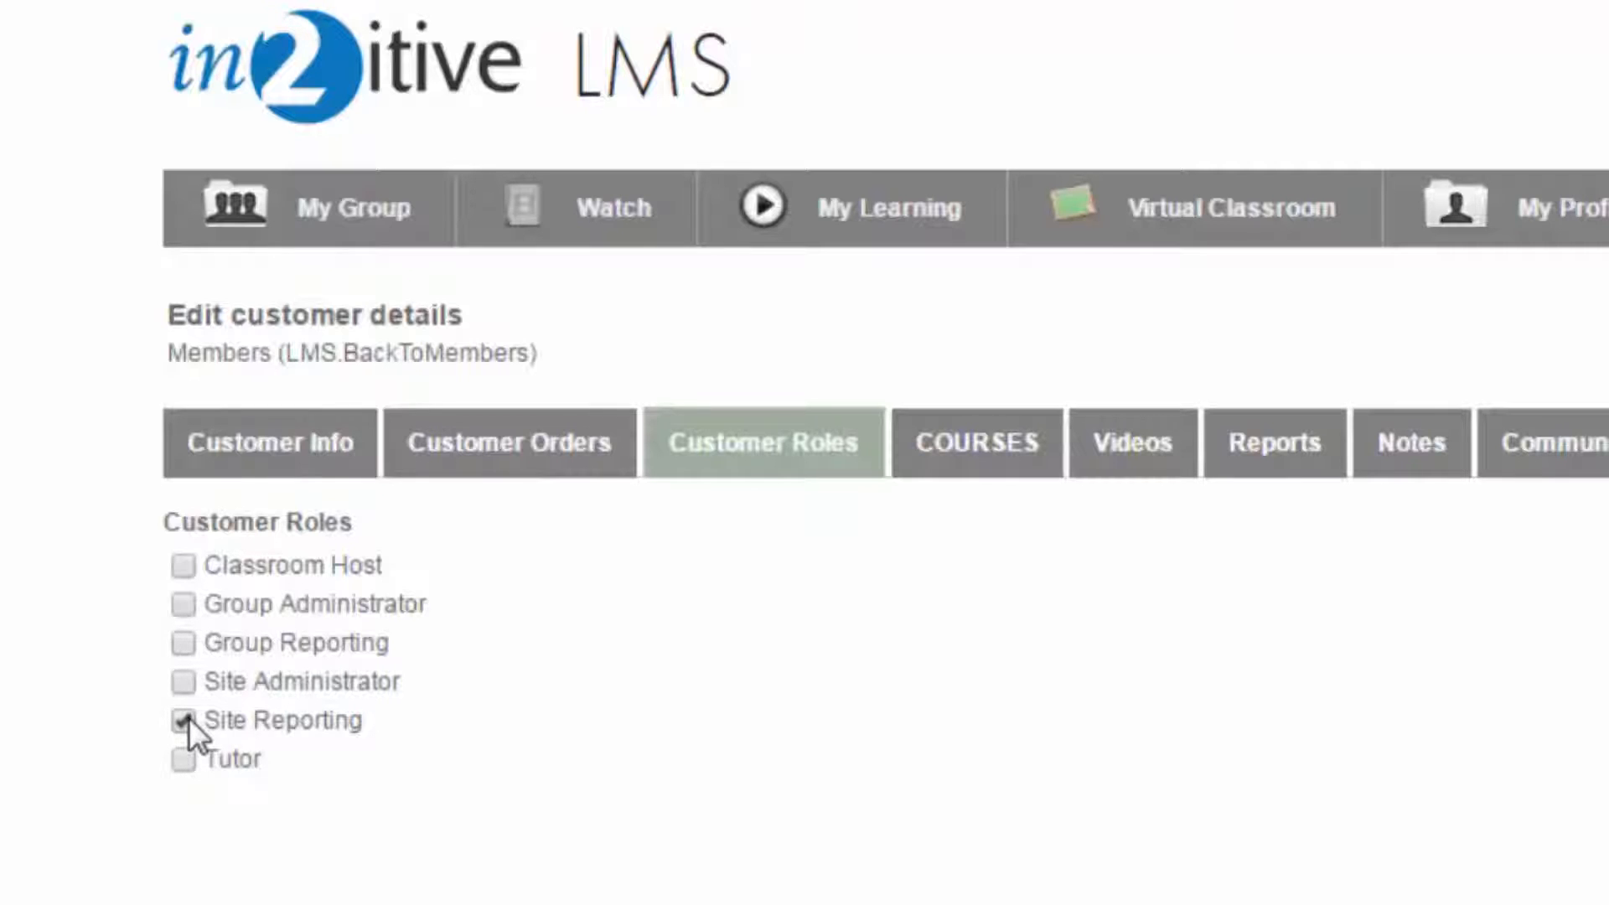
click(180, 719)
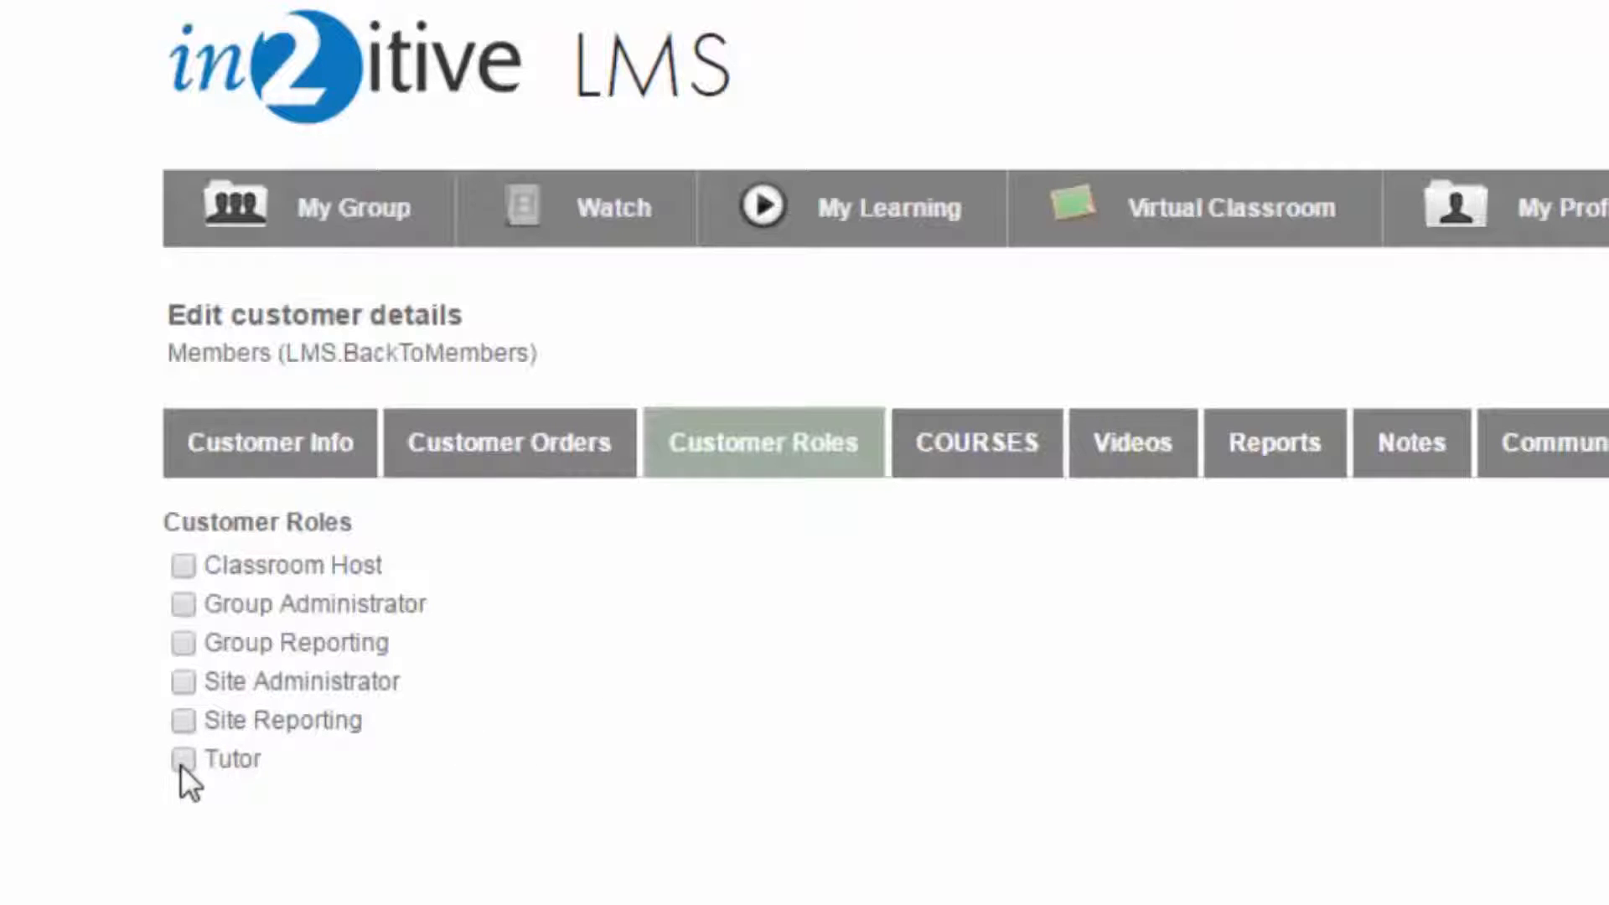
click(177, 759)
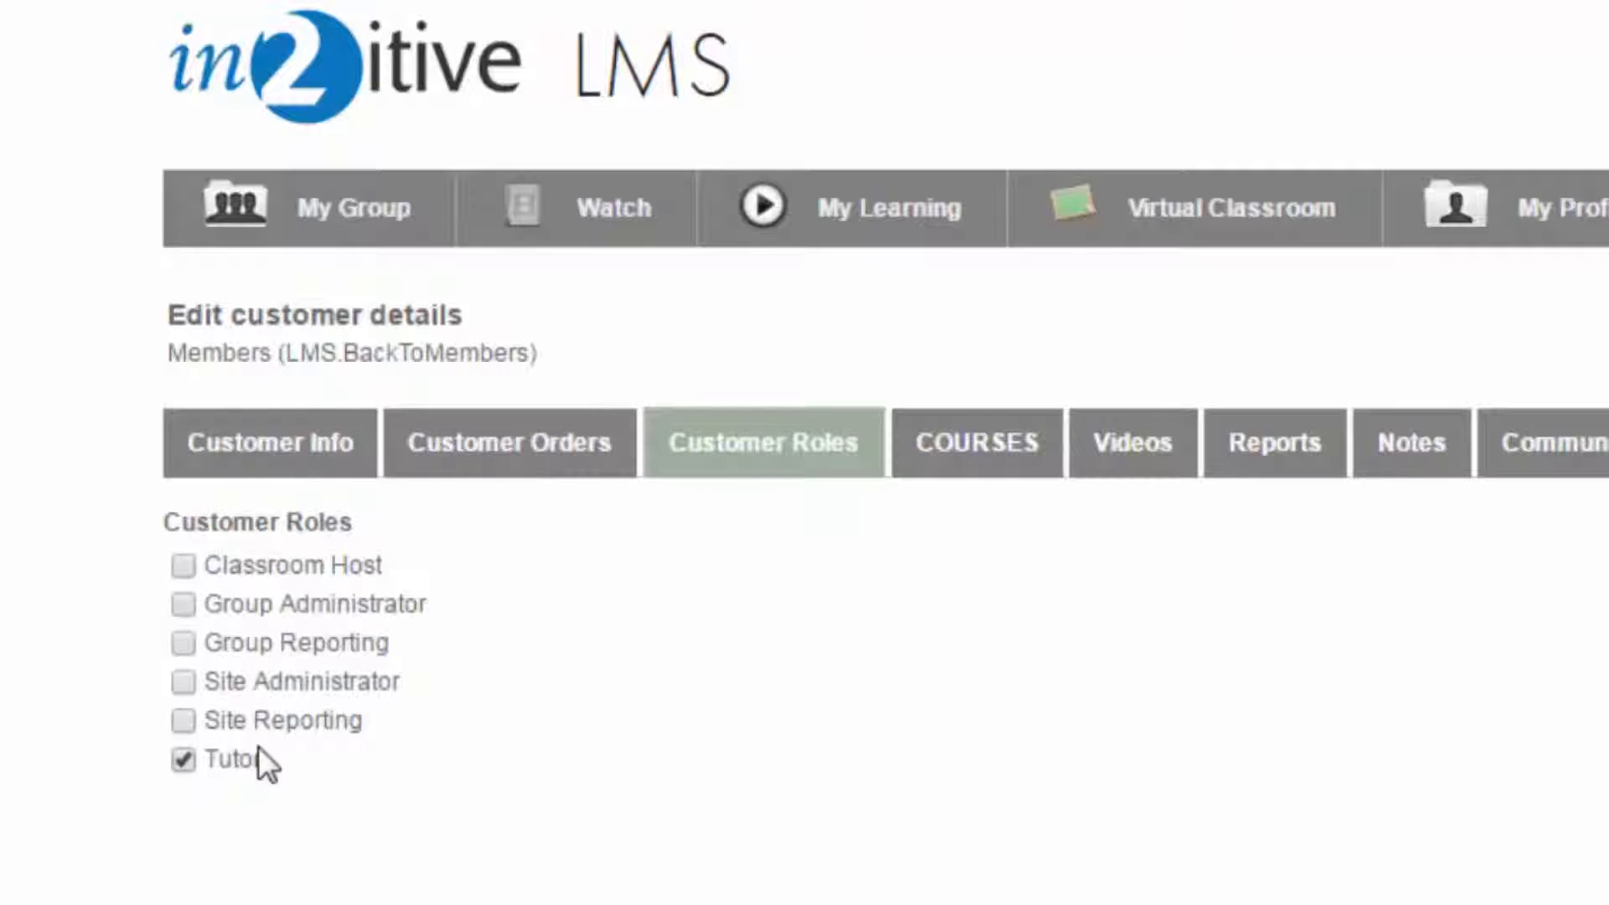
mouse_move(161, 582)
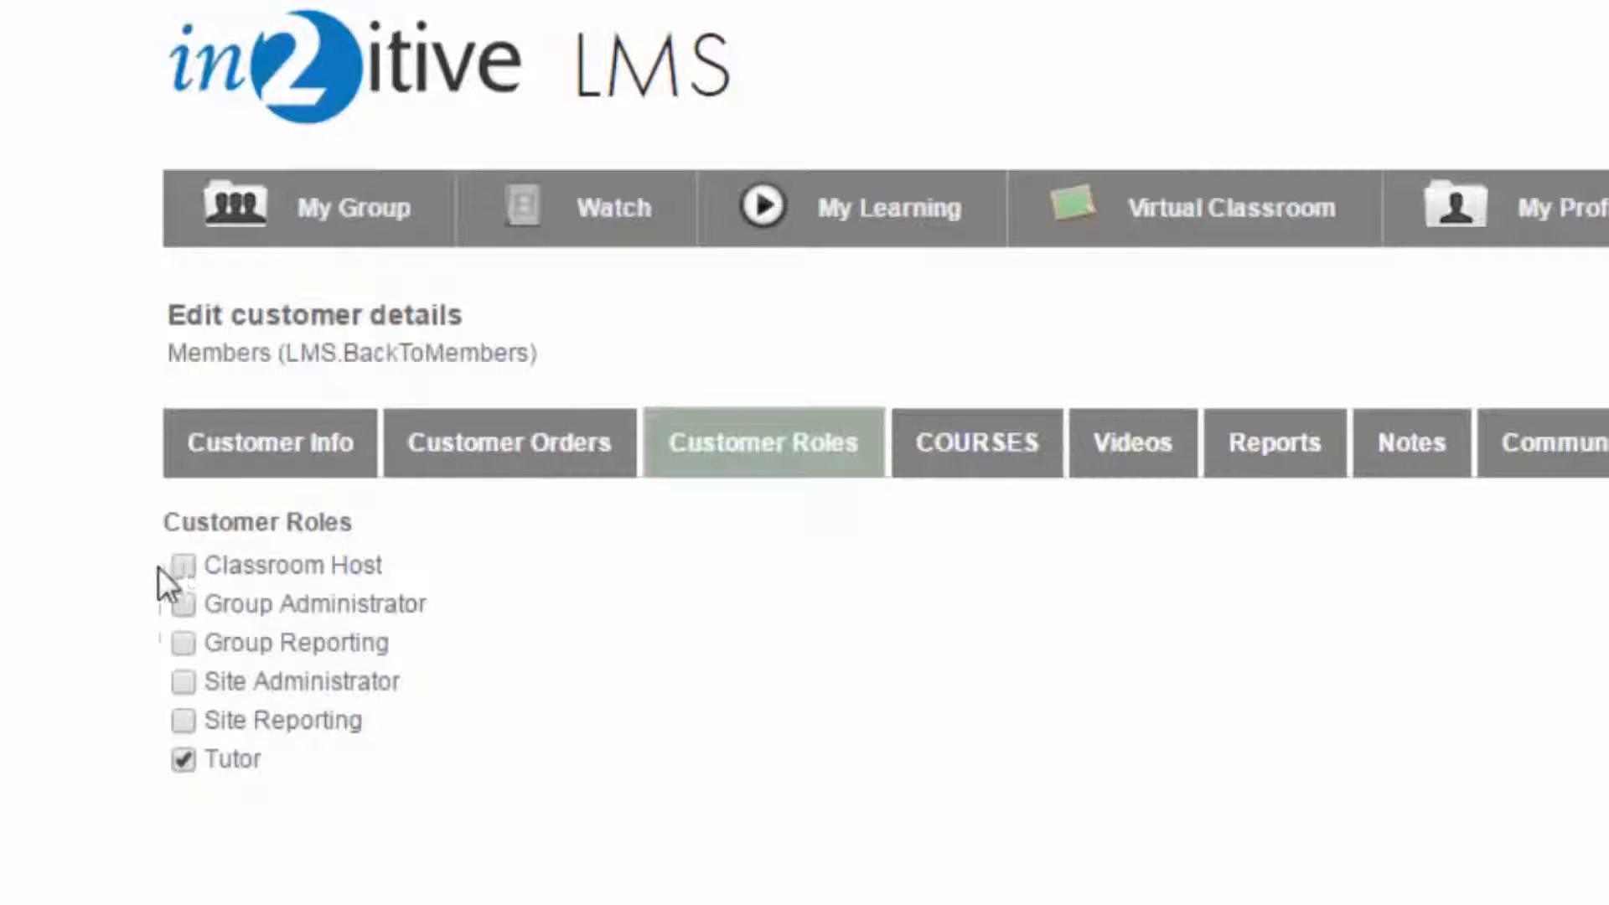
click(179, 565)
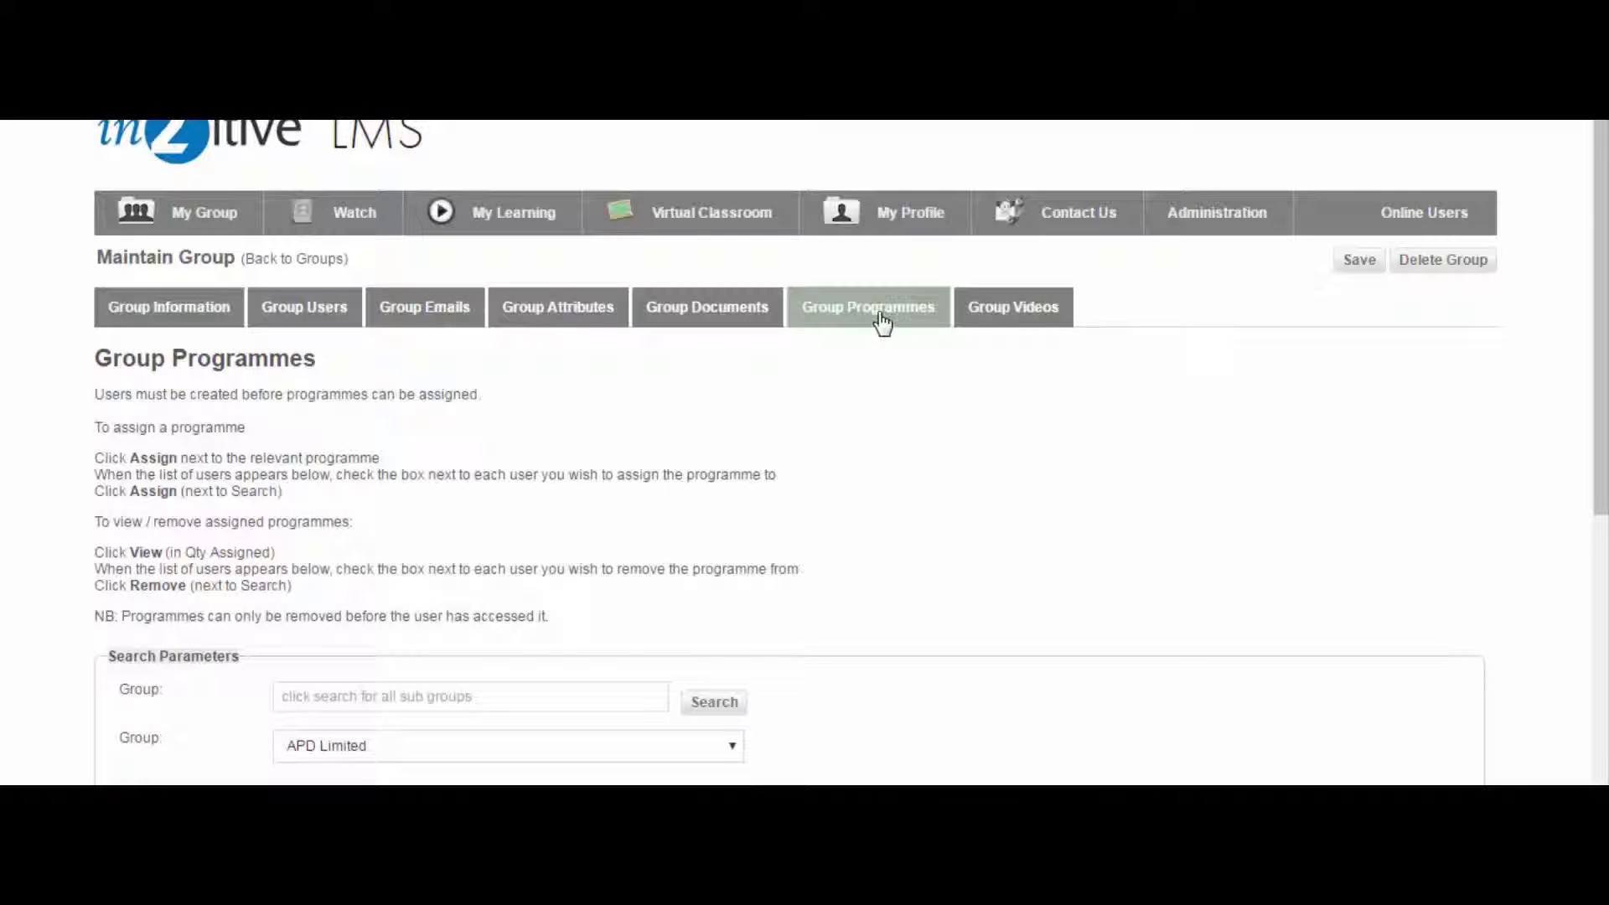
mouse_move(1535, 393)
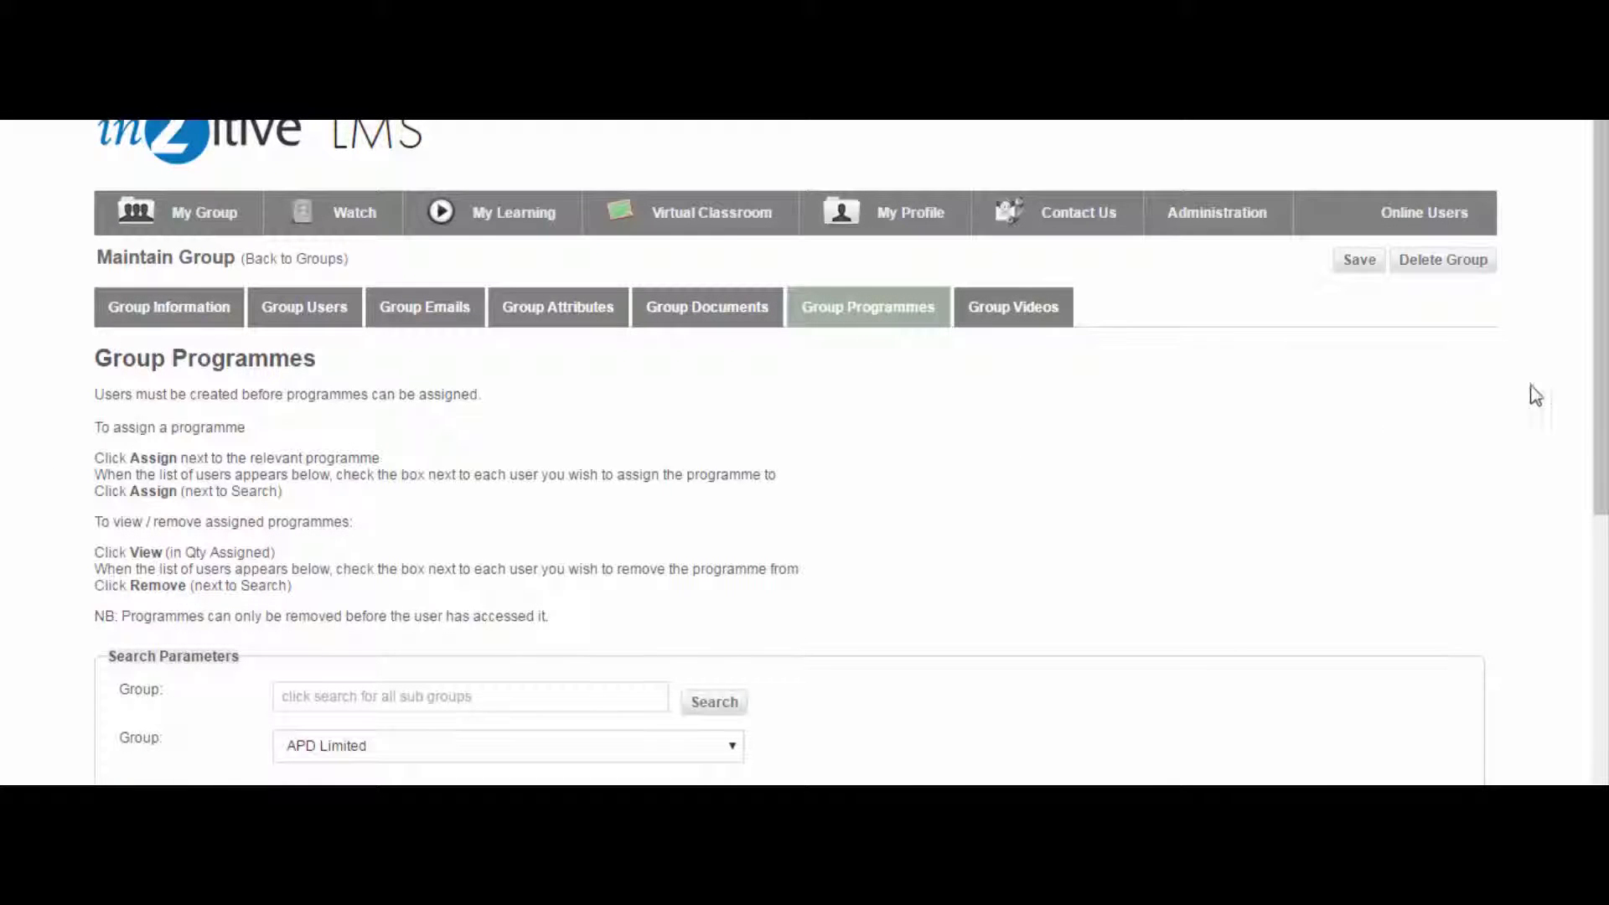
Scroll the Group Programmes list, then view the customer's assigned courses.
scroll(down, 3)
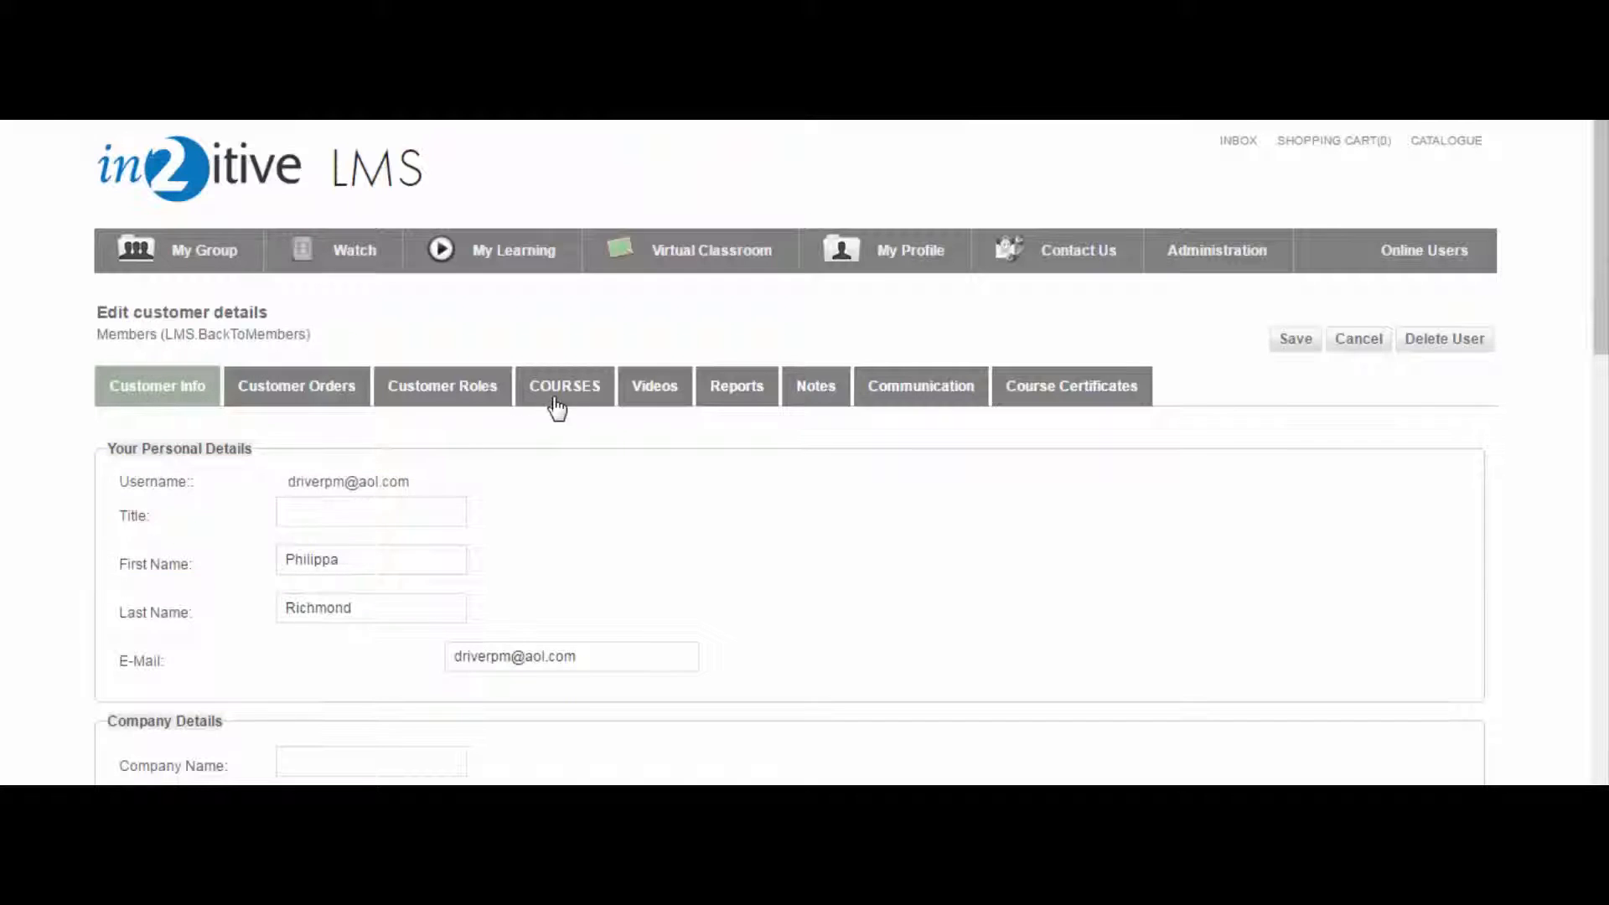
click(565, 385)
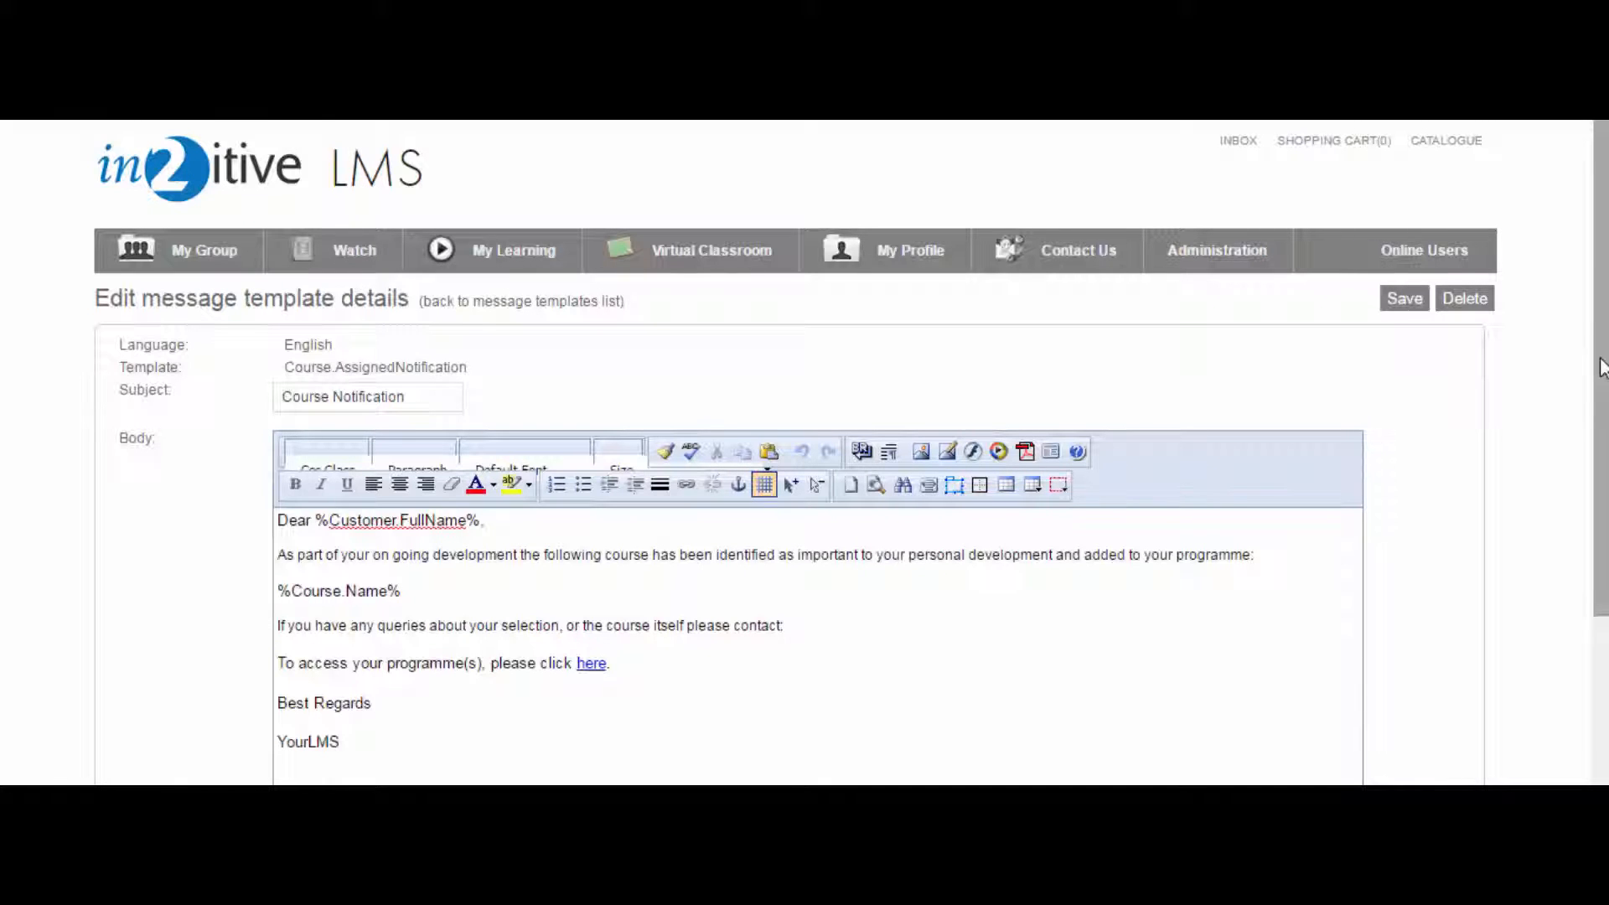
Scroll through the Course.AssignedNotification subject and message body.
scroll(down, 3)
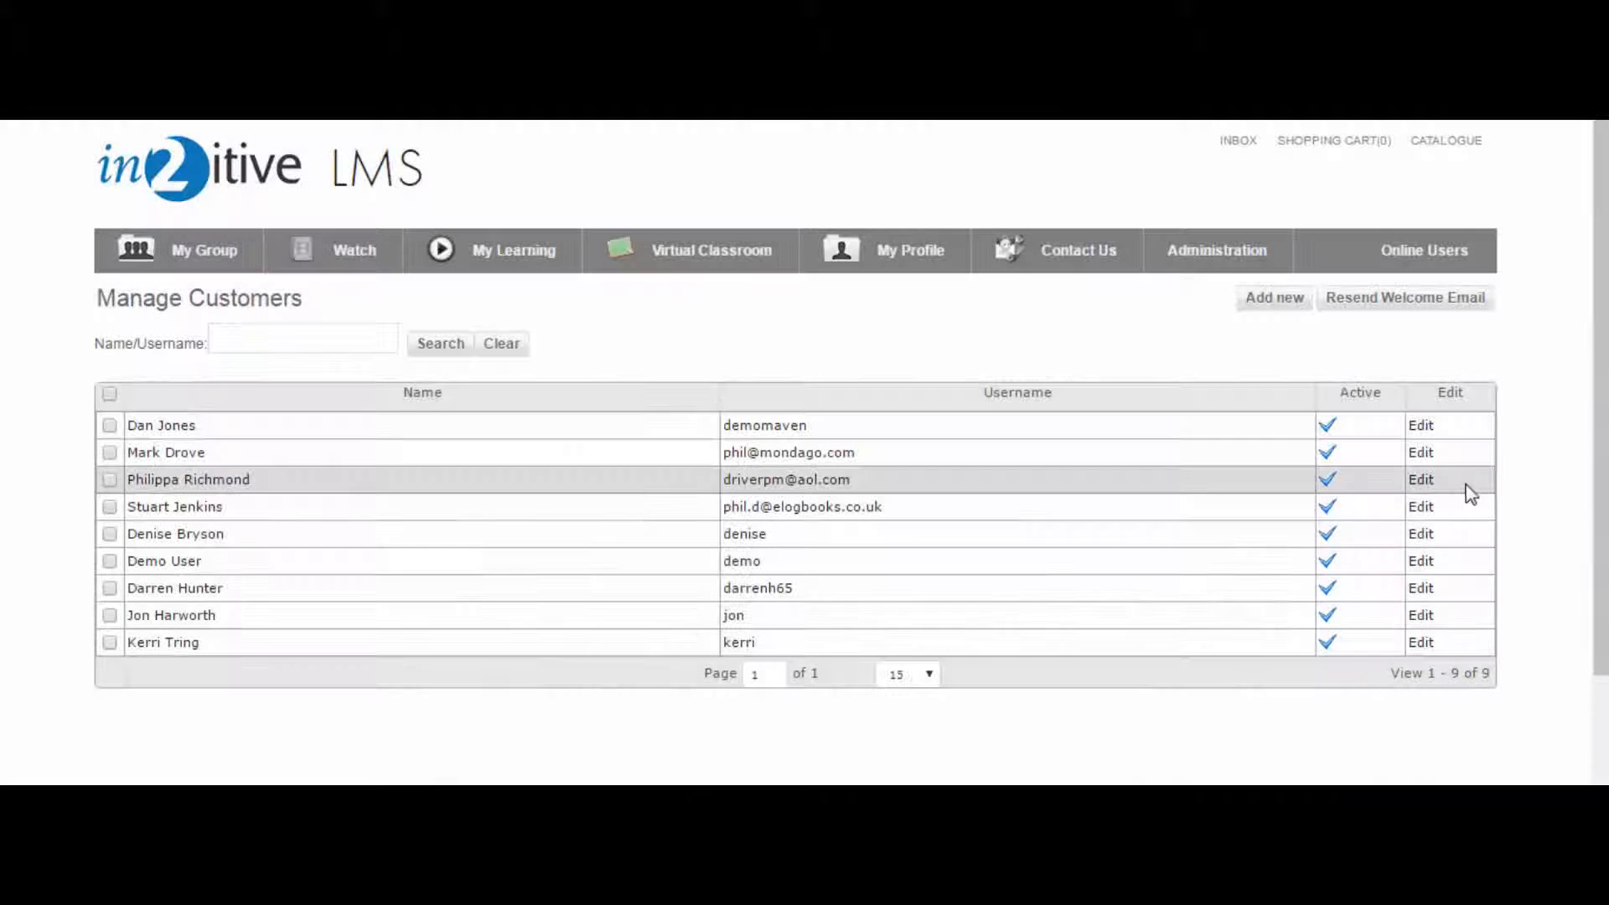
click(1420, 479)
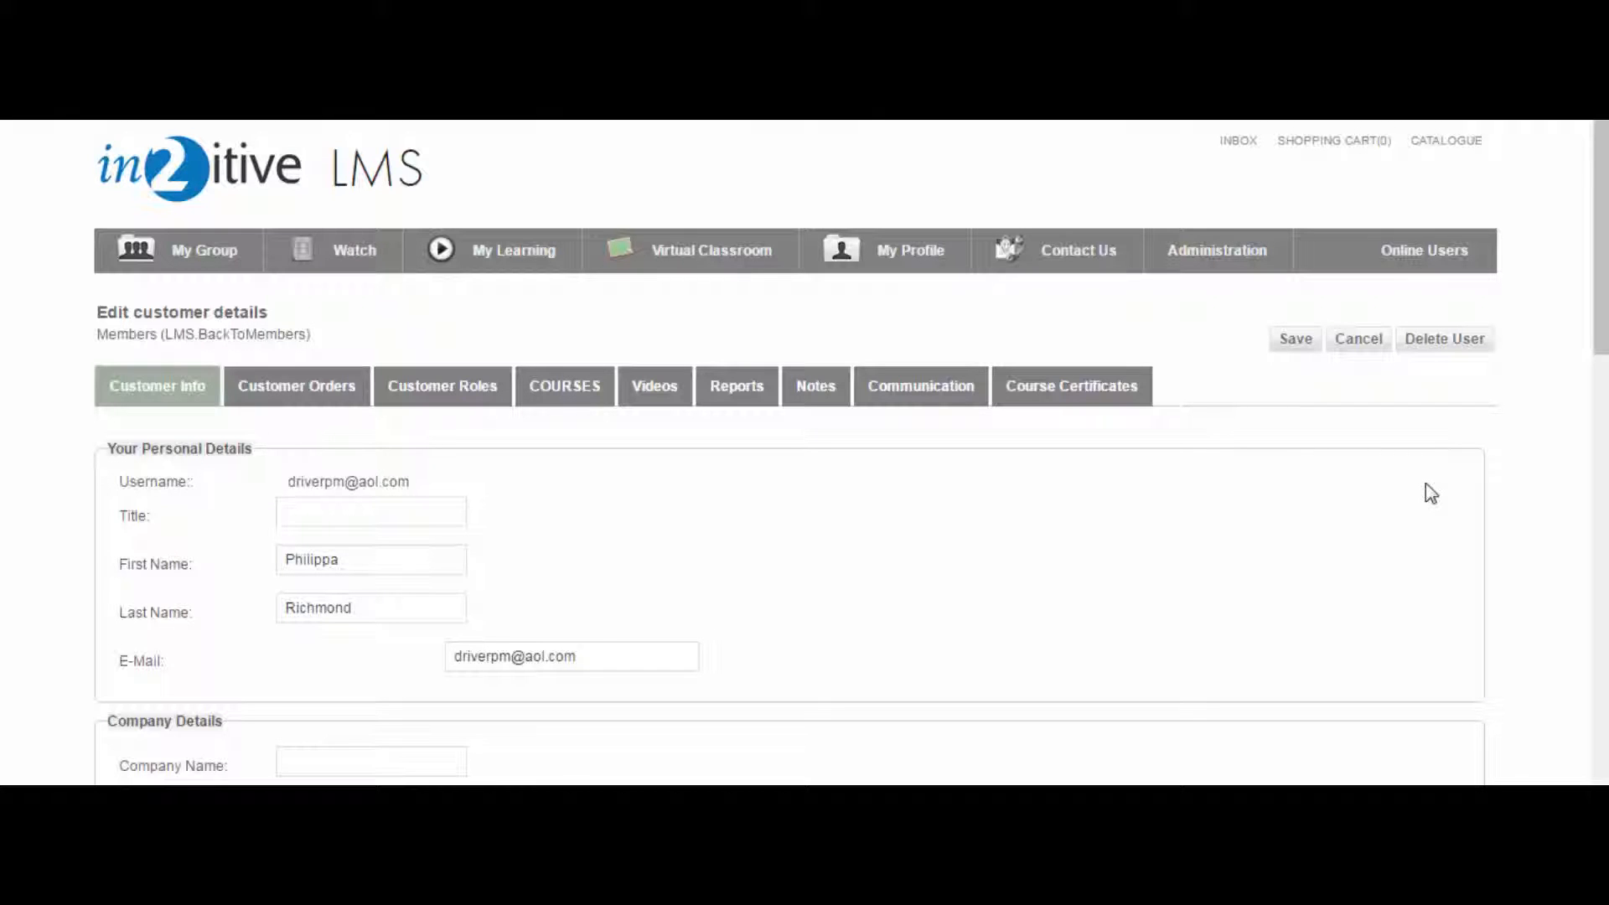
mouse_move(230, 418)
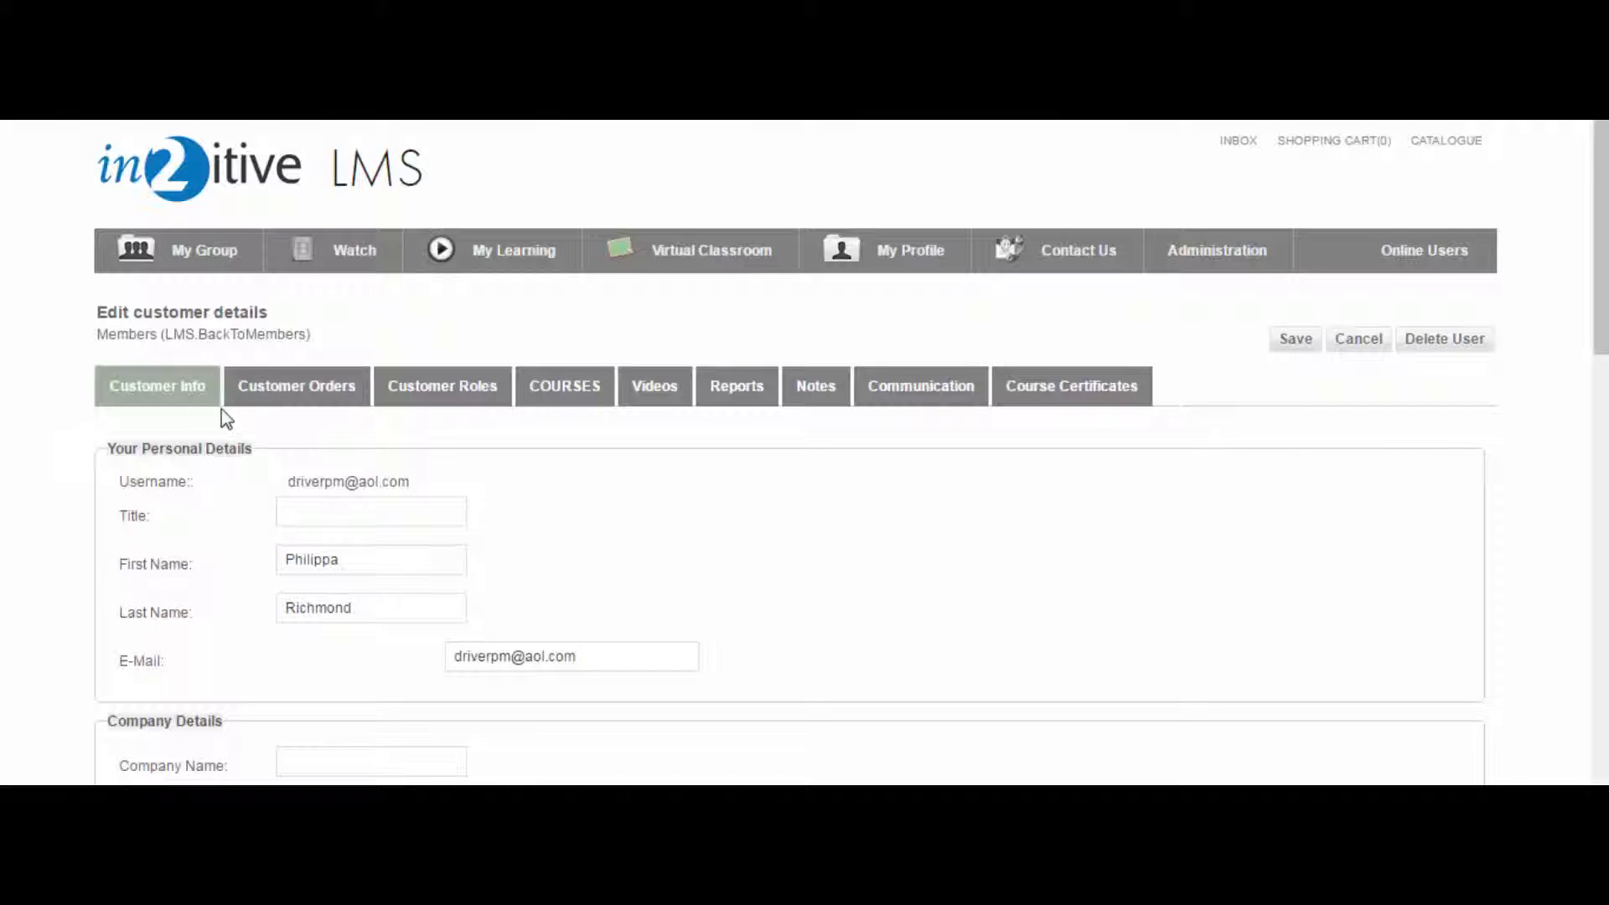
click(296, 386)
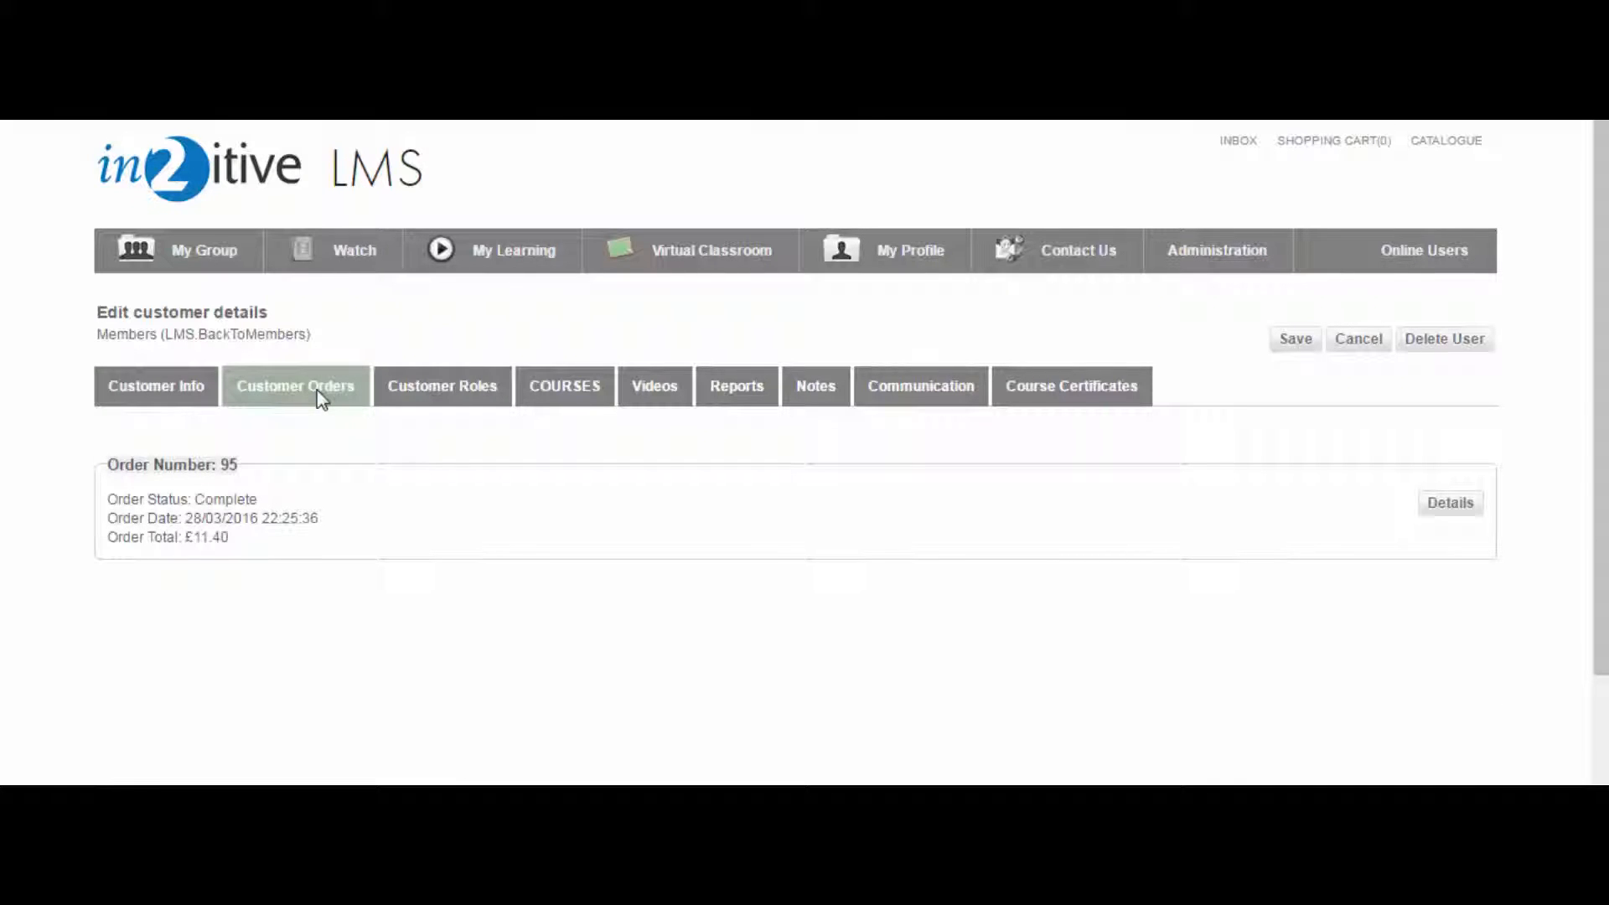
mouse_move(448, 489)
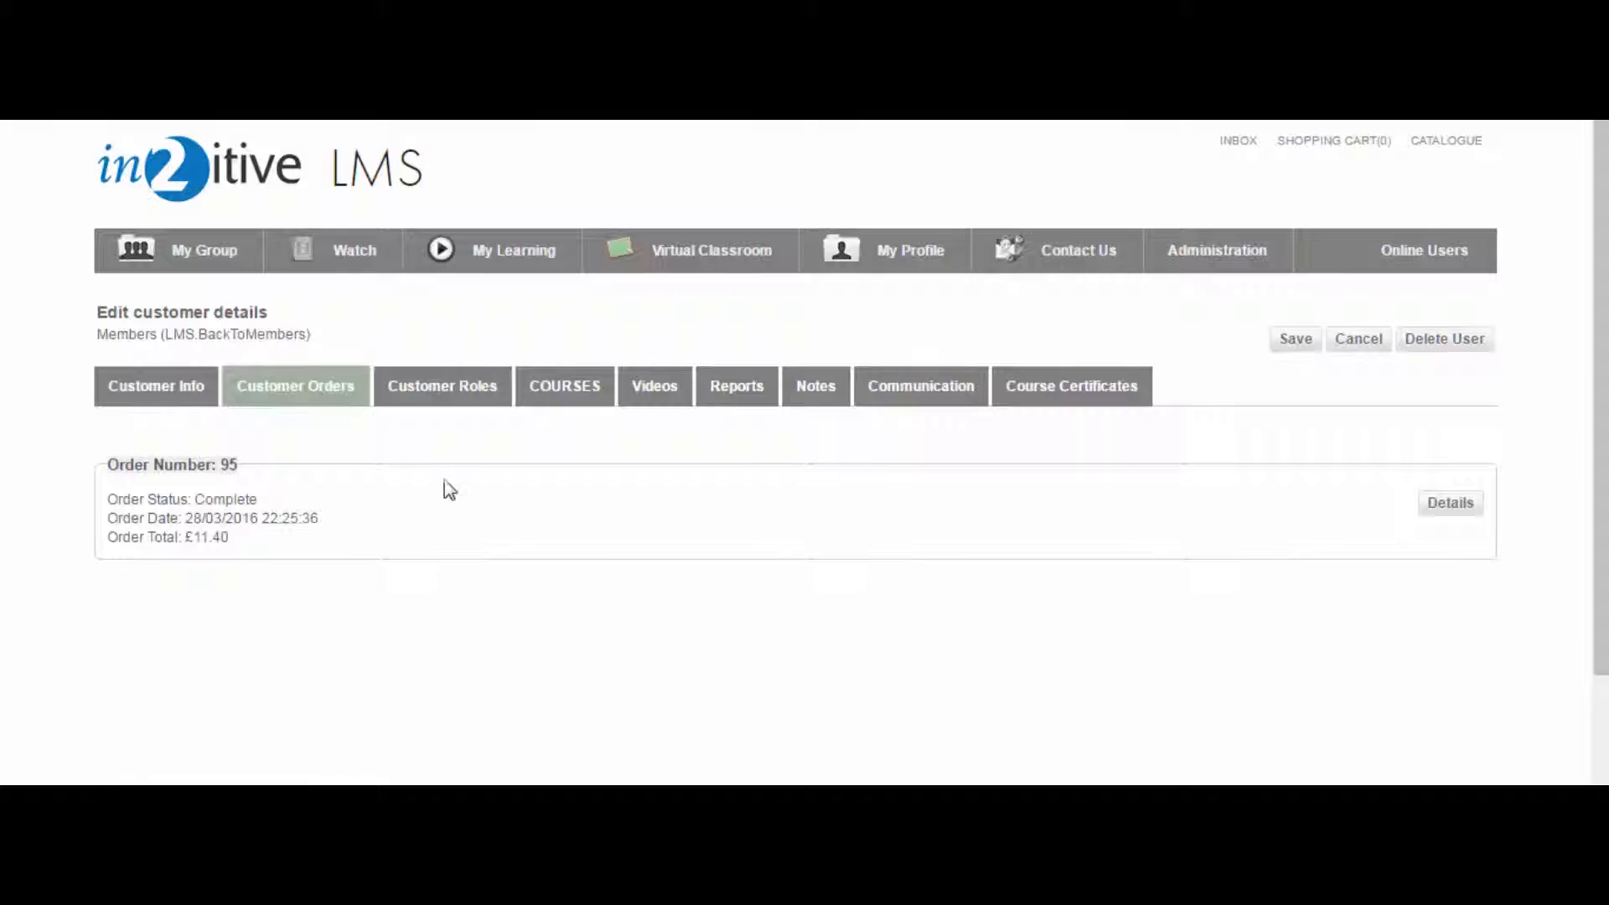
click(920, 386)
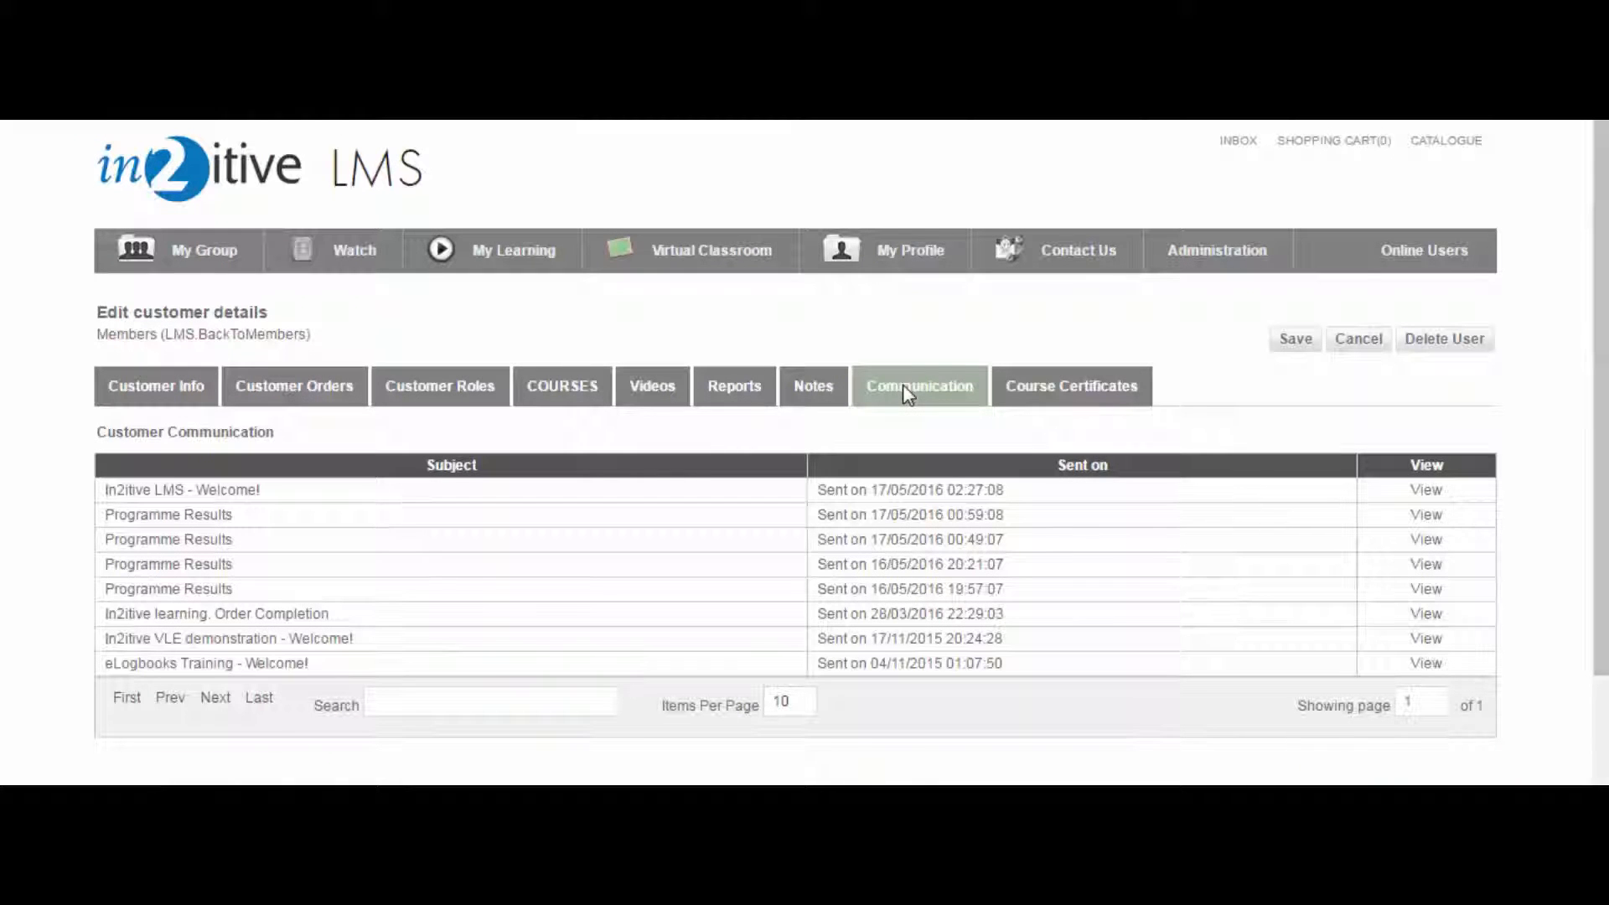
mouse_move(819, 396)
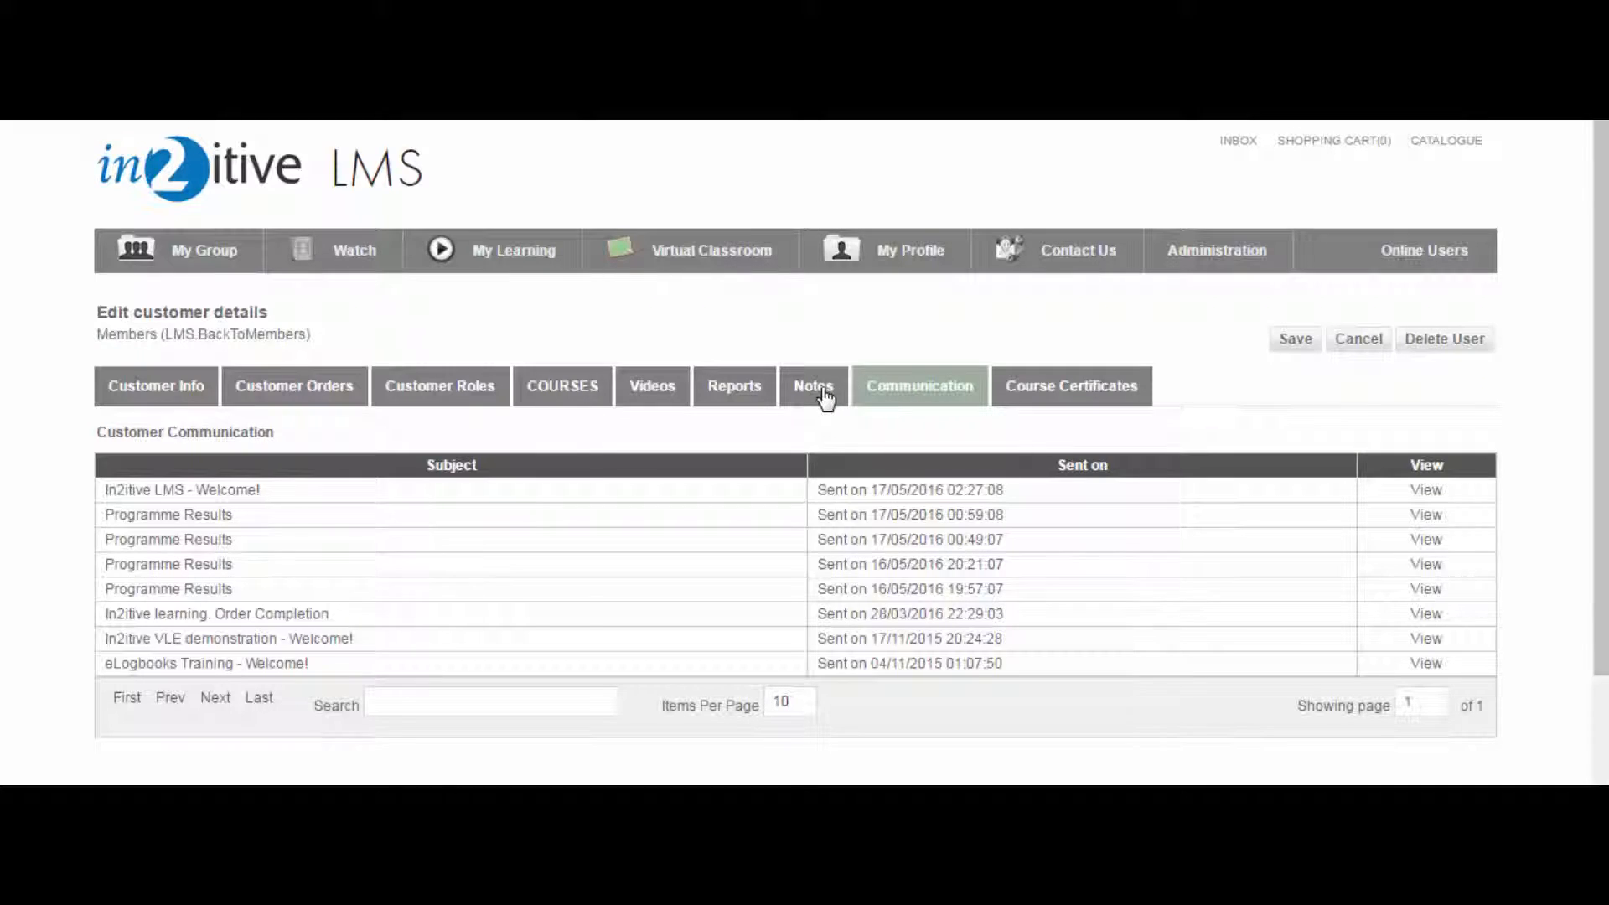
Scroll Philippa's activity notes of logins, logouts and completions, then load her Reports.
click(814, 385)
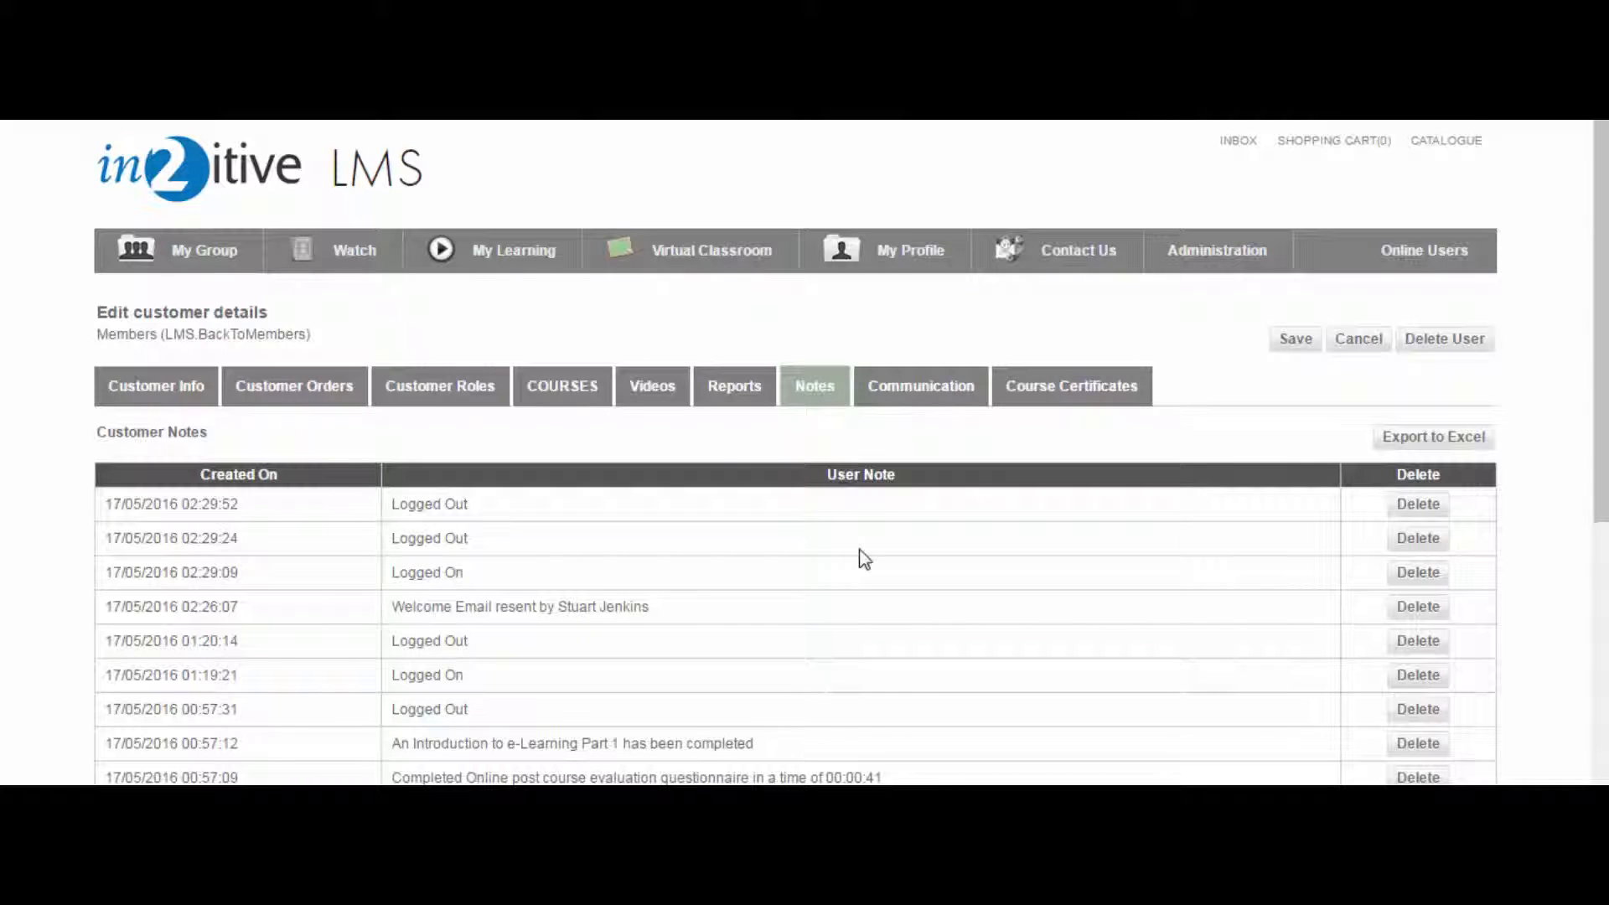
scroll(down, 3)
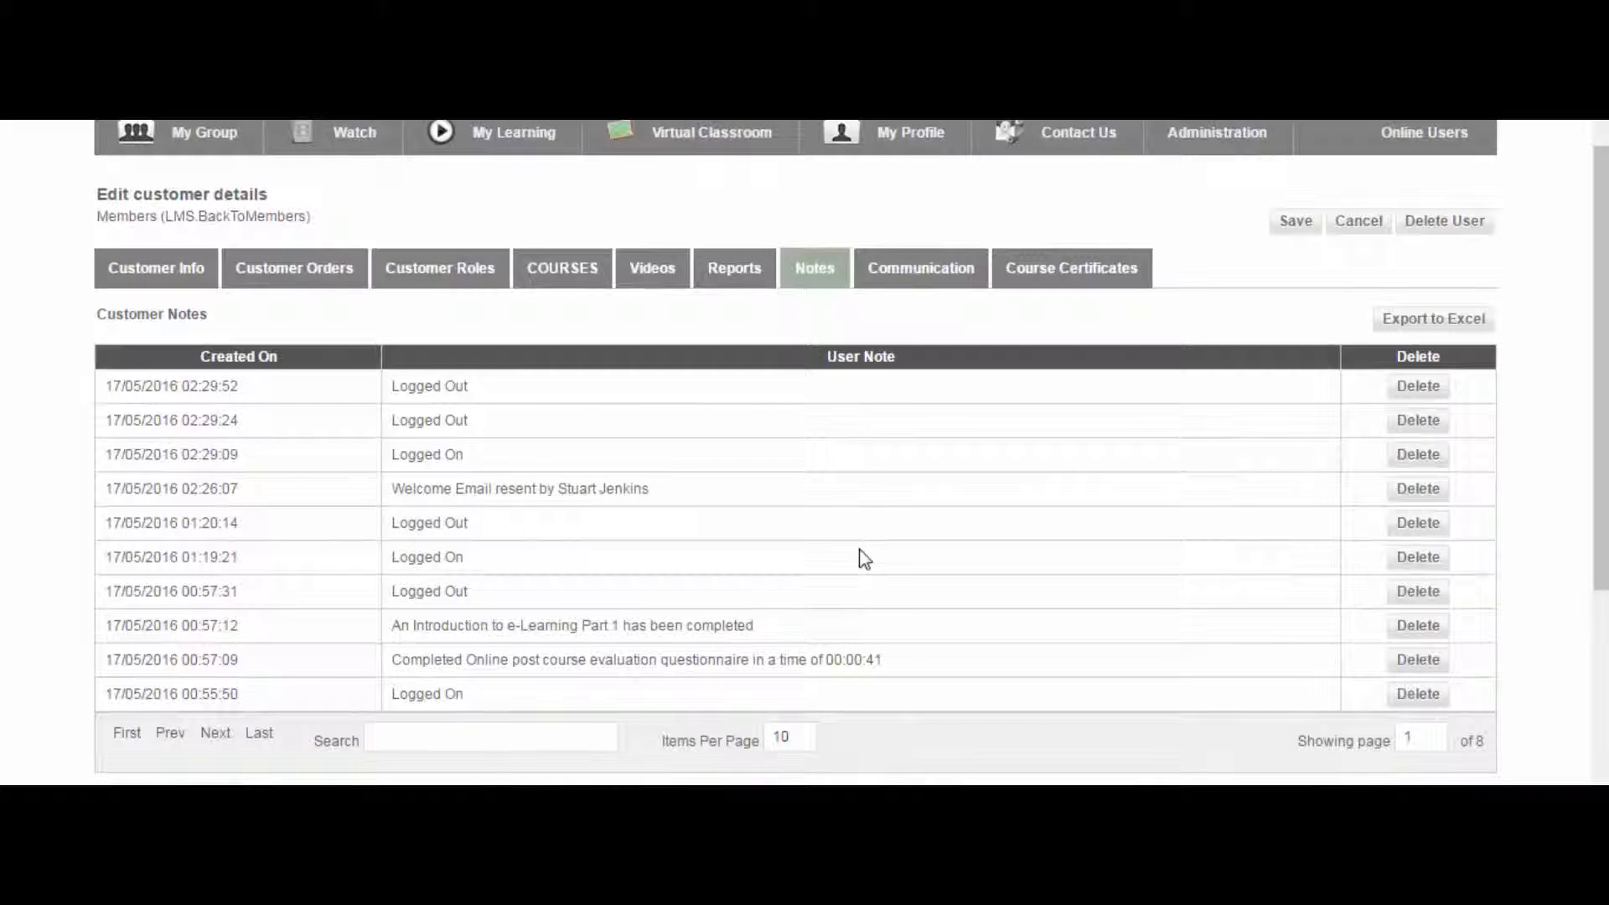
scroll(down, 3)
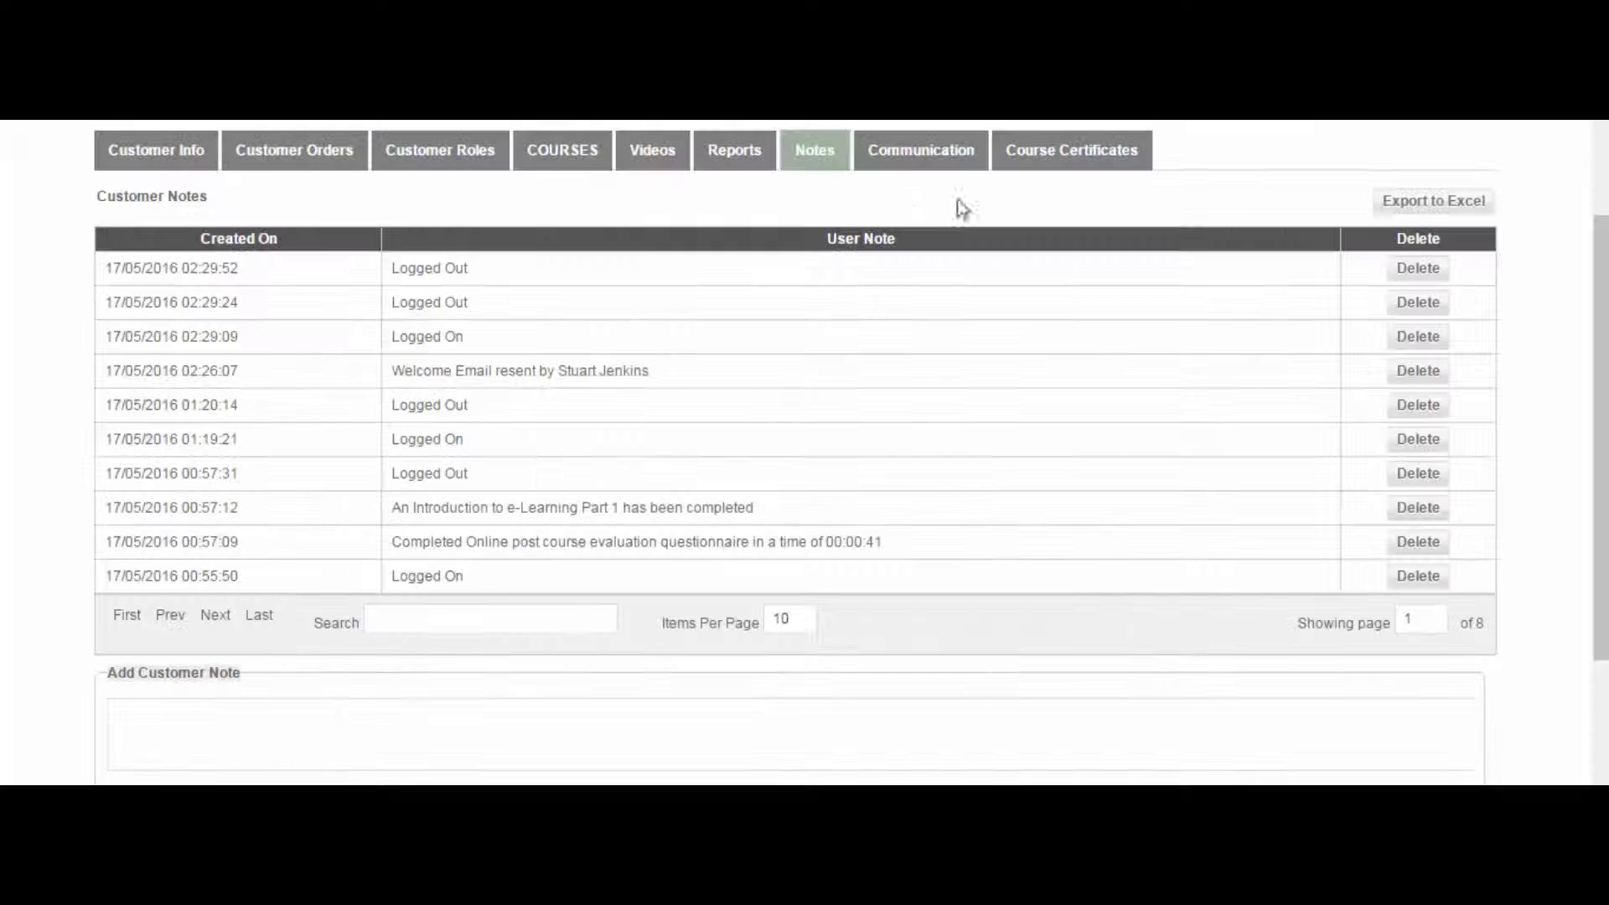
click(735, 150)
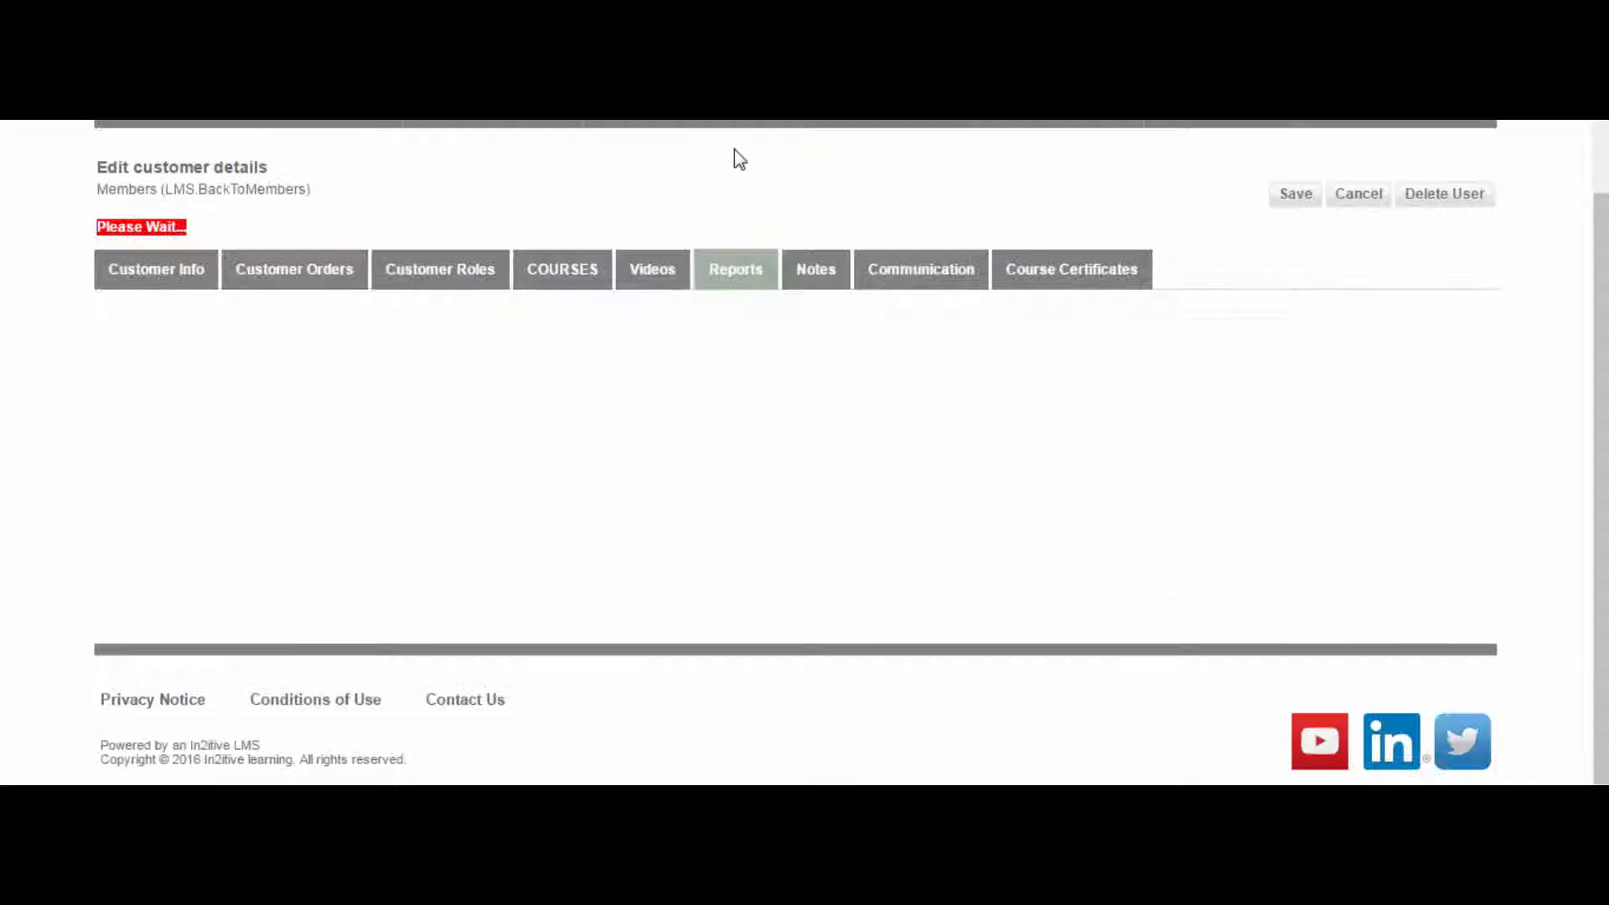
click(735, 269)
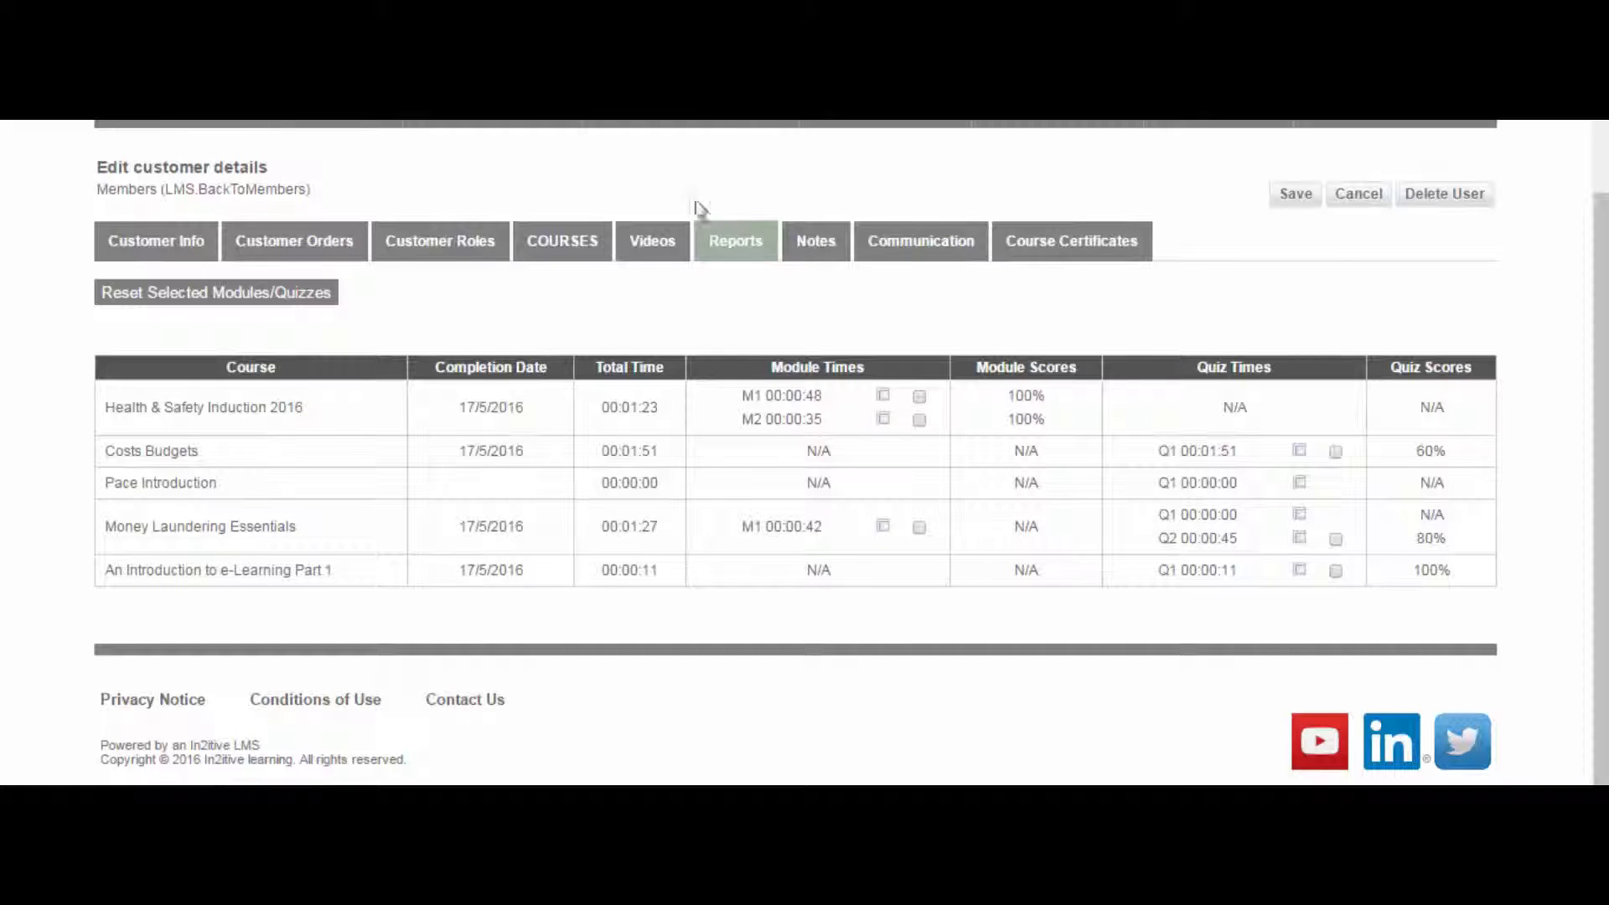
mouse_move(677, 336)
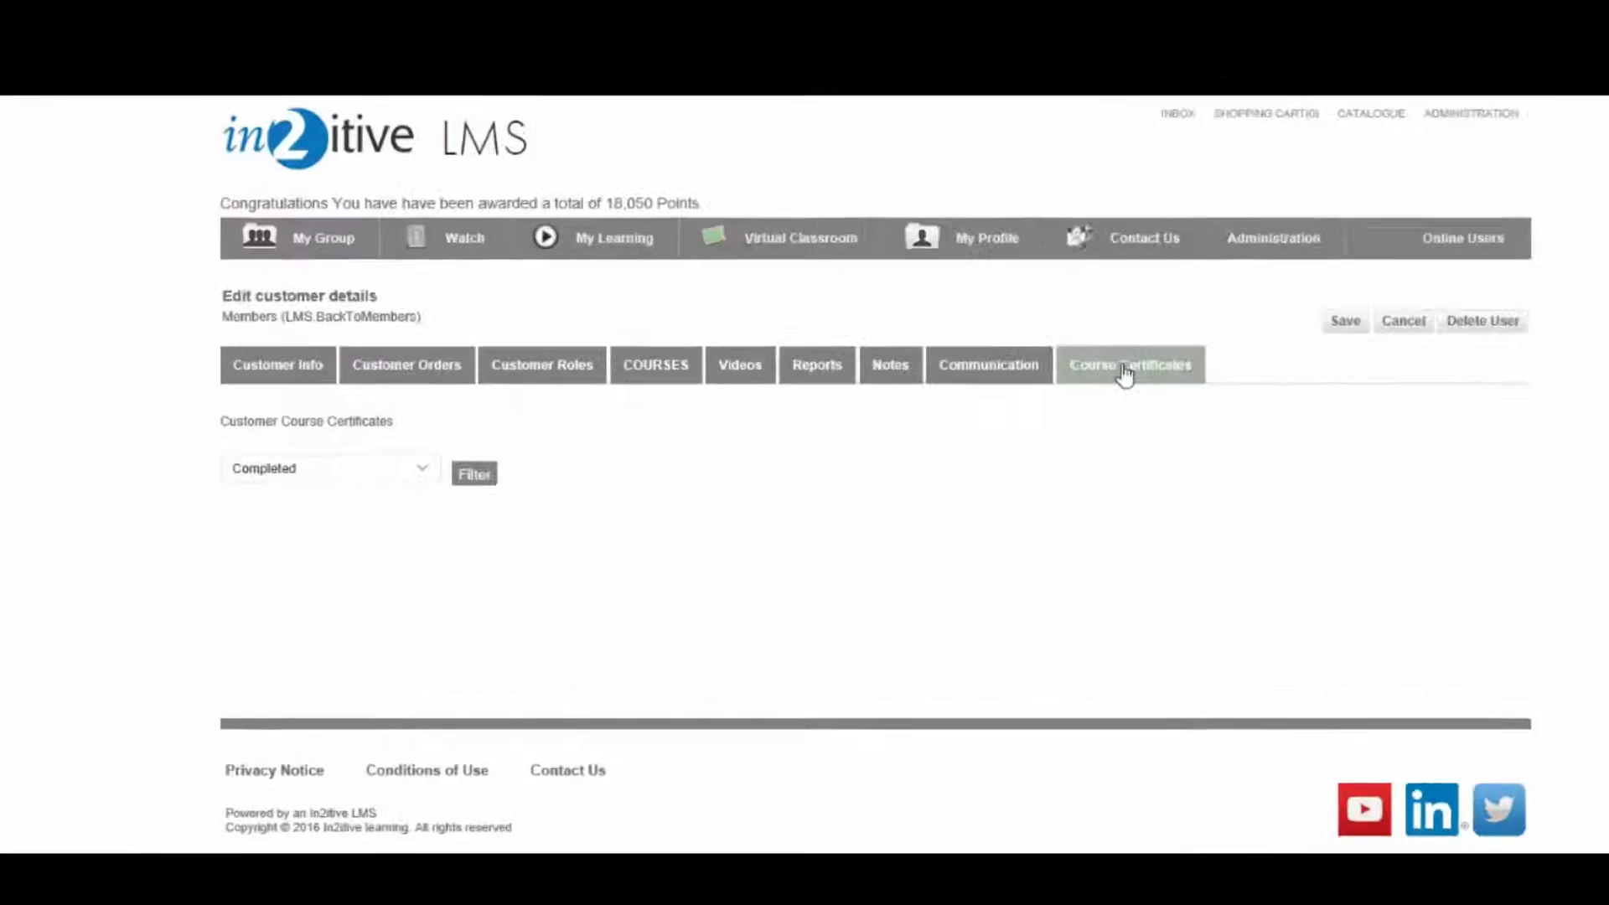
Filter certificates to In Progress and download the PACE: An Introduction to Interviewing Suspects certificate.
click(328, 468)
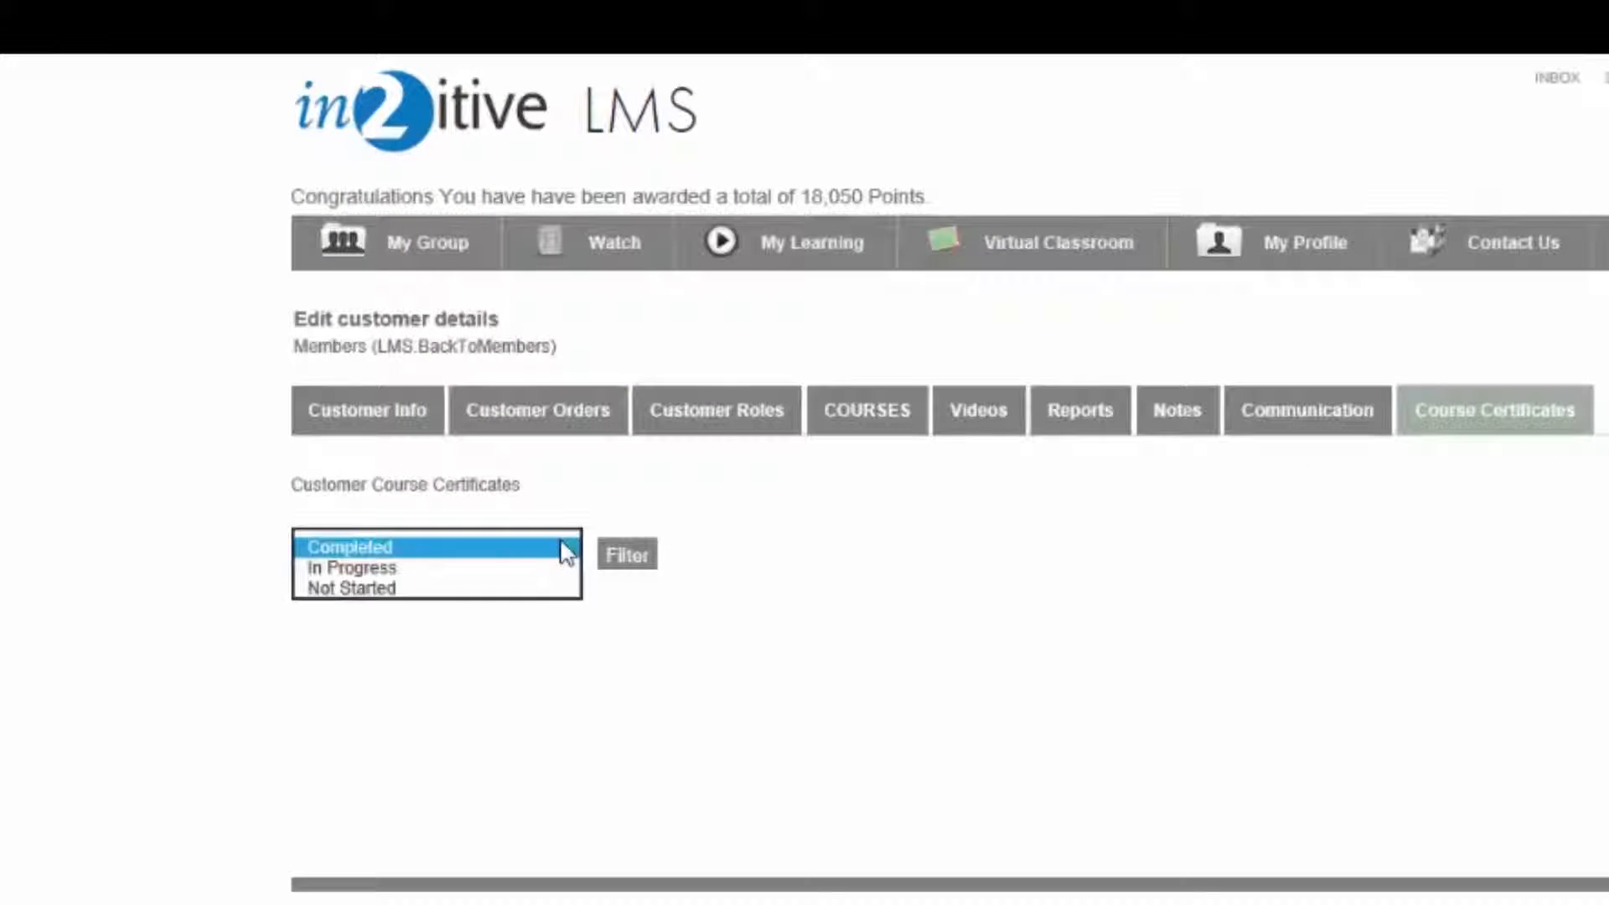
click(345, 567)
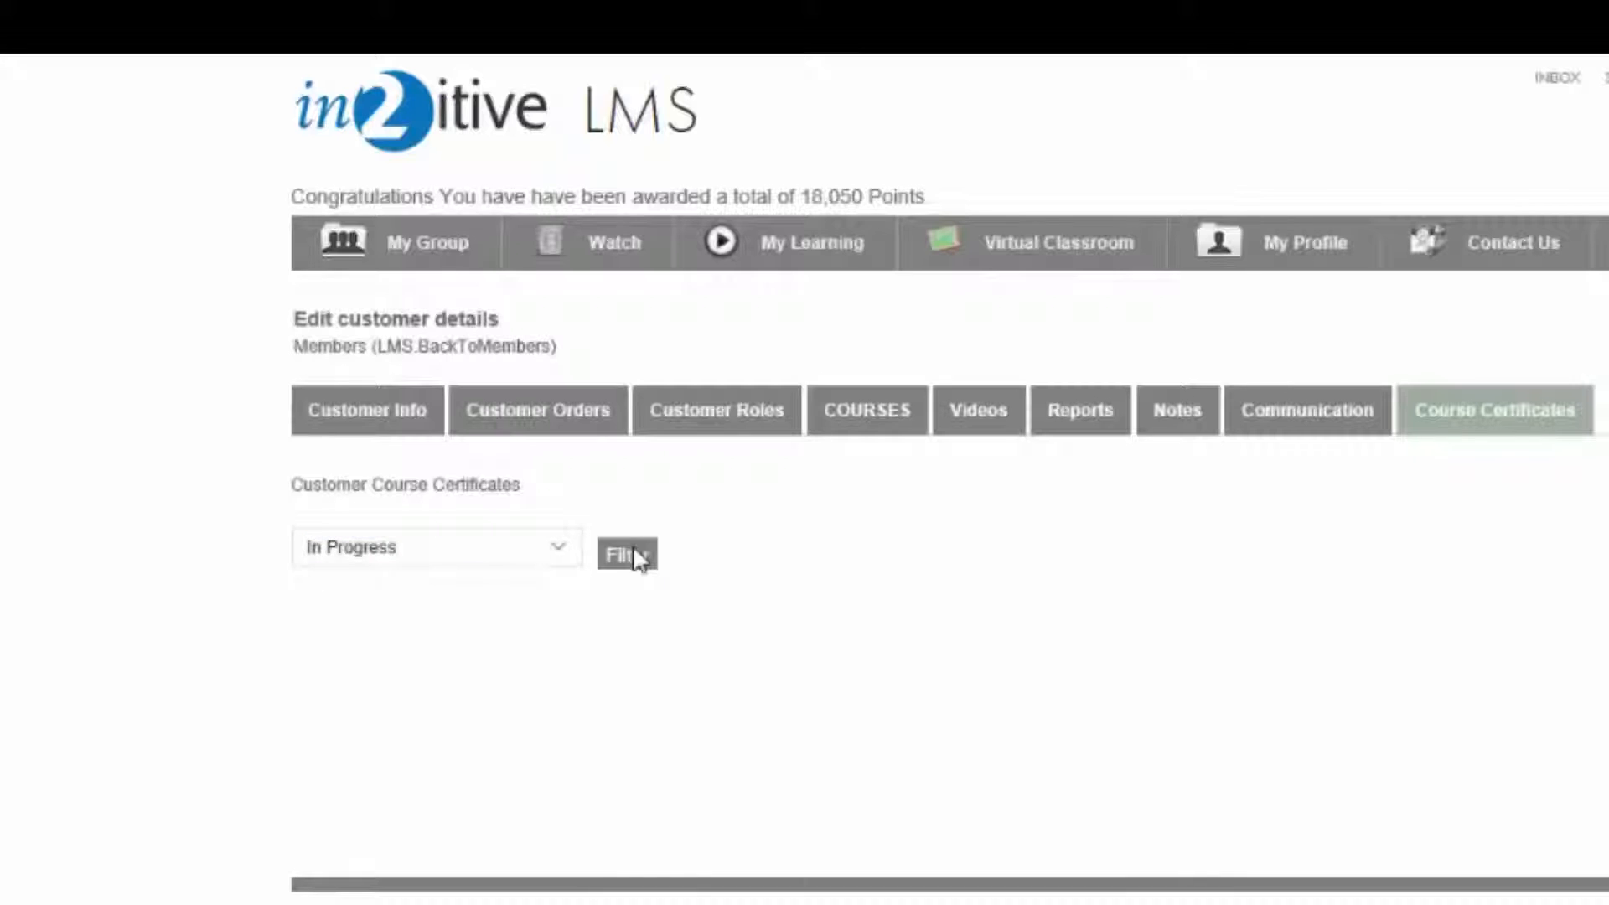
click(627, 556)
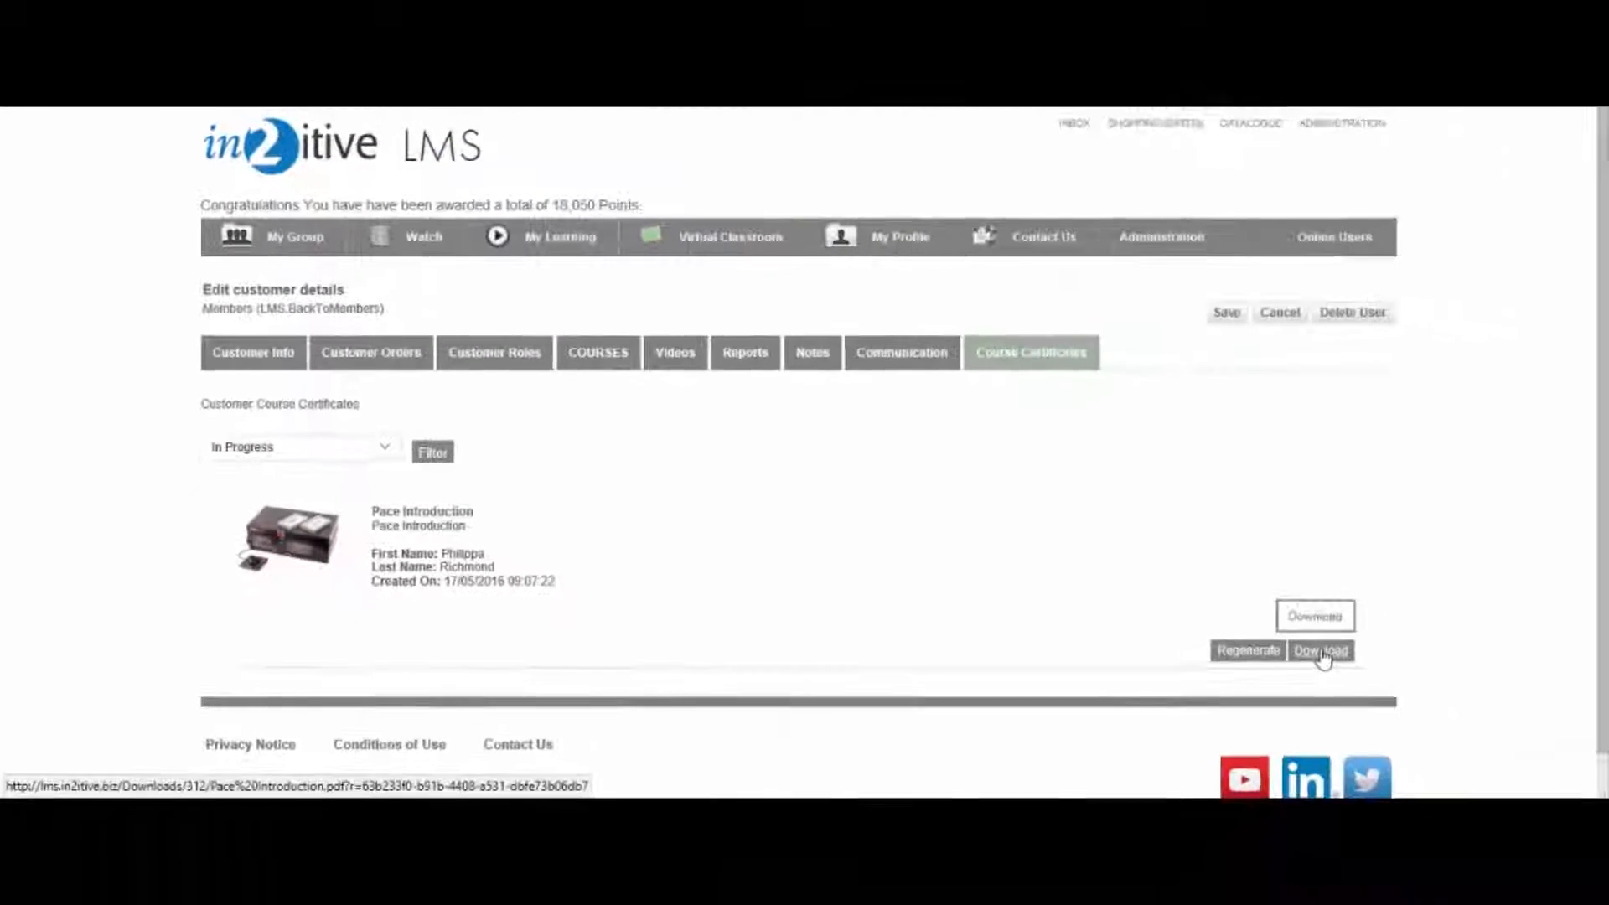
click(1319, 650)
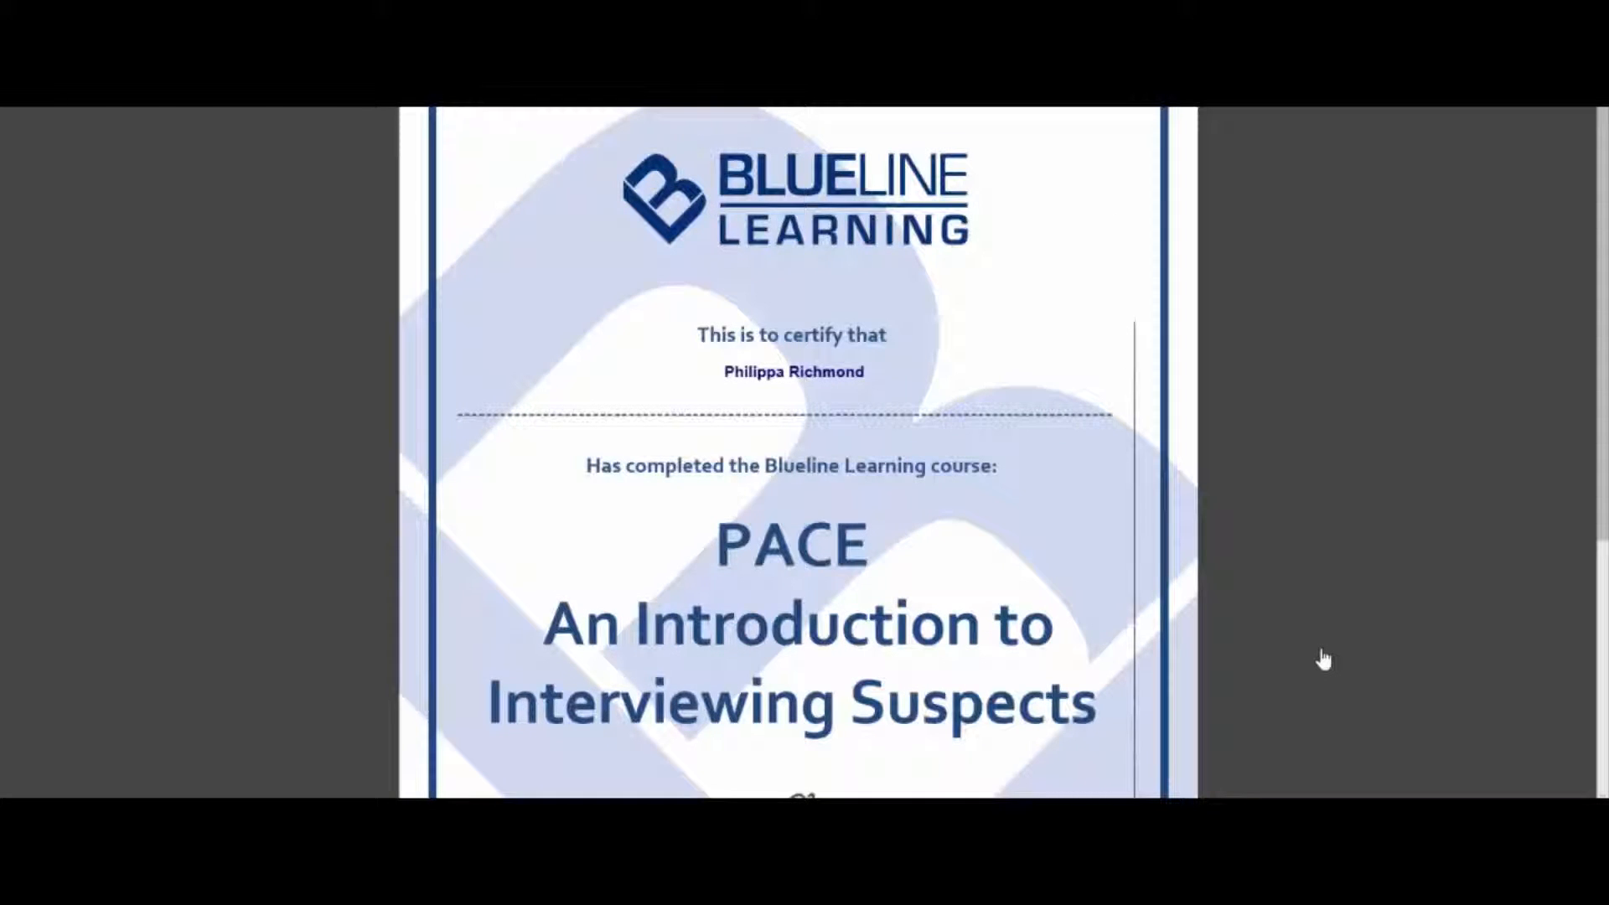
scroll(down, 3)
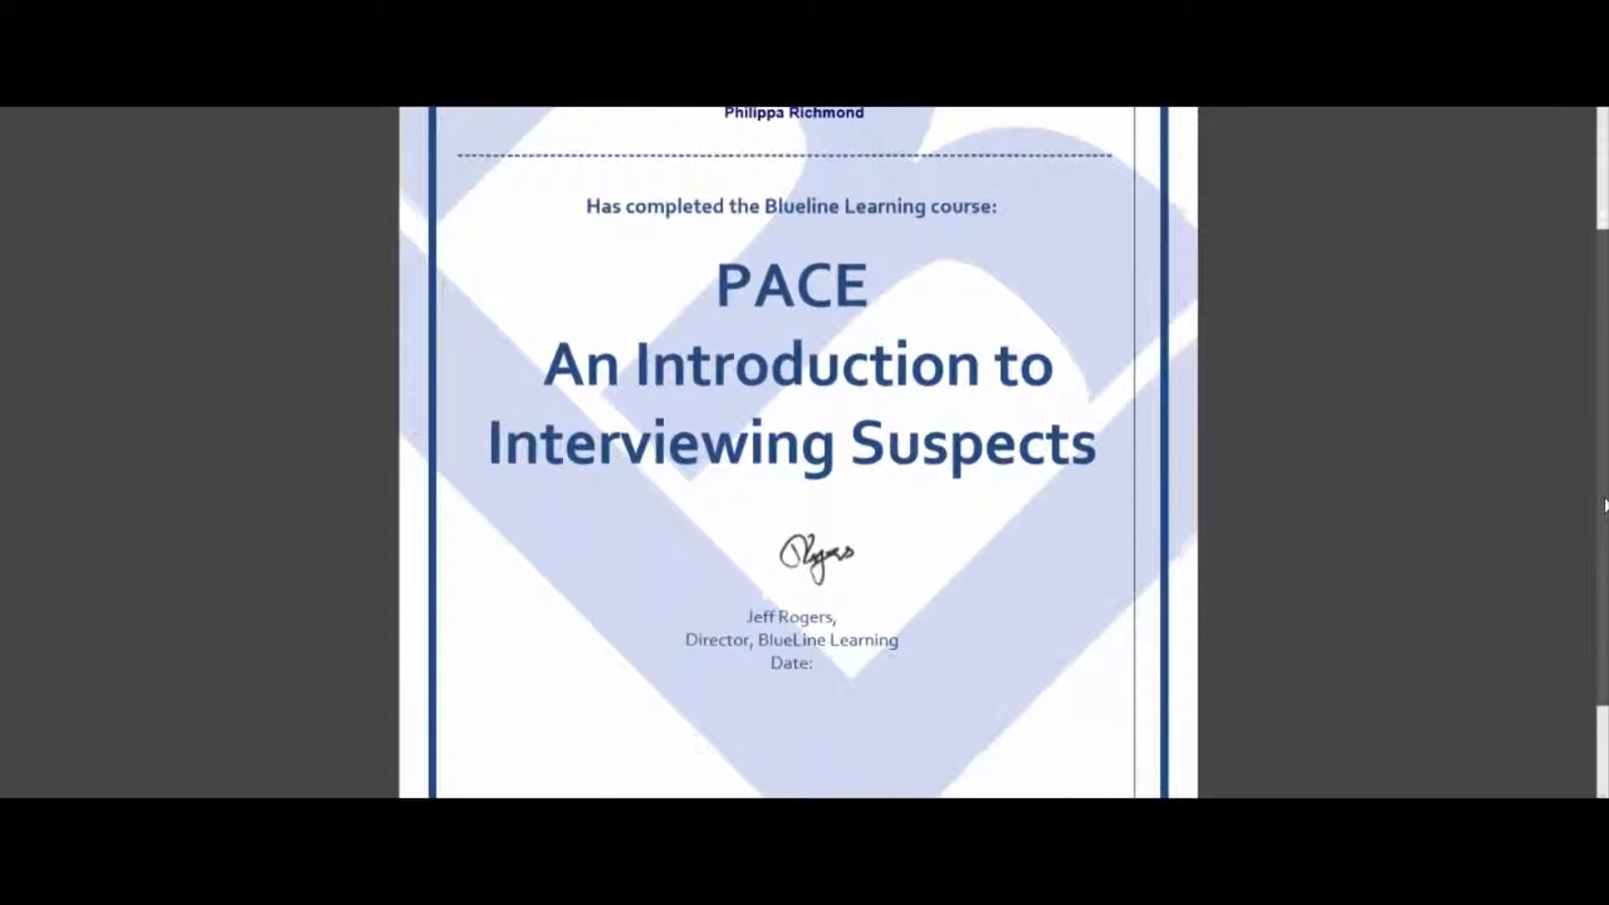